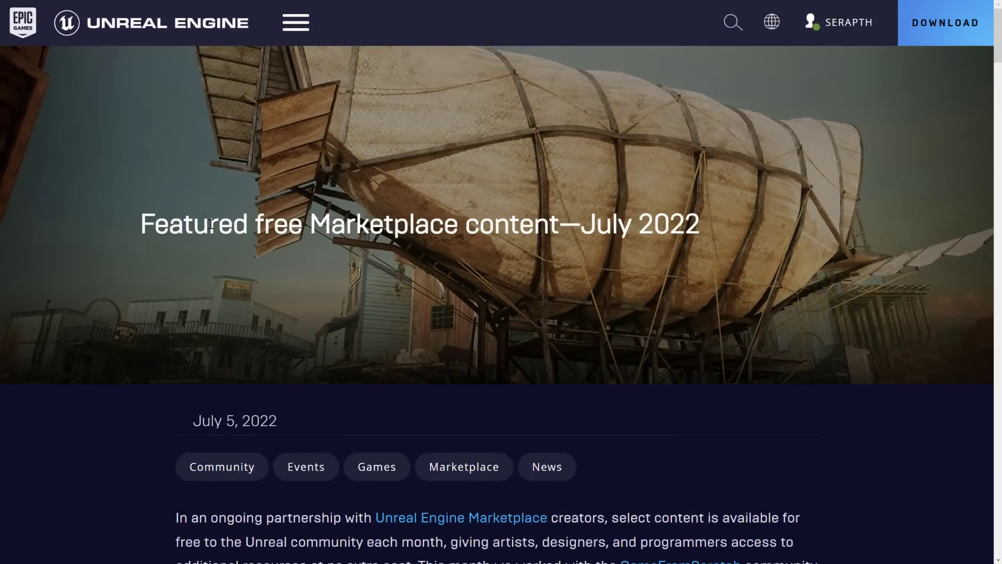
- Open the FluidNinja VFX Tools marketplace product page and scroll its description
{"action": "scroll", "scroll_direction": "down", "scroll_amount": 3}
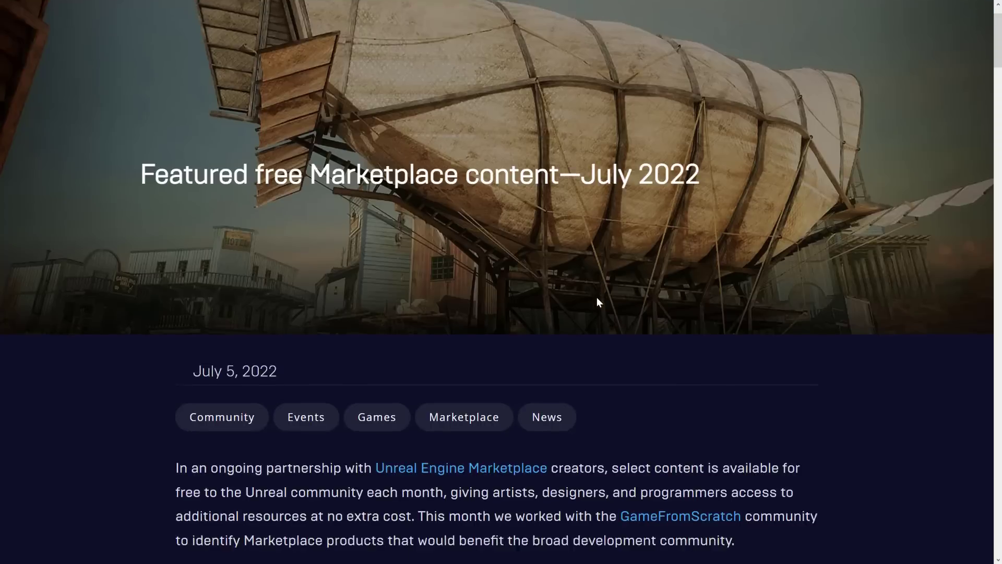
{"action": "scroll", "scroll_direction": "down", "scroll_amount": 3}
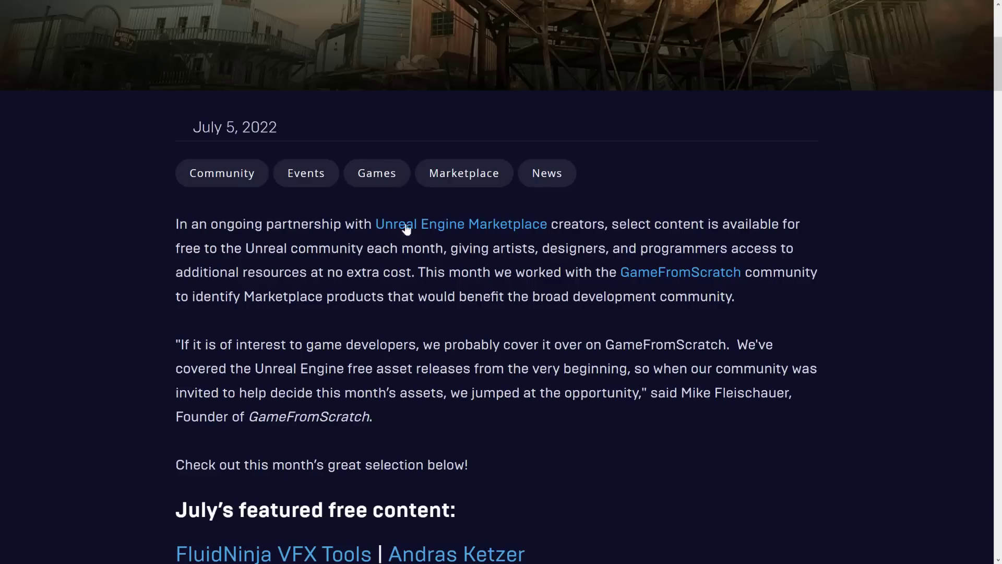
{"action": "mouse_move", "coordinate": [696, 278]}
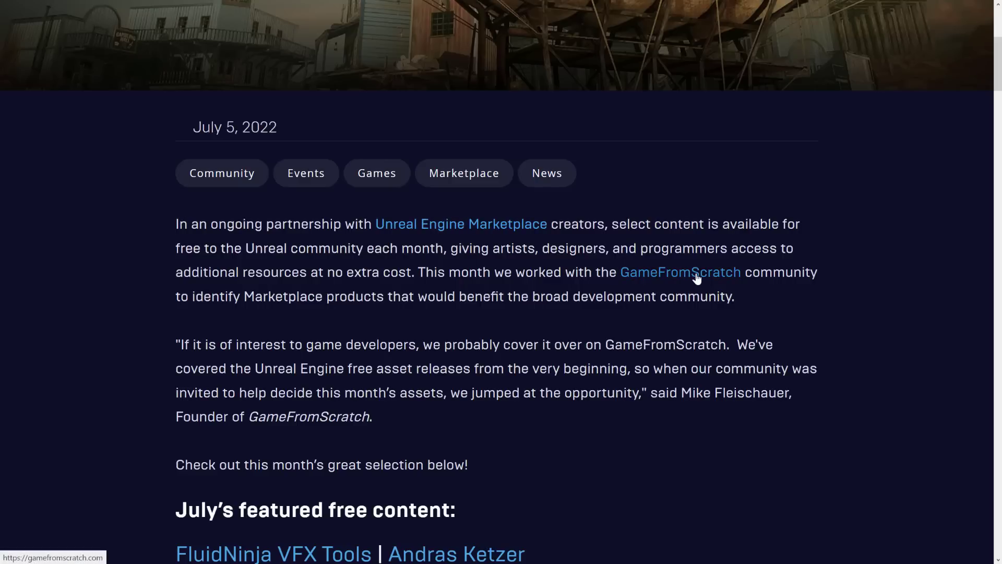
{"action": "scroll", "scroll_direction": "down", "scroll_amount": 3}
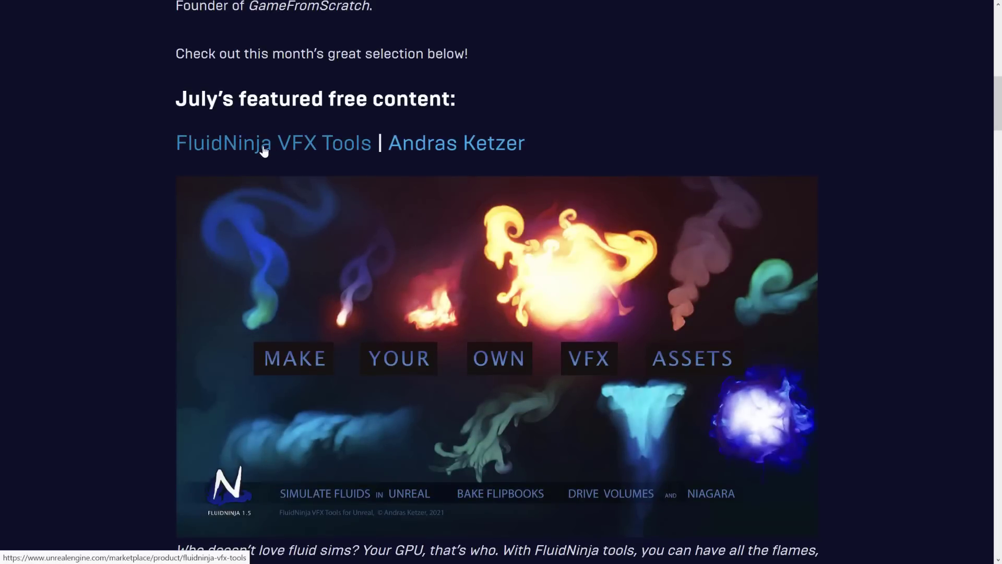
{"action": "mouse_move", "coordinate": [657, 138]}
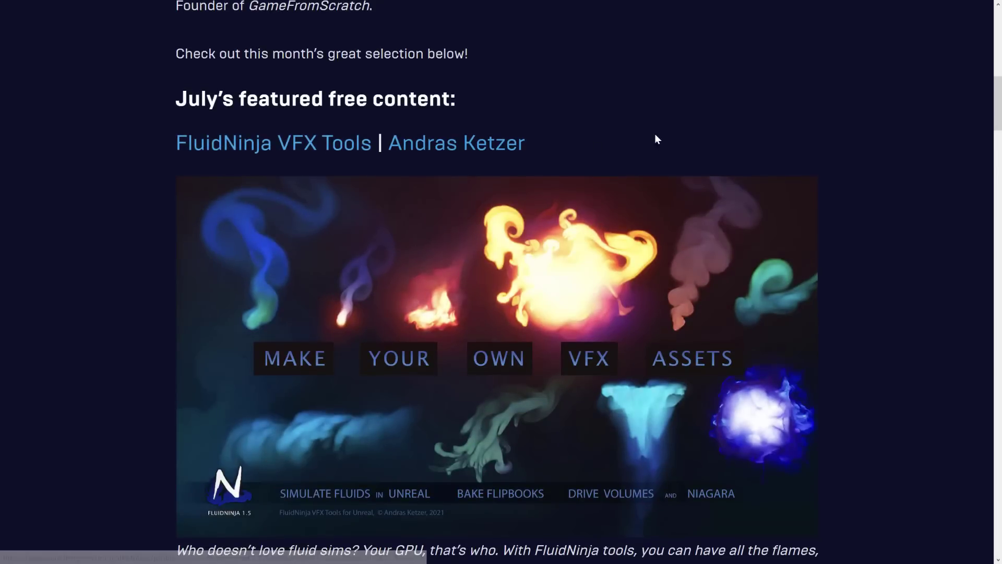
{"action": "left_click", "coordinate": [273, 143]}
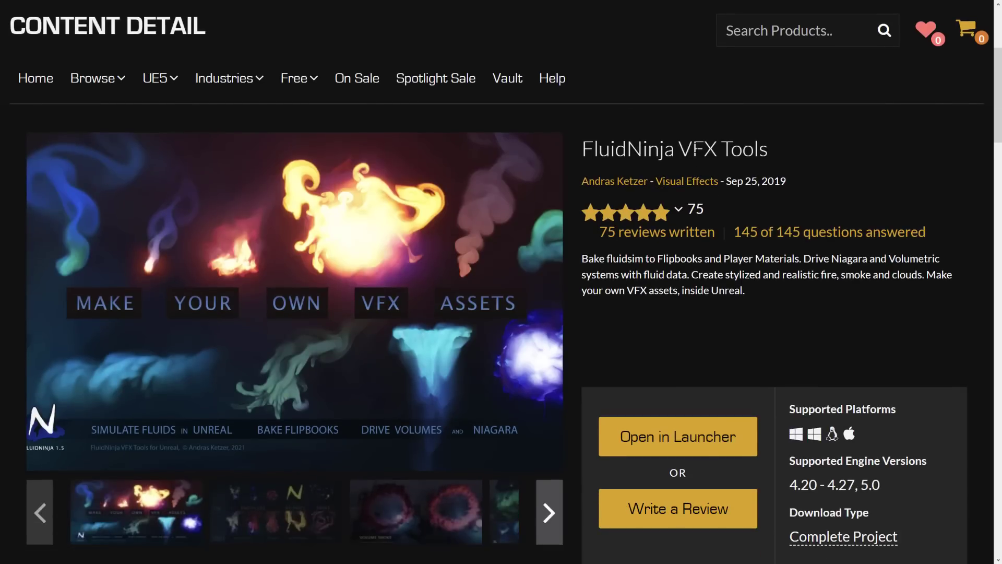
{"action": "mouse_move", "coordinate": [198, 197]}
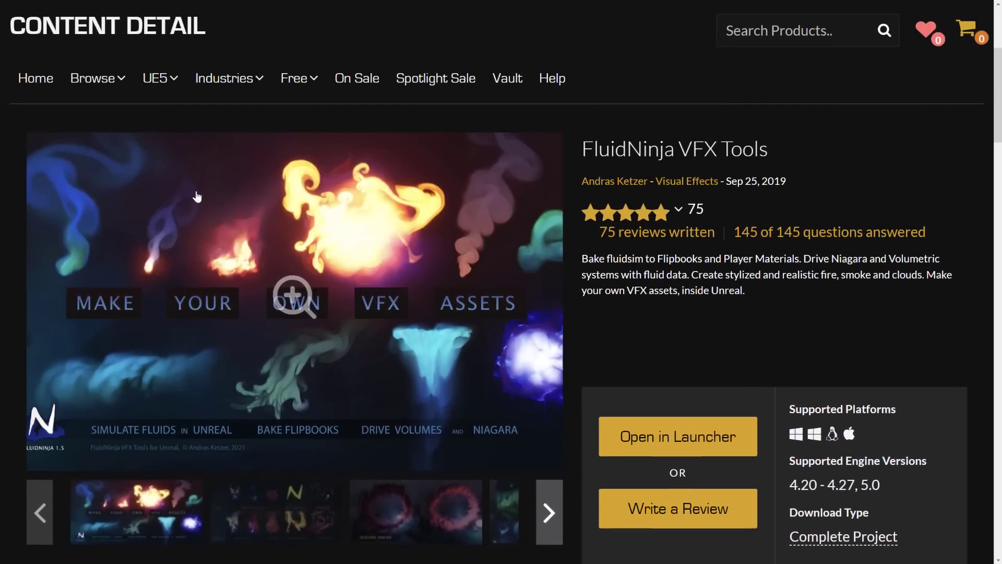
{"action": "mouse_move", "coordinate": [416, 232]}
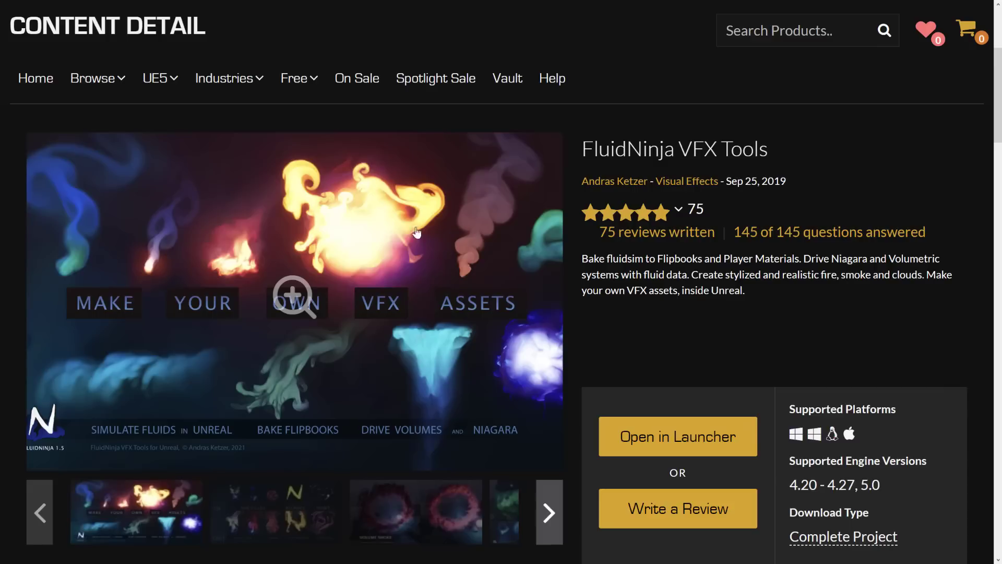
{"action": "mouse_move", "coordinate": [683, 256]}
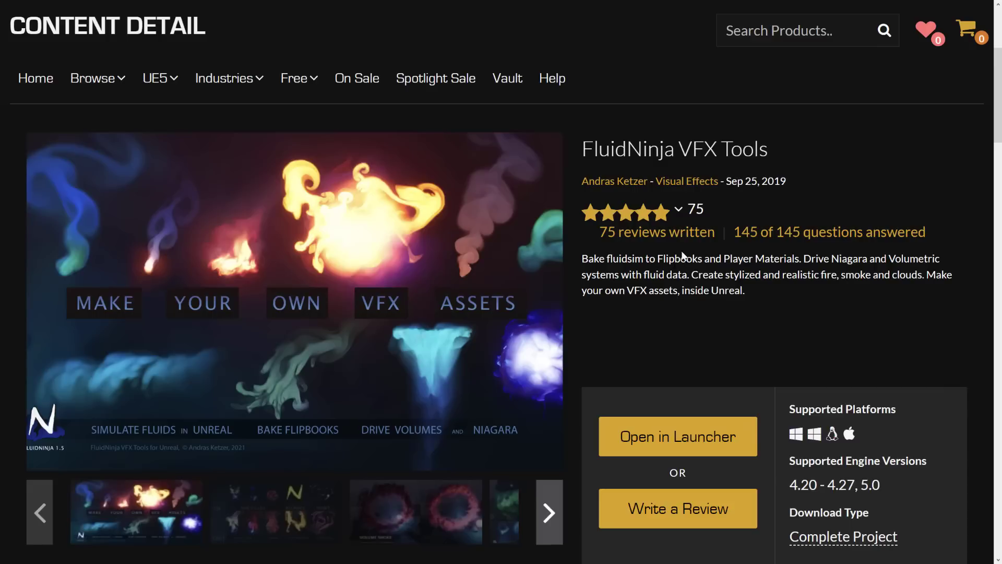
{"action": "scroll", "scroll_direction": "down", "scroll_amount": 3}
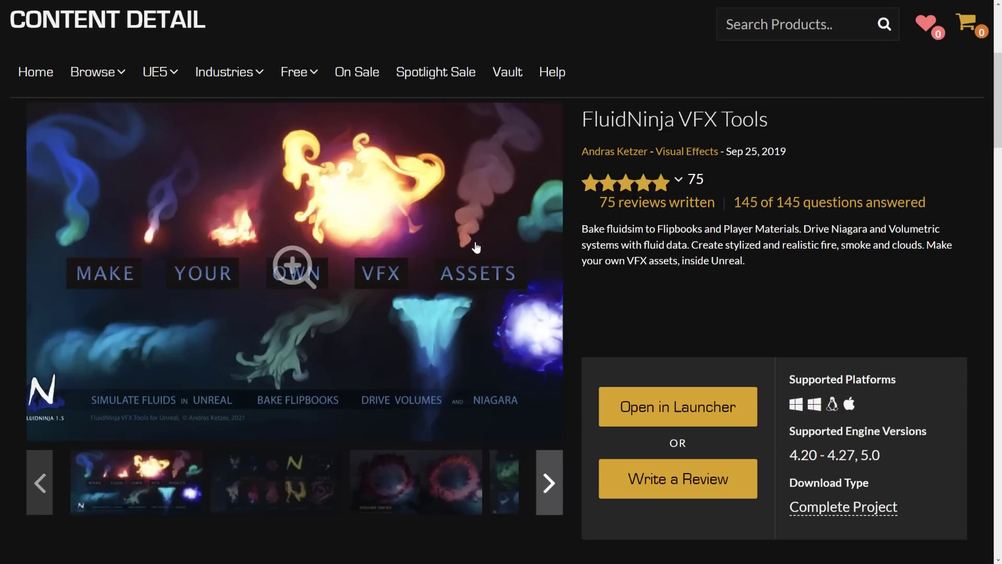
{"action": "scroll", "scroll_direction": "down", "scroll_amount": 3}
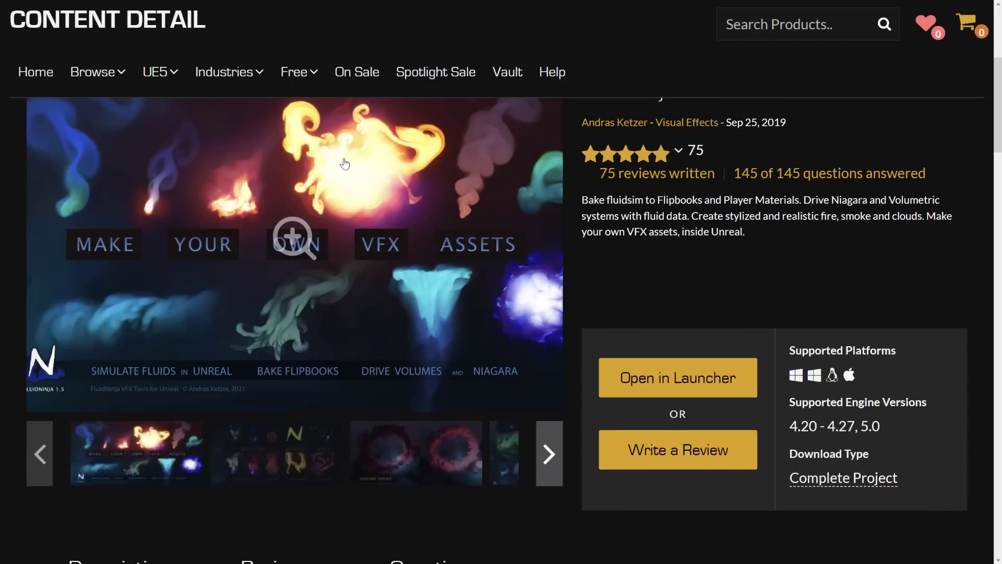
{"action": "mouse_move", "coordinate": [283, 216]}
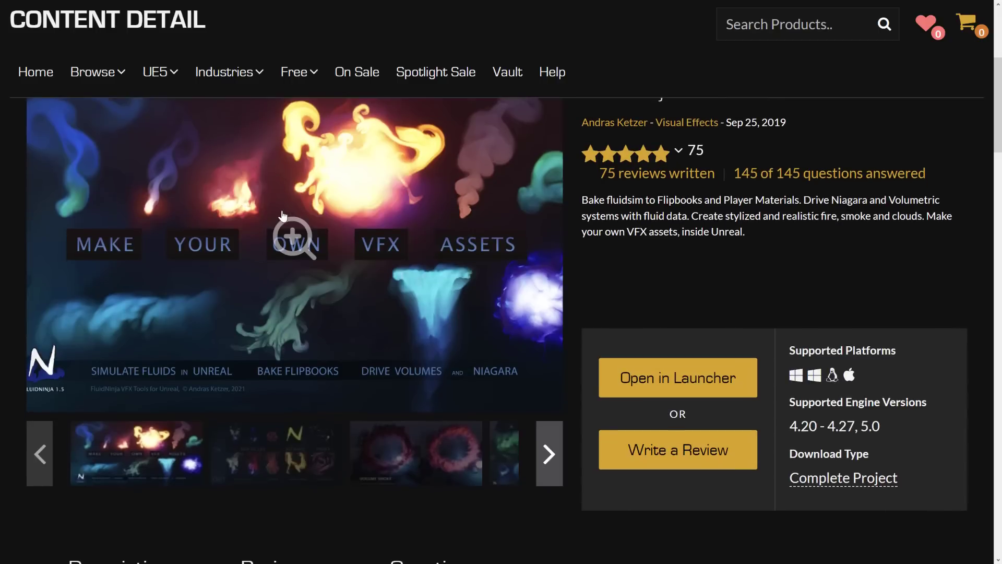
{"action": "mouse_move", "coordinate": [249, 241]}
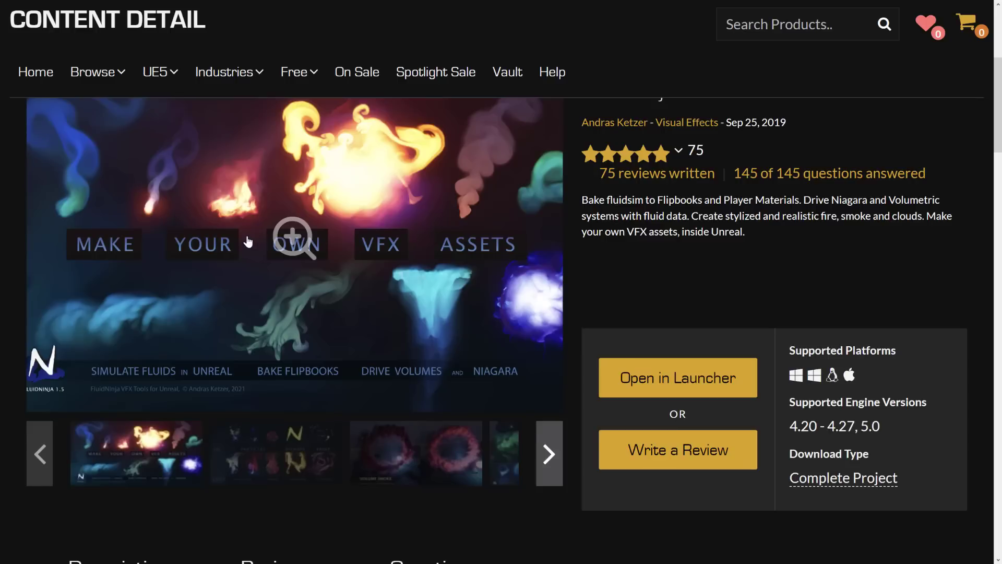
{"action": "mouse_move", "coordinate": [307, 260]}
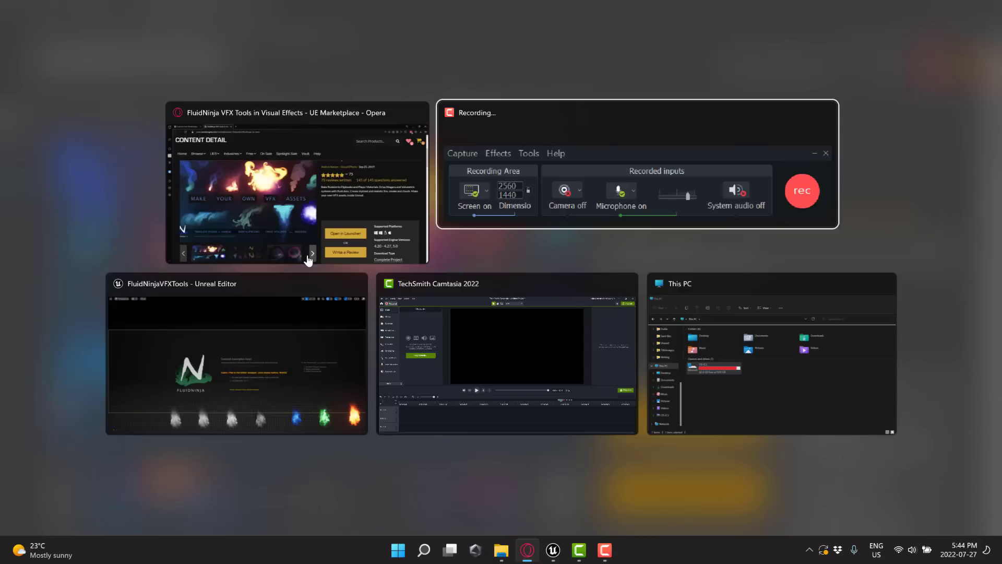
{"action": "left_click", "coordinate": [237, 355]}
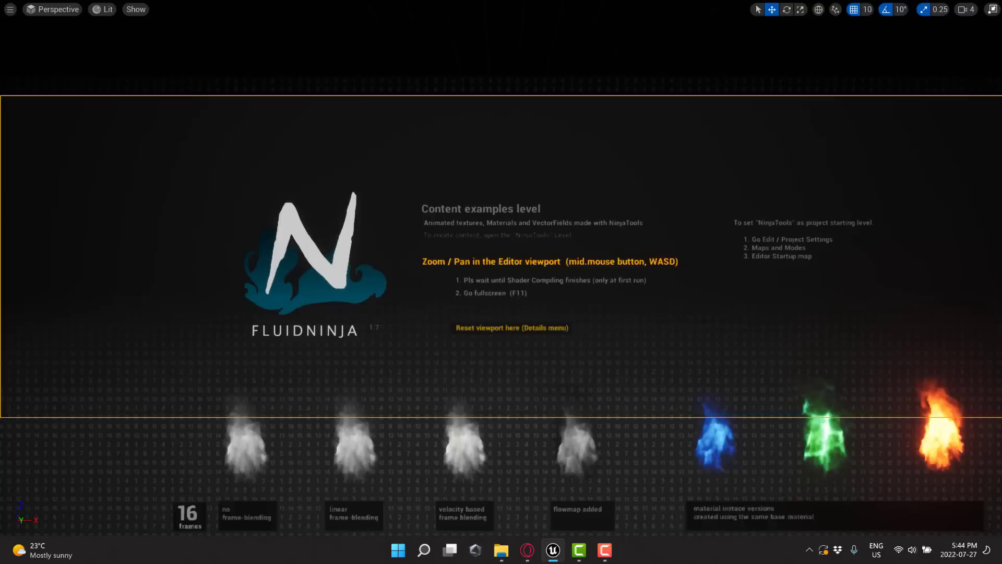
{"action": "scroll", "scroll_direction": "down", "scroll_amount": 3}
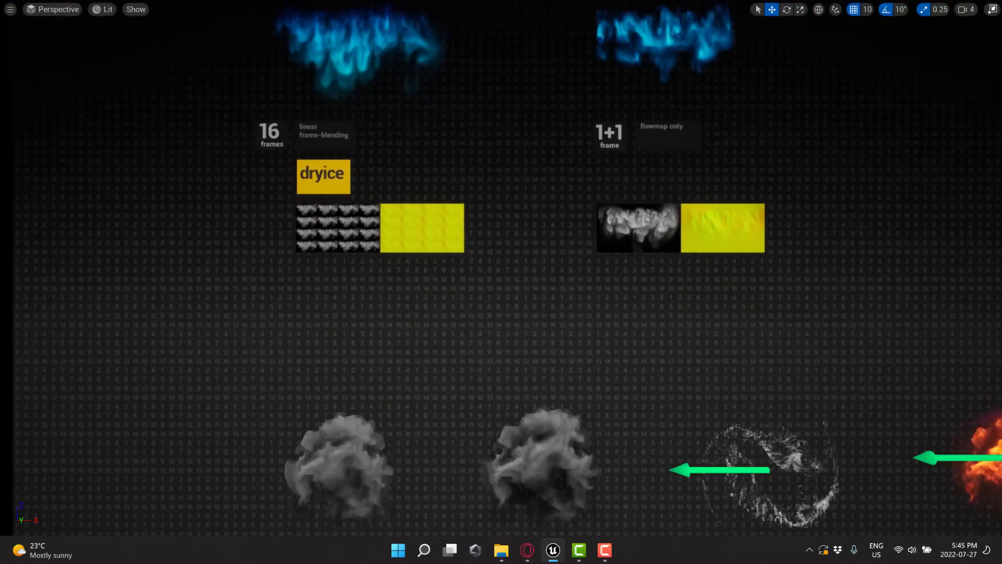
{"action": "scroll", "scroll_direction": "down", "scroll_amount": 3}
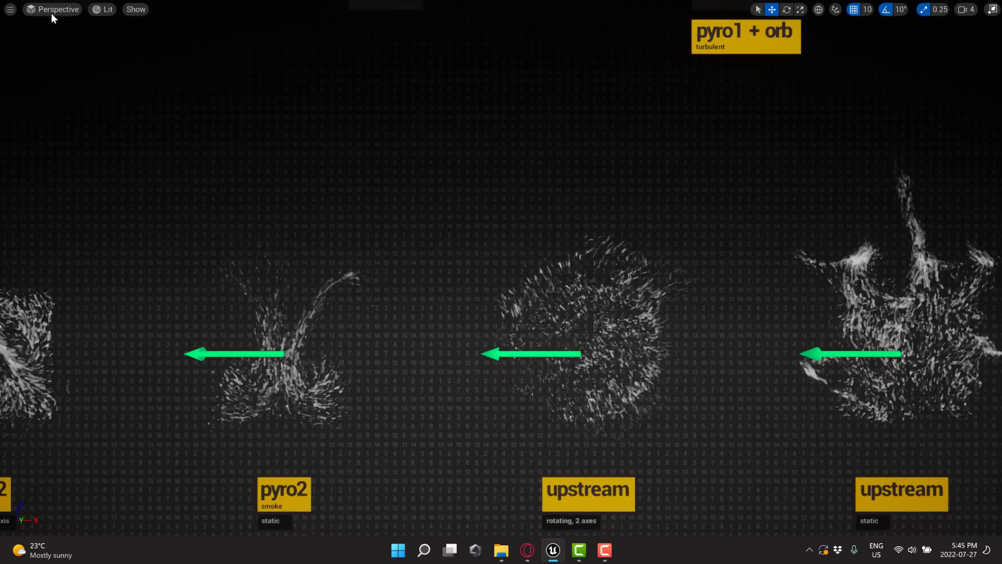
- Turn off Game View and load the NinjaTools level, answering the Save Content prompt
{"action": "left_click", "coordinate": [10, 9]}
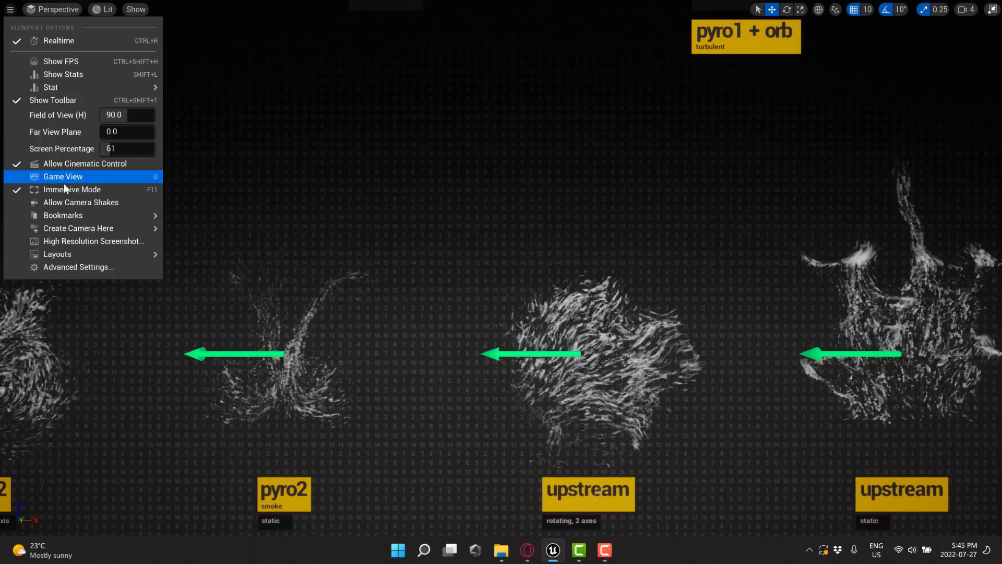
{"action": "left_click", "coordinate": [72, 189]}
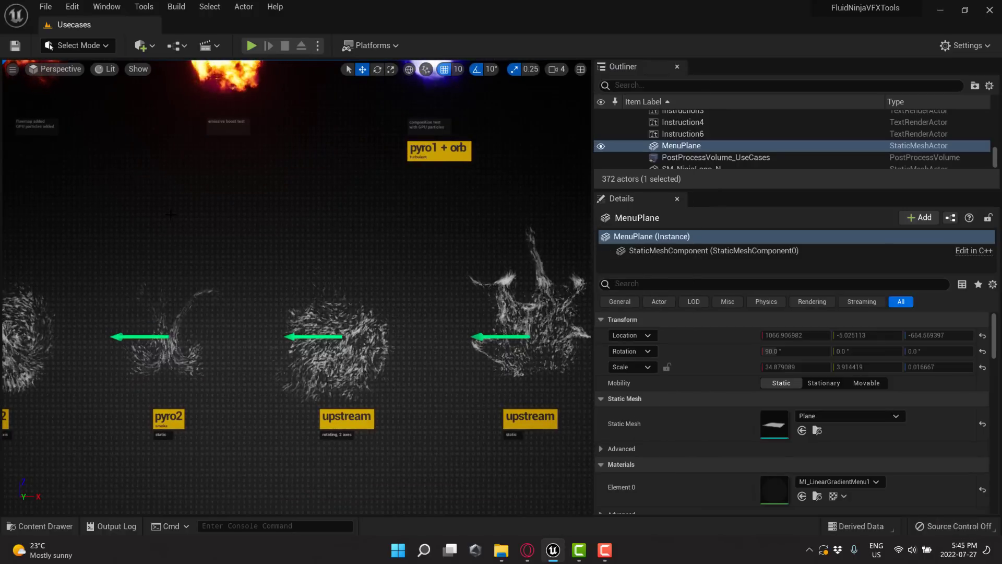
{"action": "left_click", "coordinate": [40, 525]}
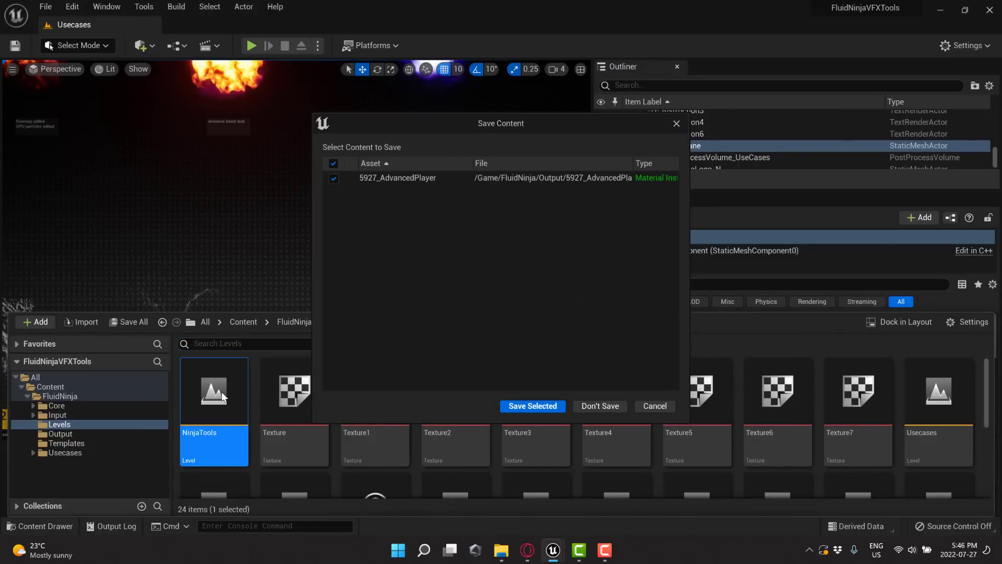
{"action": "left_click", "coordinate": [531, 406]}
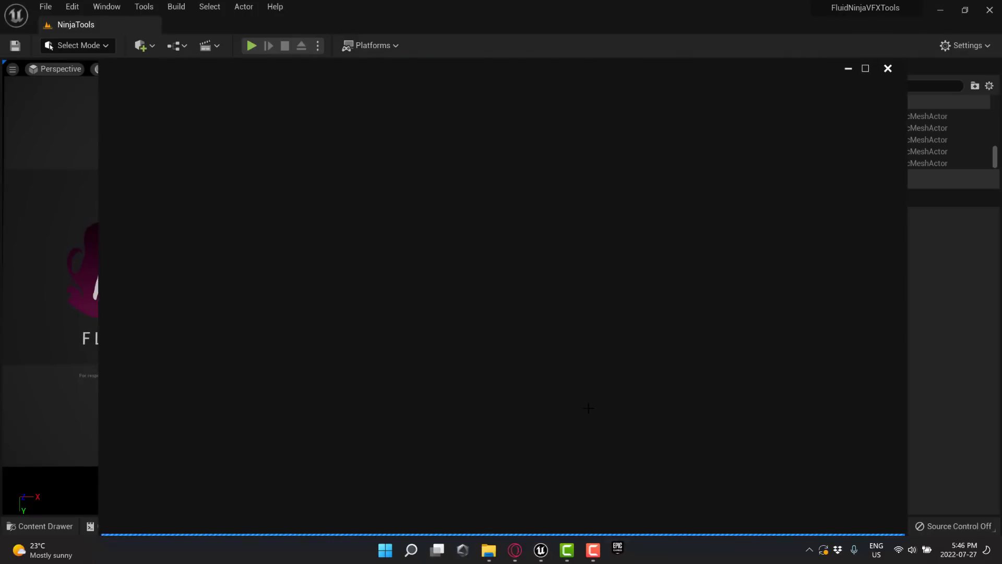
- Search the launcher Library vault for 'fluid', then close the launcher back to the editor
{"action": "left_click", "coordinate": [616, 551]}
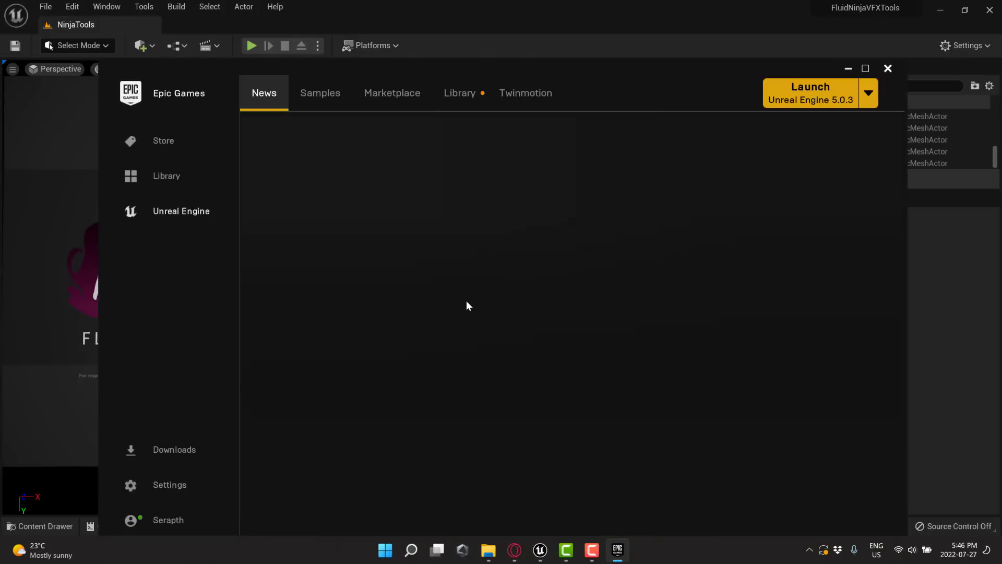
{"action": "left_click", "coordinate": [459, 93]}
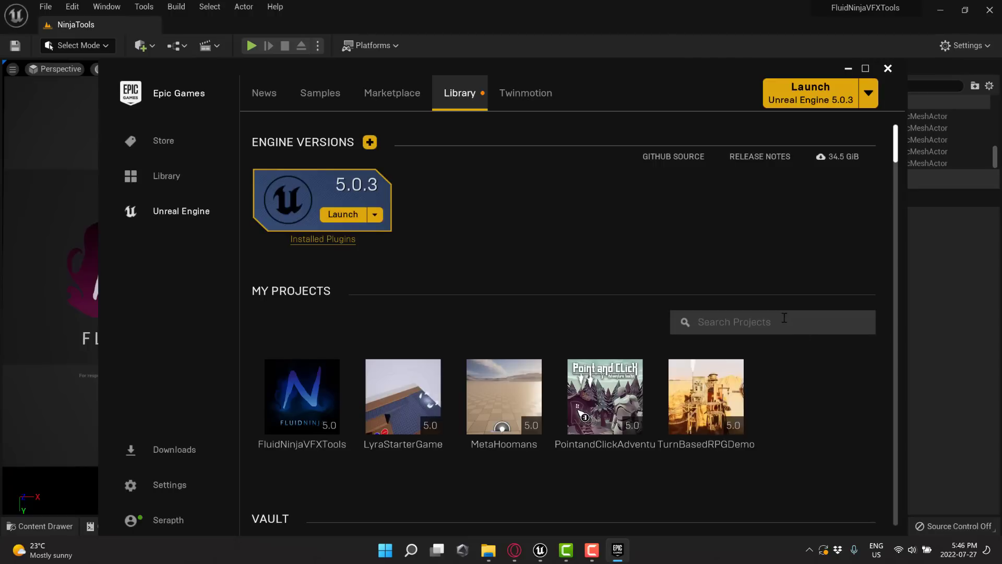
{"action": "scroll", "scroll_direction": "down", "scroll_amount": 3}
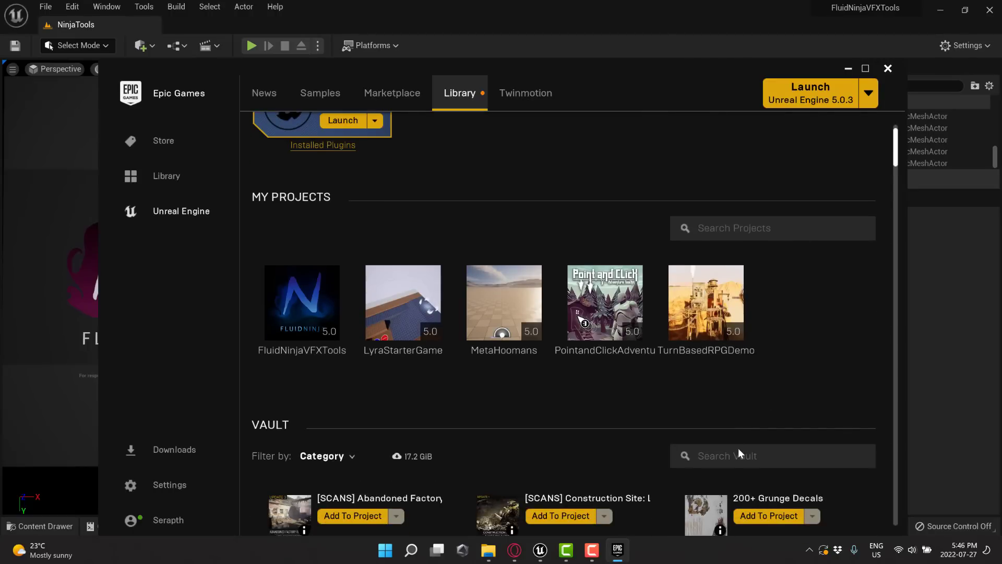
{"action": "type", "text": "fluid"}
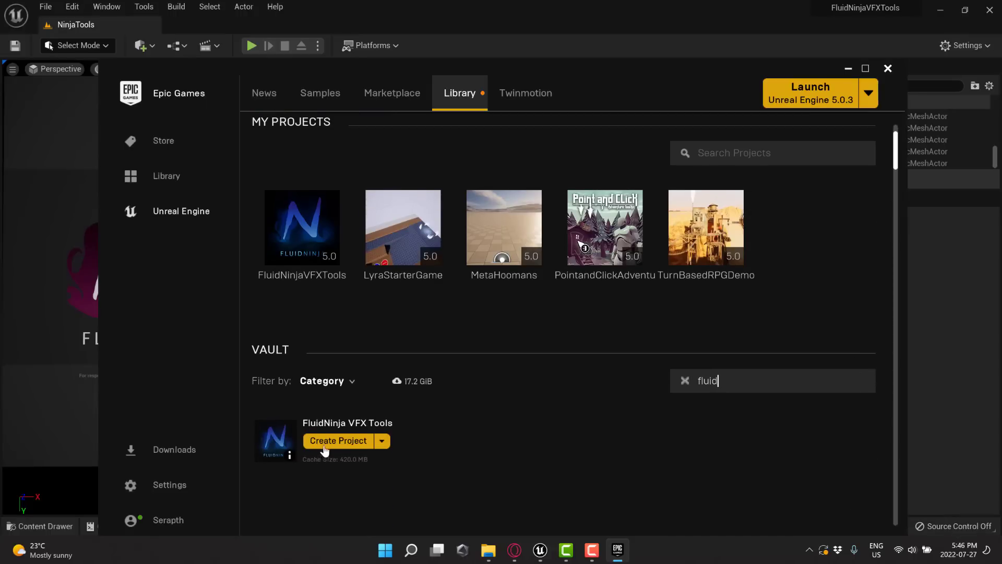
{"action": "mouse_move", "coordinate": [233, 184]}
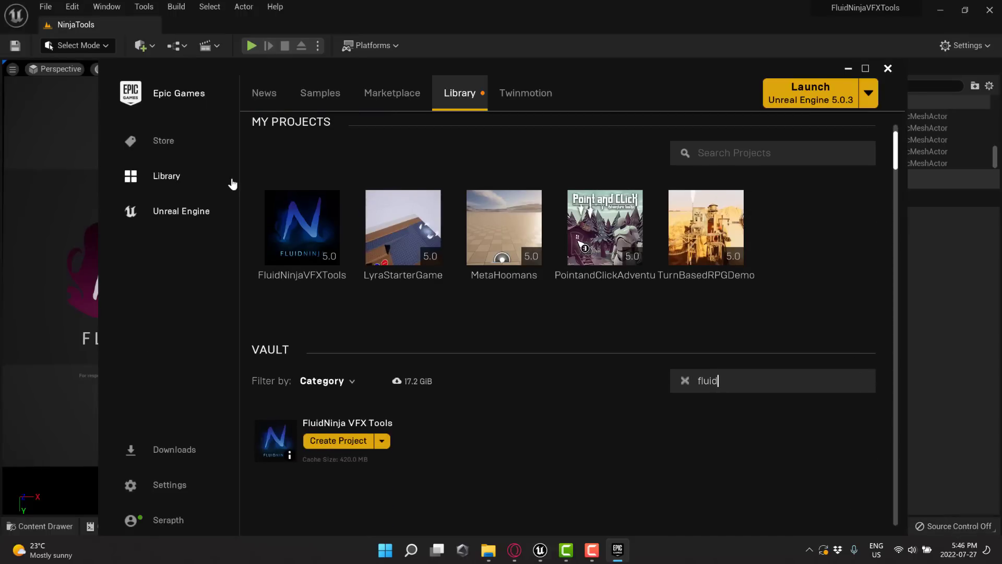
{"action": "left_click", "coordinate": [887, 69]}
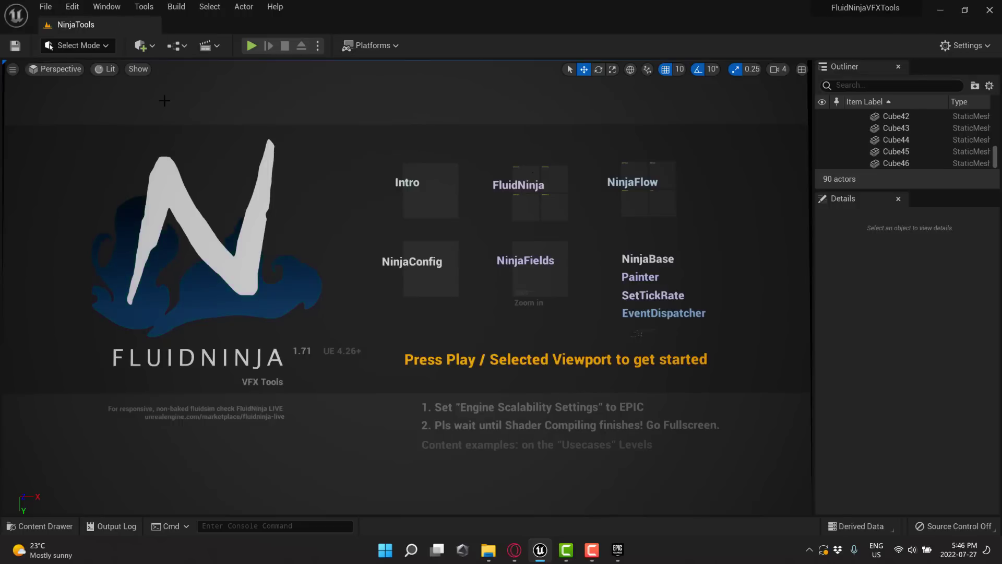
- Play the NinjaTools level and switch the running tool to the Intro module
{"action": "left_click", "coordinate": [252, 45]}
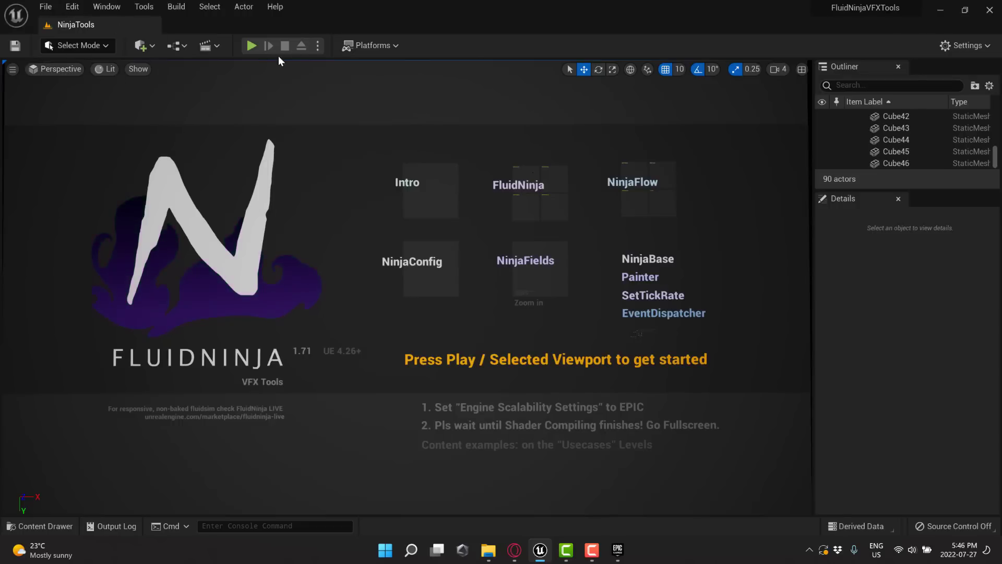
{"action": "mouse_move", "coordinate": [314, 167]}
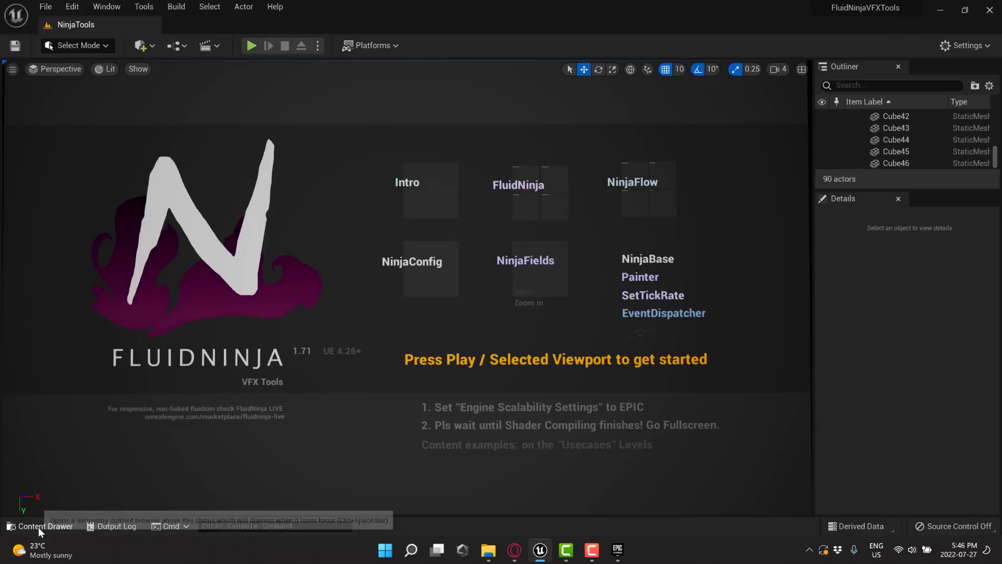
{"action": "left_click", "coordinate": [40, 527]}
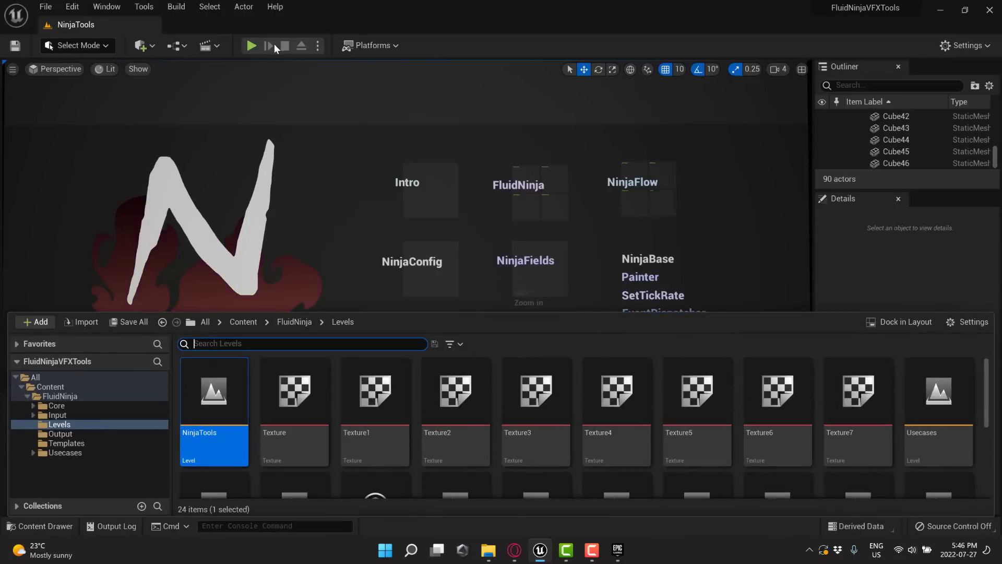
{"action": "left_click", "coordinate": [251, 45]}
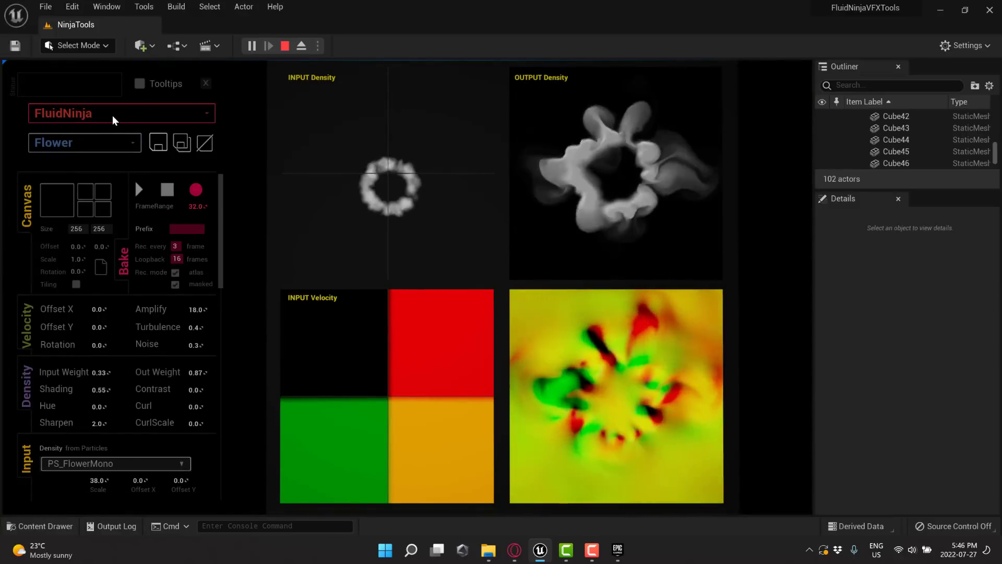
{"action": "left_click", "coordinate": [121, 113]}
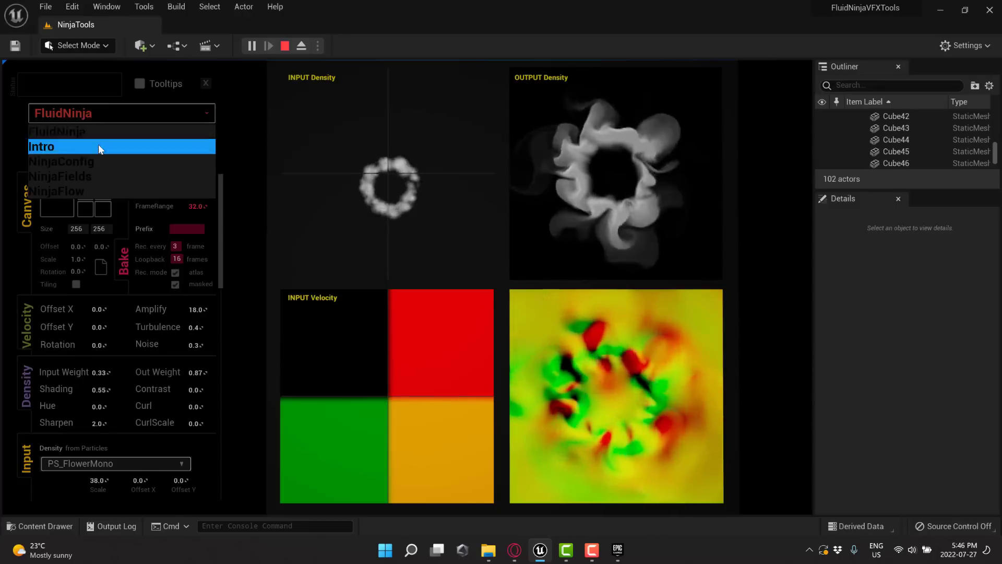
{"action": "left_click", "coordinate": [99, 146]}
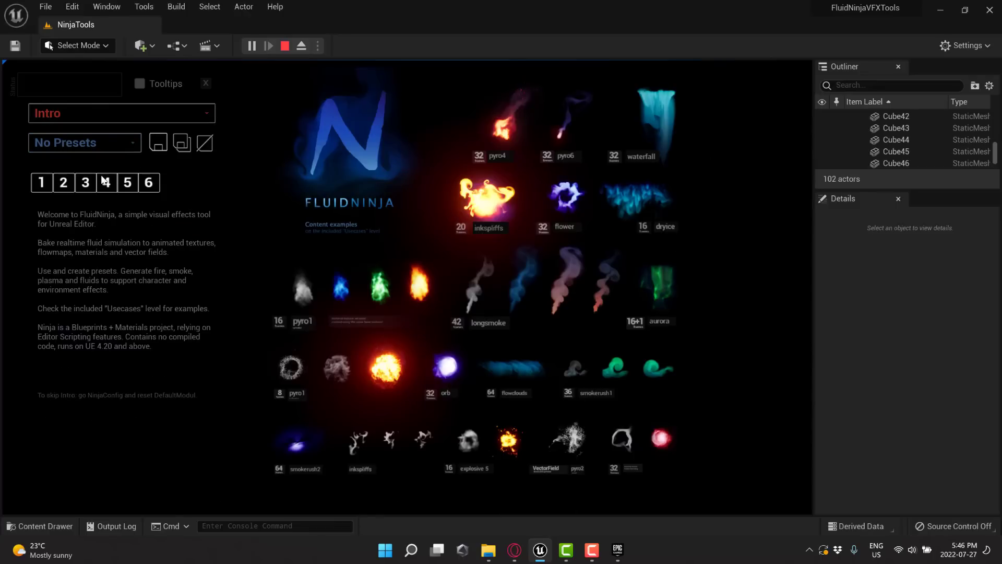
- Browse Intro pages 4 and 5, then return to page 1
{"action": "left_click", "coordinate": [106, 183]}
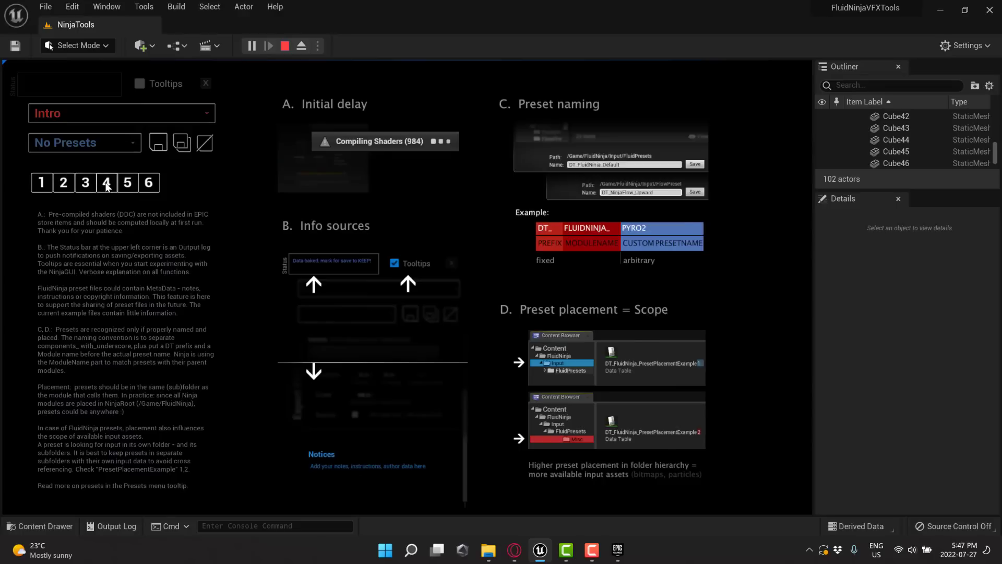
{"action": "left_click", "coordinate": [42, 182]}
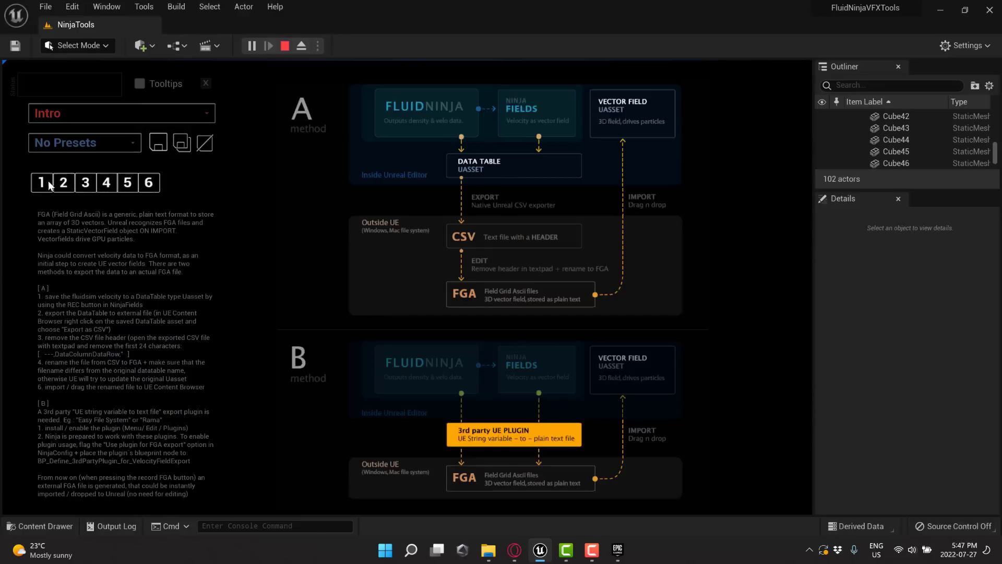
{"action": "left_click", "coordinate": [40, 183]}
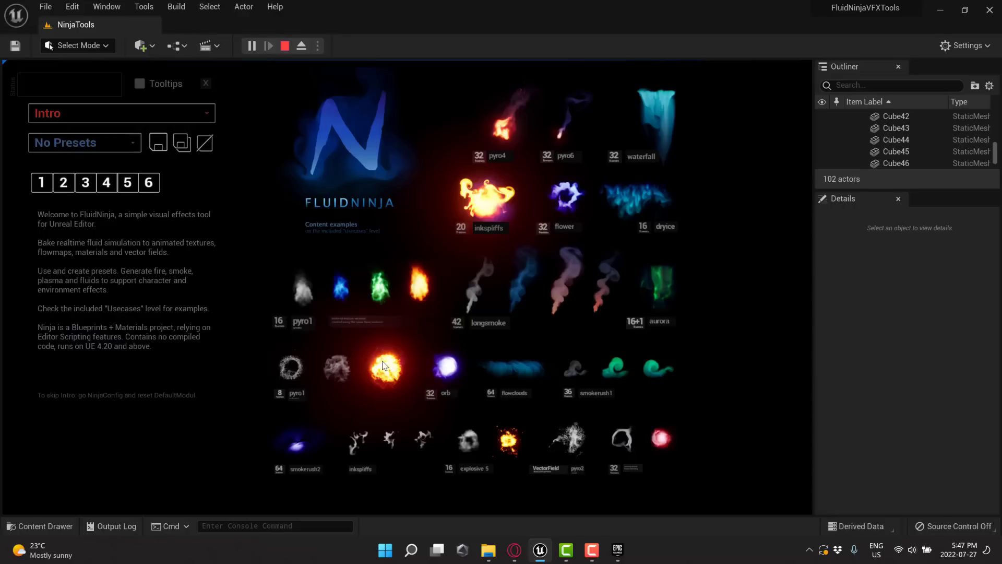
{"action": "mouse_move", "coordinate": [457, 486]}
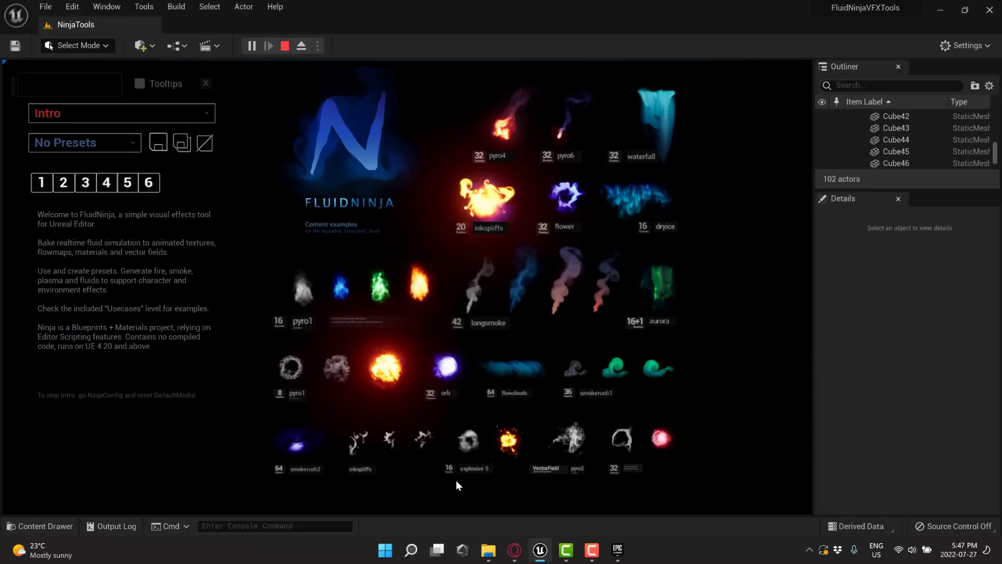
{"action": "mouse_move", "coordinate": [501, 519]}
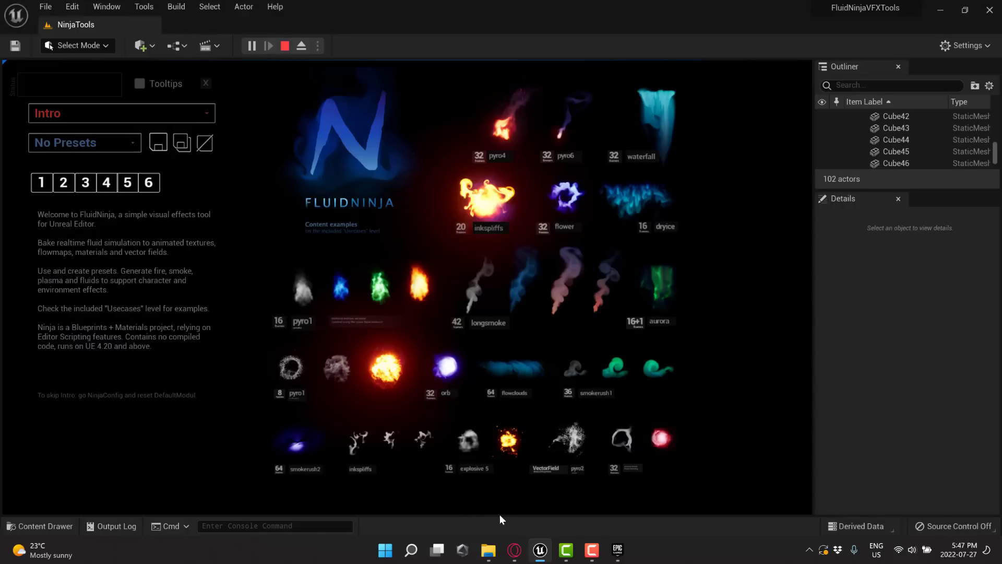
- Open the NinjaTools manual PDF via the external-site notice and scroll to its Niagara and Volumetrics pages
{"action": "left_click", "coordinate": [286, 45]}
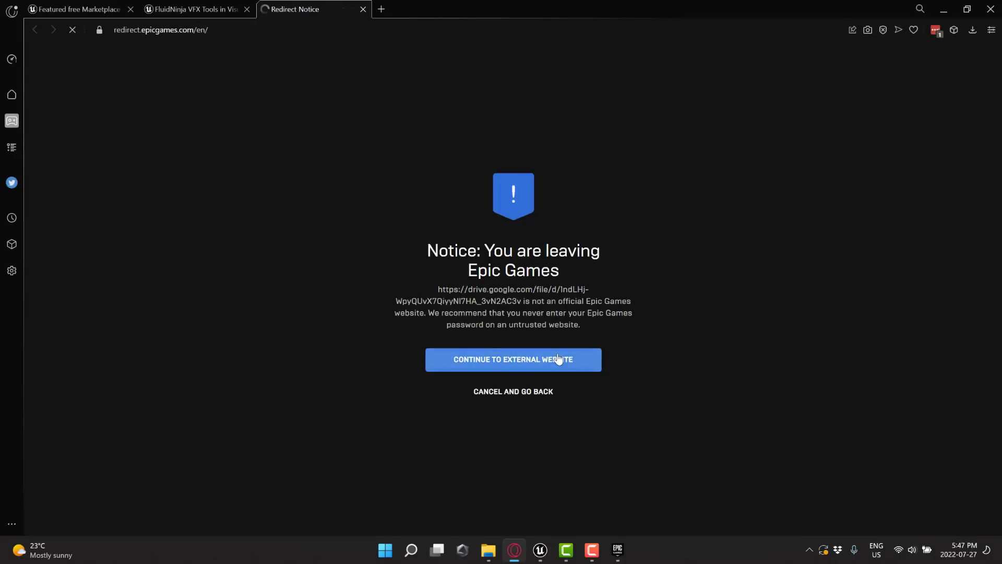
{"action": "left_click", "coordinate": [513, 360]}
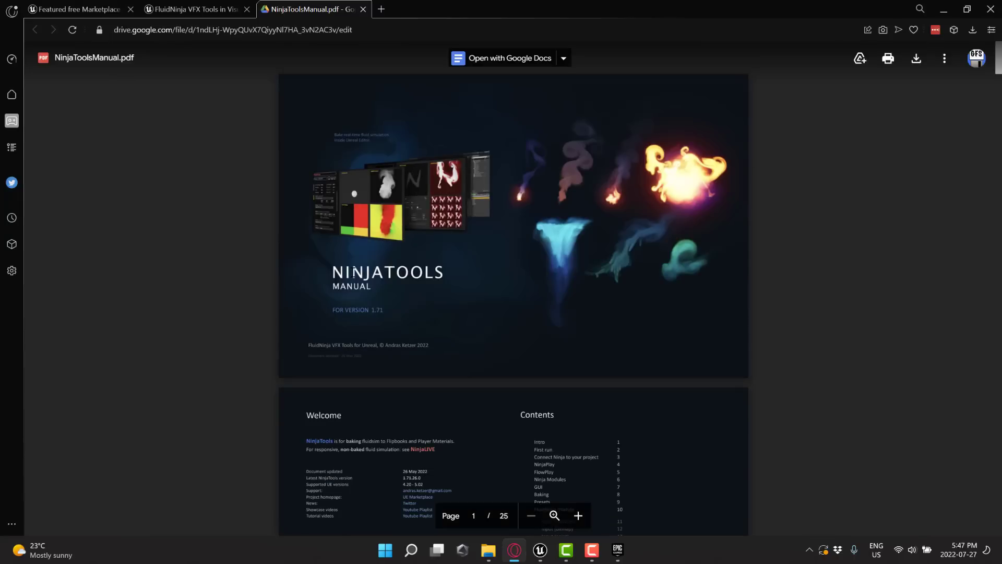
{"action": "scroll", "scroll_direction": "down", "scroll_amount": 3}
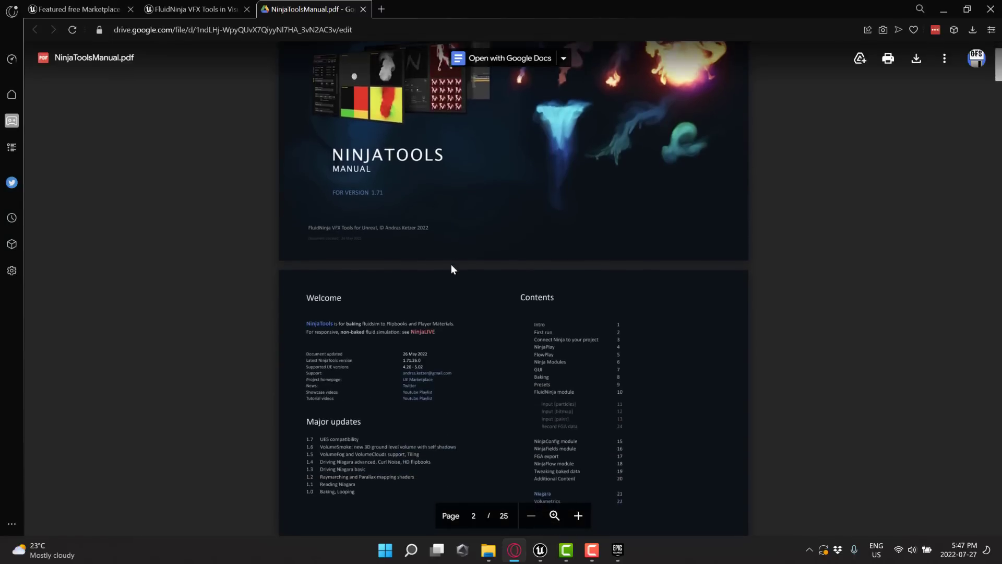
{"action": "scroll", "scroll_direction": "down", "scroll_amount": 3}
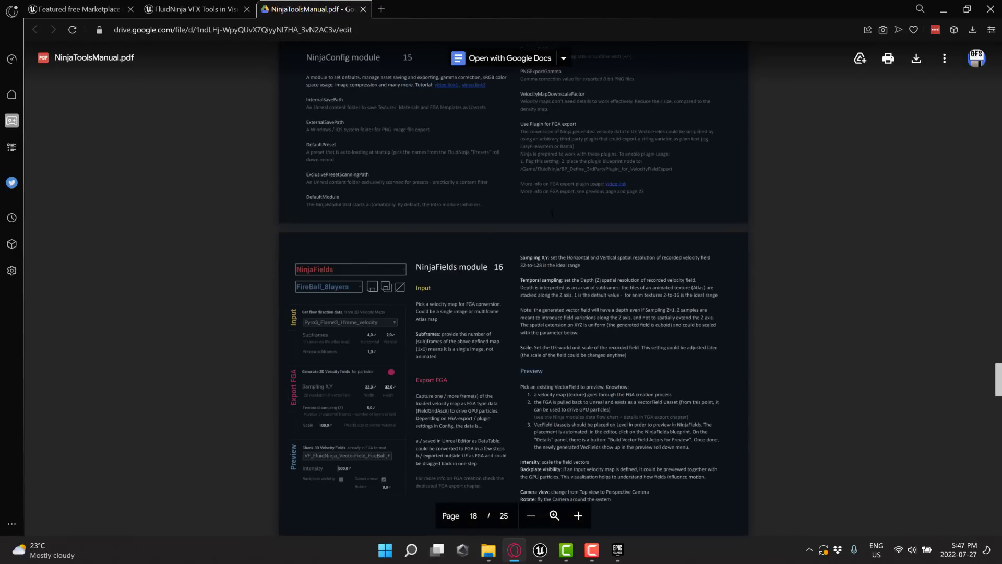
{"action": "scroll", "scroll_direction": "down", "scroll_amount": 3}
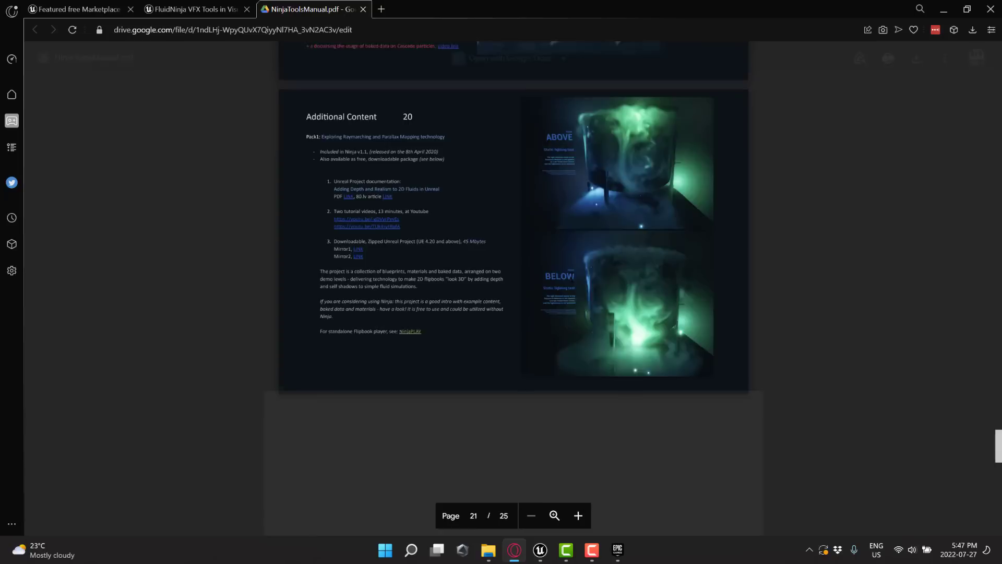
{"action": "scroll", "scroll_direction": "down", "scroll_amount": 3}
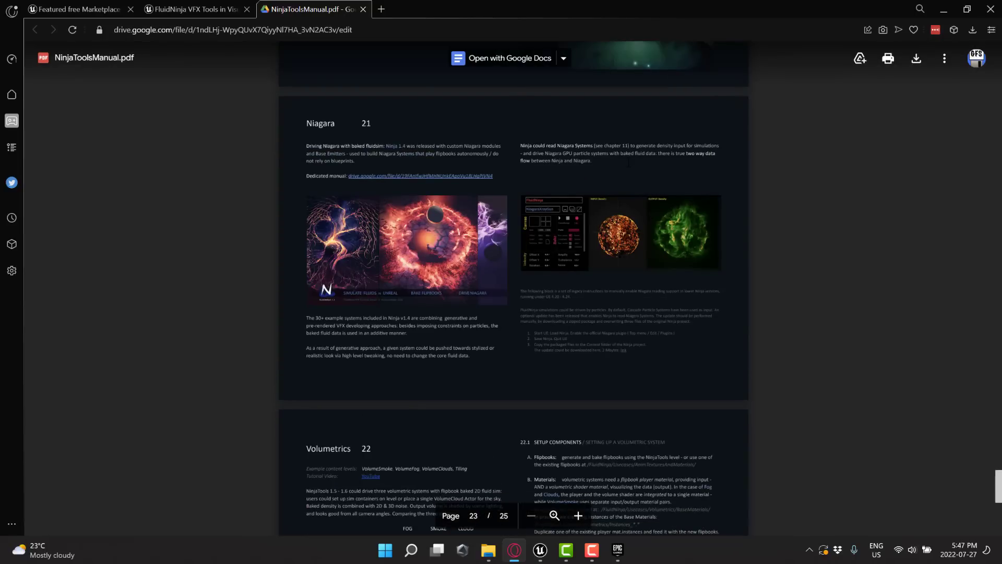
{"action": "mouse_move", "coordinate": [540, 550]}
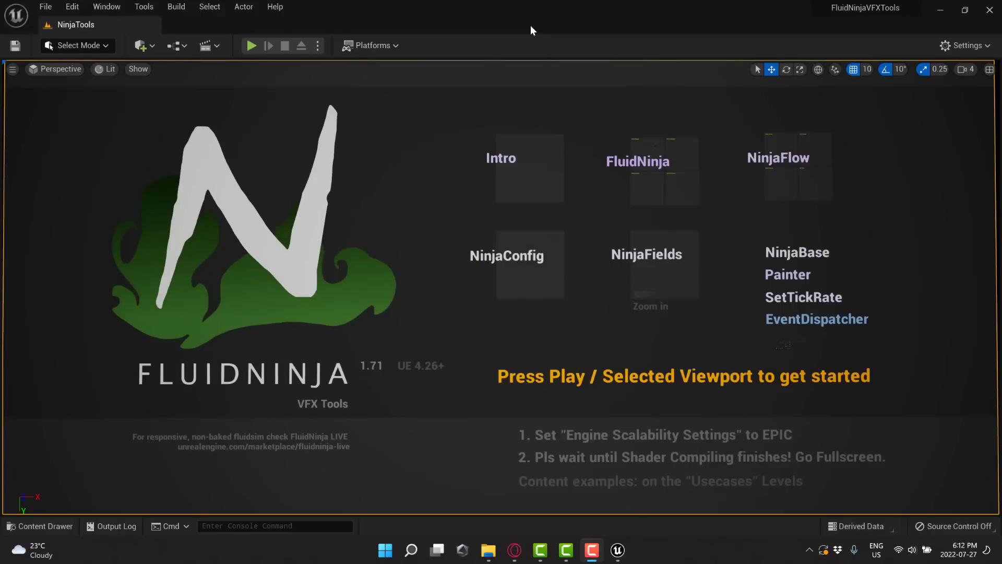
{"action": "mouse_move", "coordinate": [642, 162]}
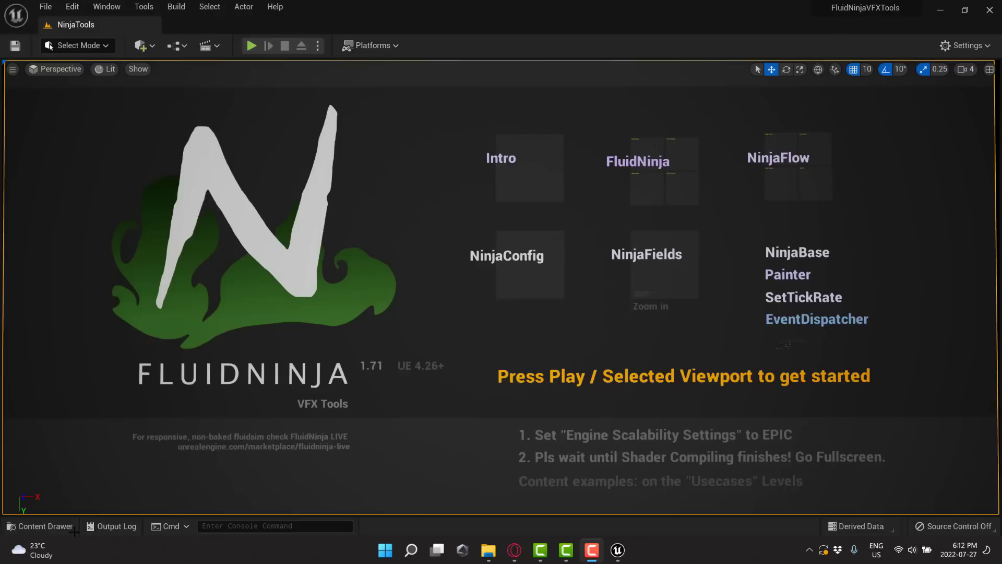
- Show the Levels content and play the NinjaTools level fullscreen with the Flower preset
{"action": "left_click", "coordinate": [40, 525]}
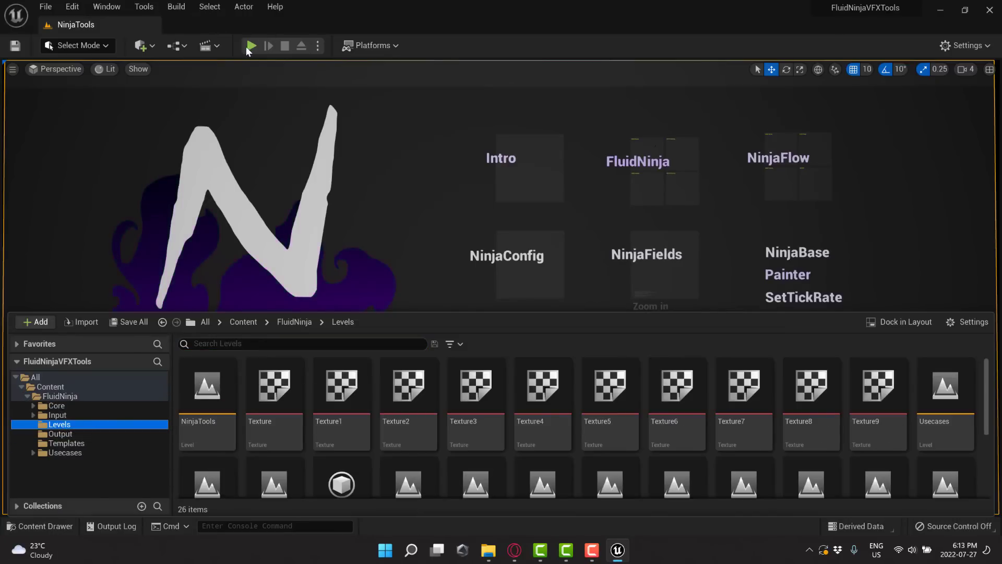
{"action": "left_click", "coordinate": [250, 45]}
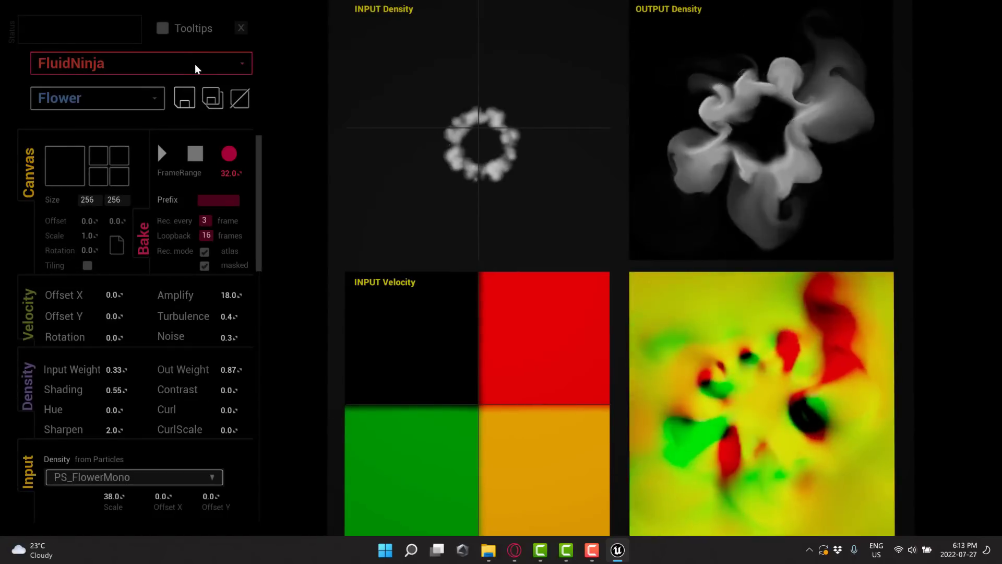
- Switch to the Intro module, view pages 2 and 1, then reopen the module list
{"action": "left_click", "coordinate": [237, 63]}
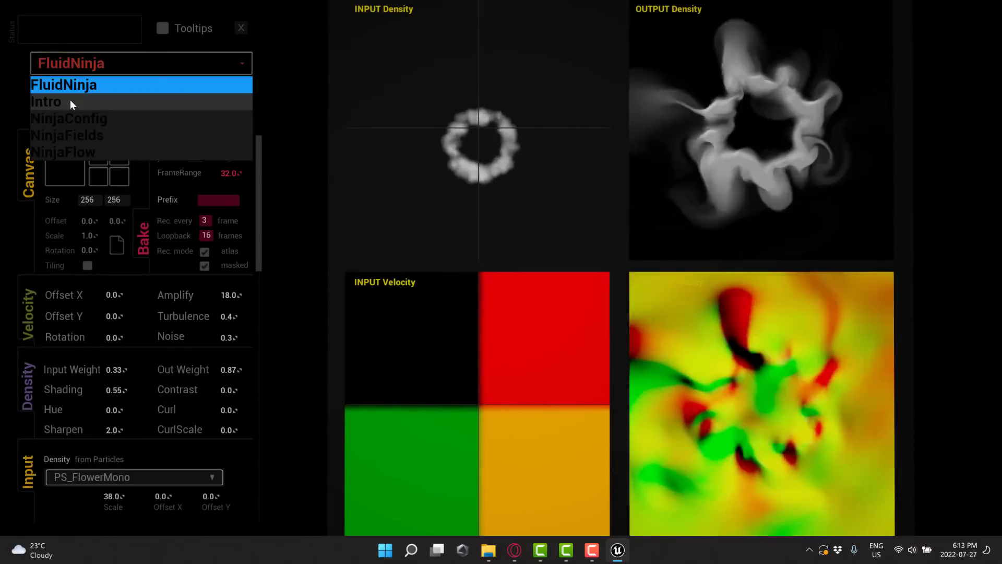
{"action": "left_click", "coordinate": [70, 101]}
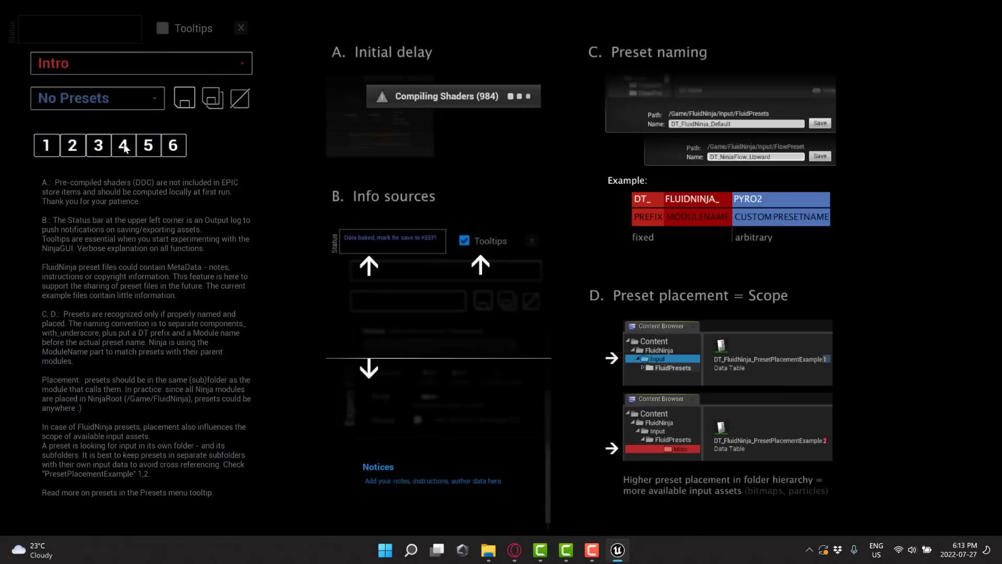
{"action": "left_click", "coordinate": [72, 145]}
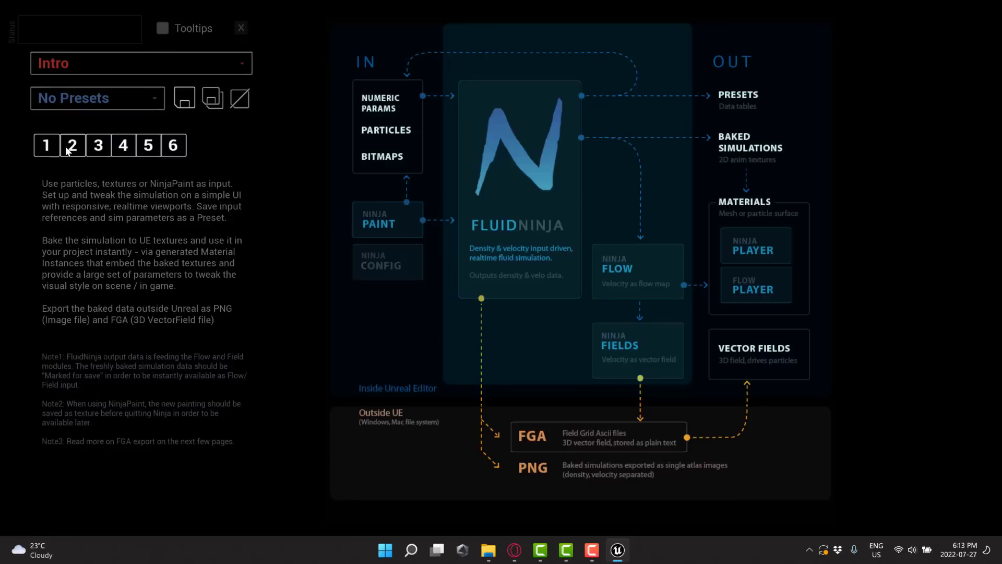
{"action": "left_click", "coordinate": [45, 145]}
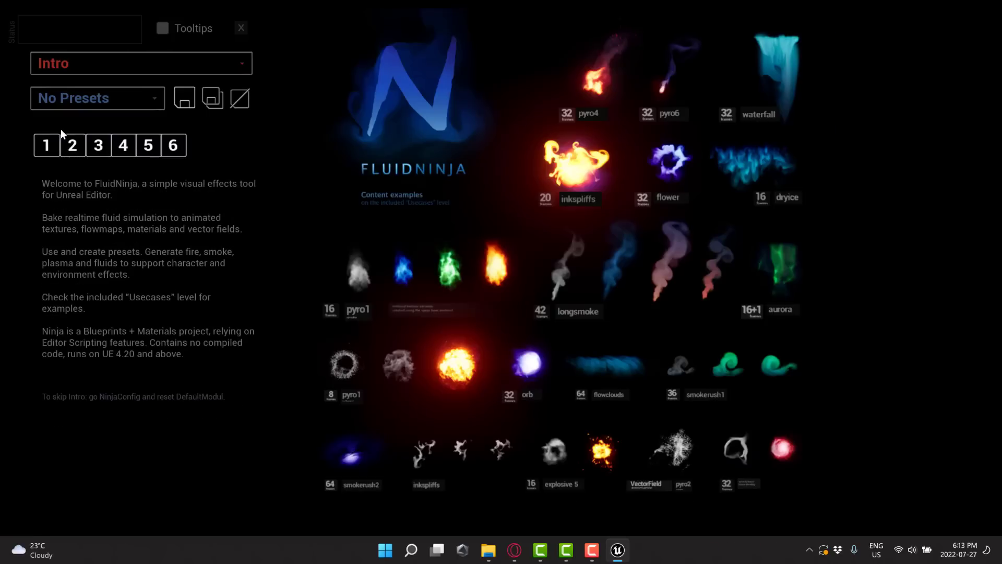
{"action": "mouse_move", "coordinate": [81, 105]}
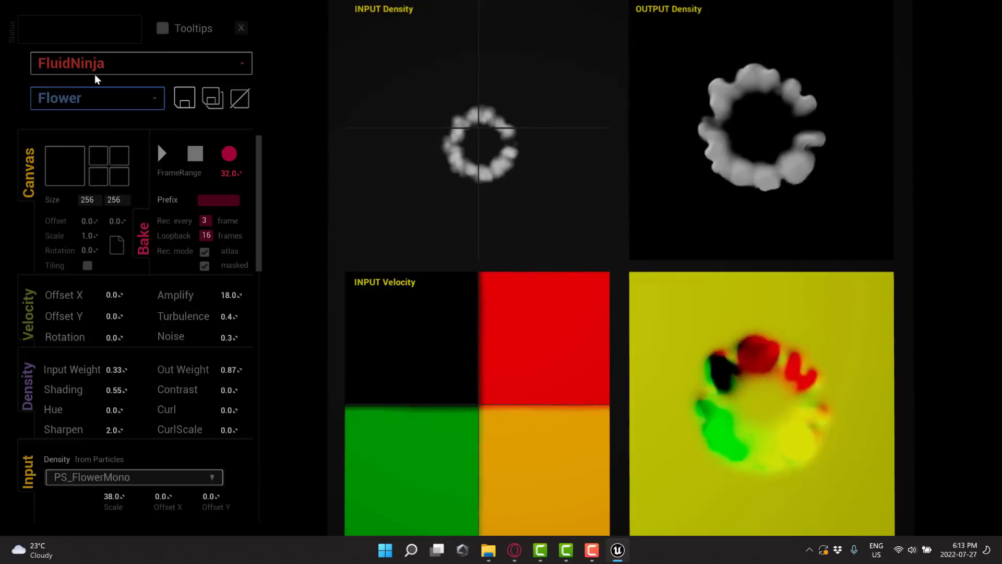
{"action": "left_click", "coordinate": [242, 62]}
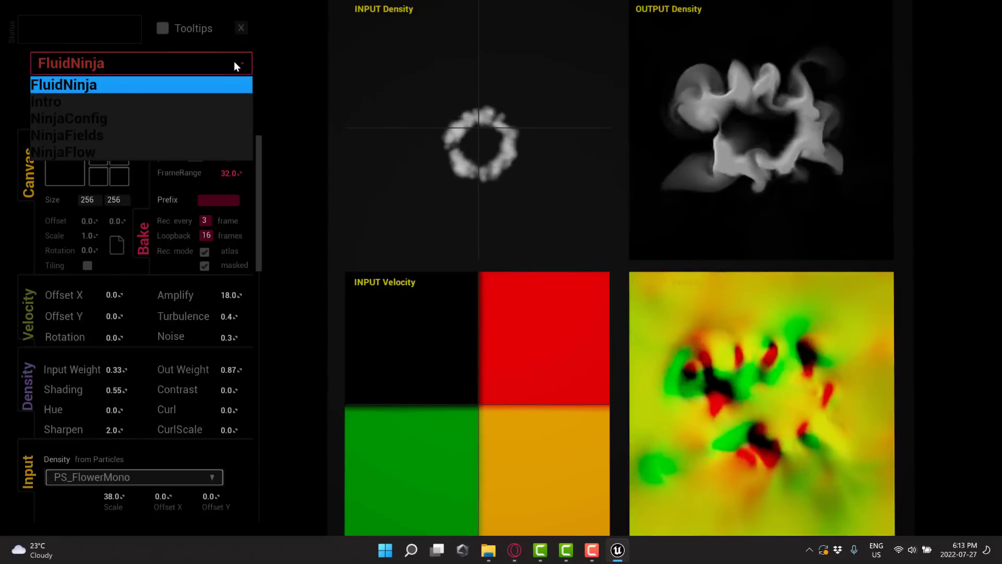
- Switch to the NinjaConfig module showing save paths and export settings
{"action": "left_click", "coordinate": [69, 118]}
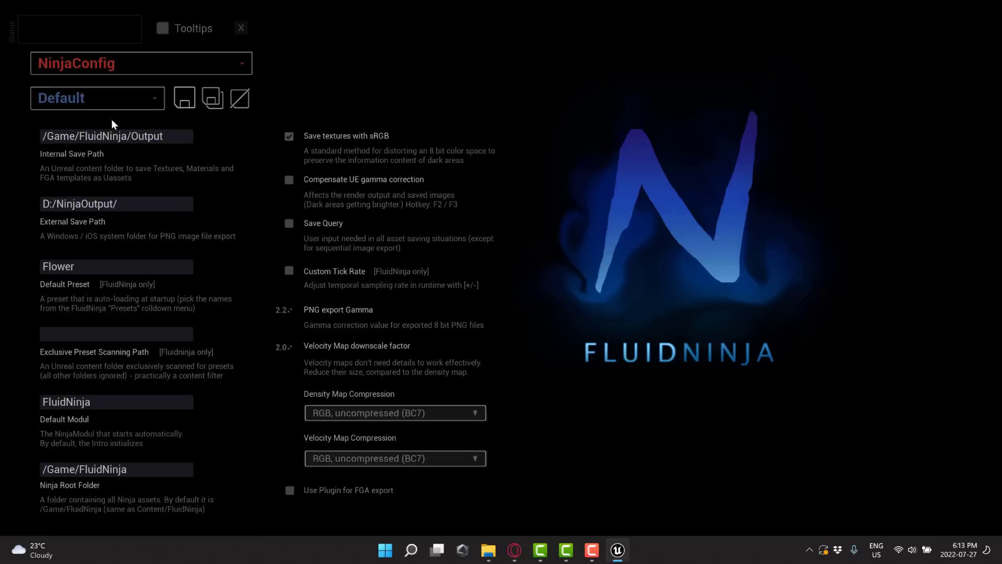
{"action": "mouse_move", "coordinate": [110, 286]}
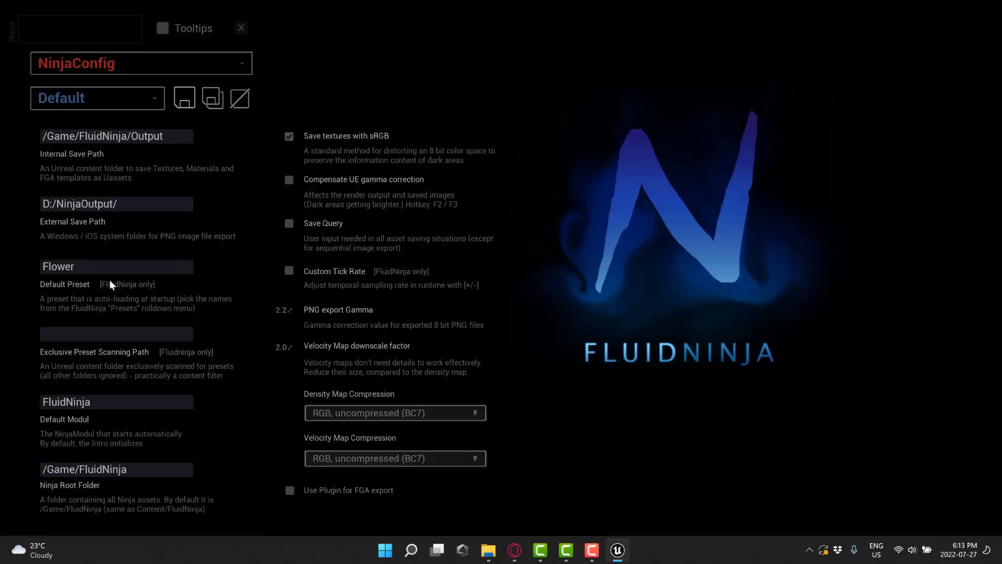
{"action": "mouse_move", "coordinate": [88, 352]}
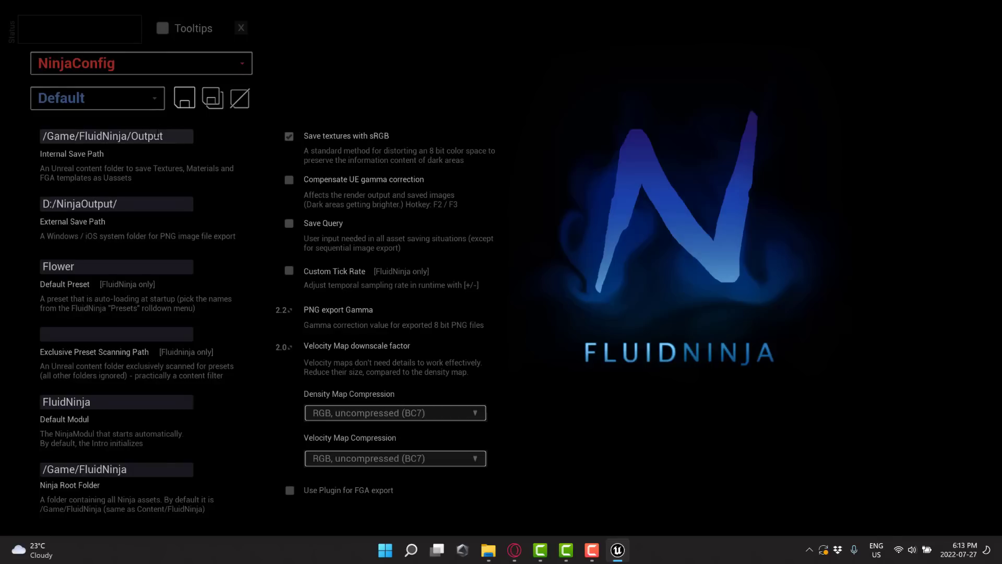
{"action": "mouse_move", "coordinate": [92, 229]}
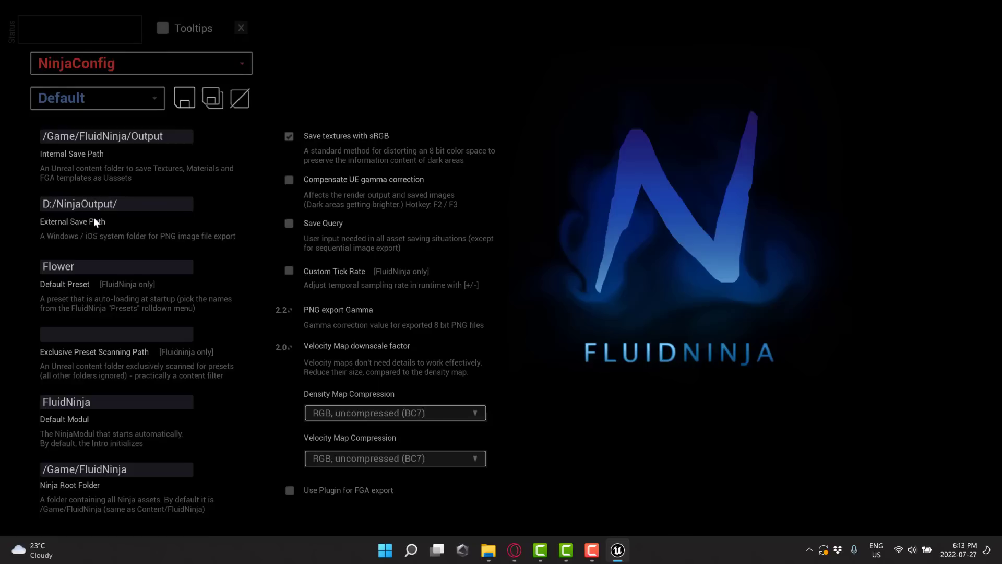
{"action": "mouse_move", "coordinate": [332, 236]}
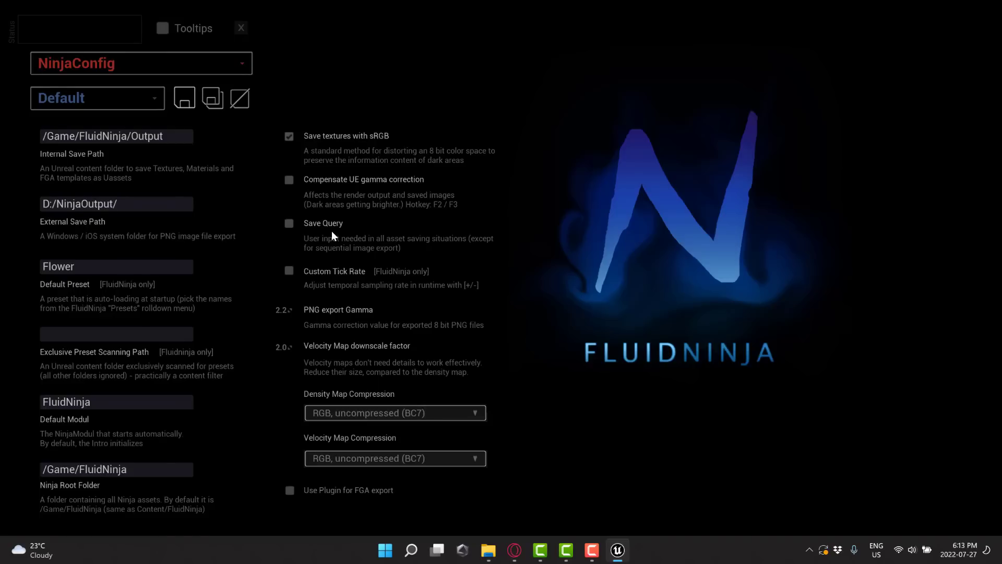
{"action": "mouse_move", "coordinate": [414, 339]}
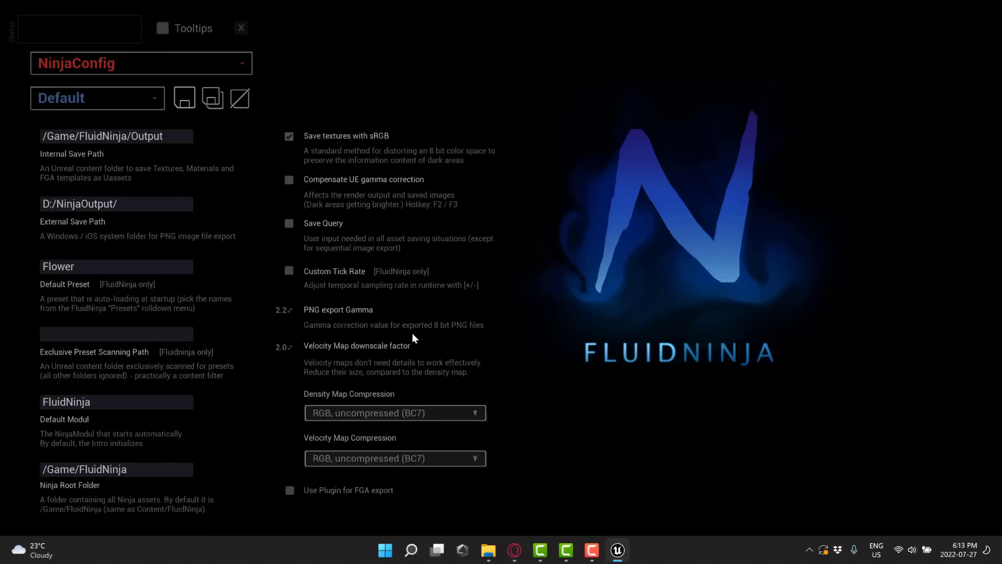
{"action": "mouse_move", "coordinate": [349, 488]}
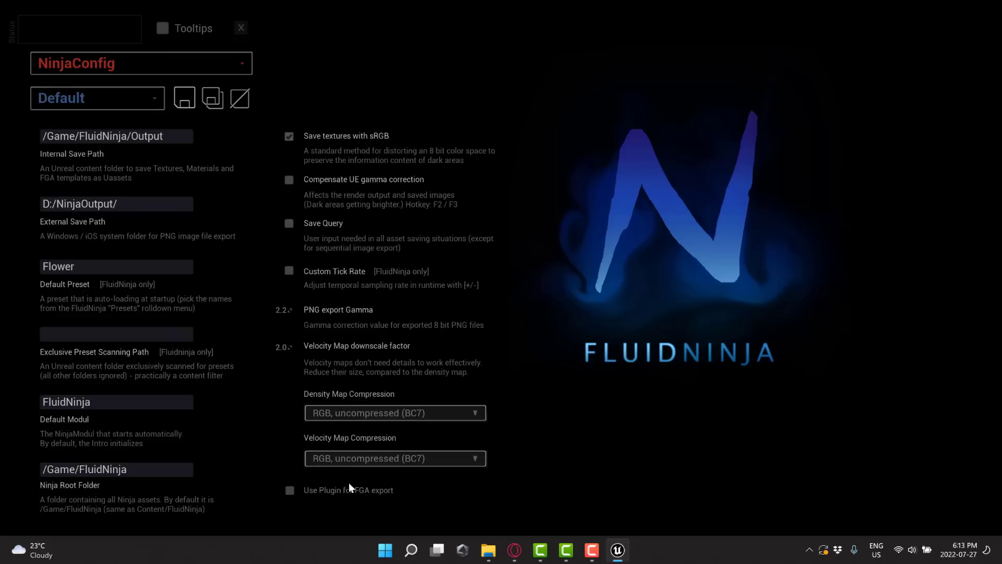
{"action": "mouse_move", "coordinate": [118, 61]}
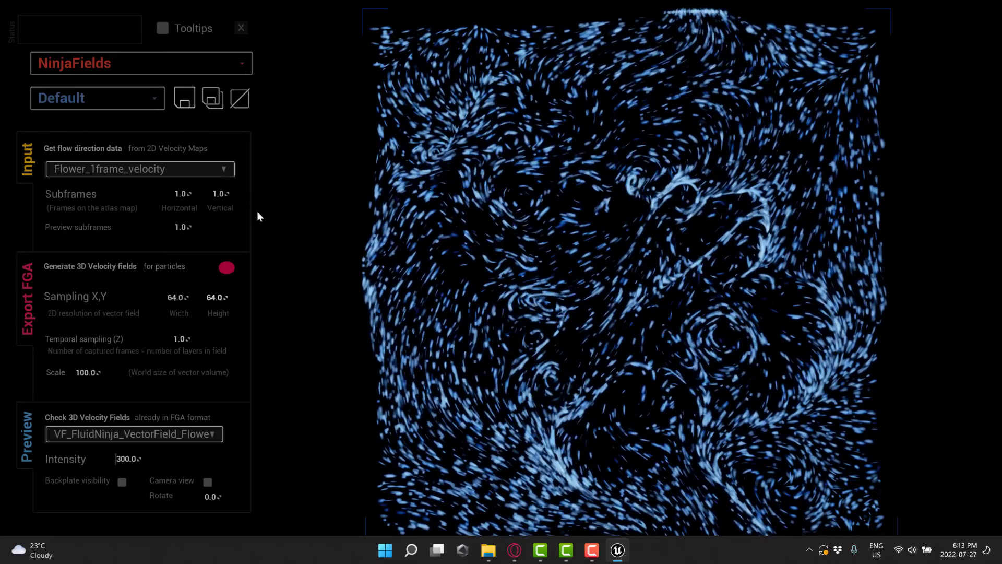
- Switch from NinjaFields to the FluidNinja main simulation module
{"action": "left_click", "coordinate": [138, 62]}
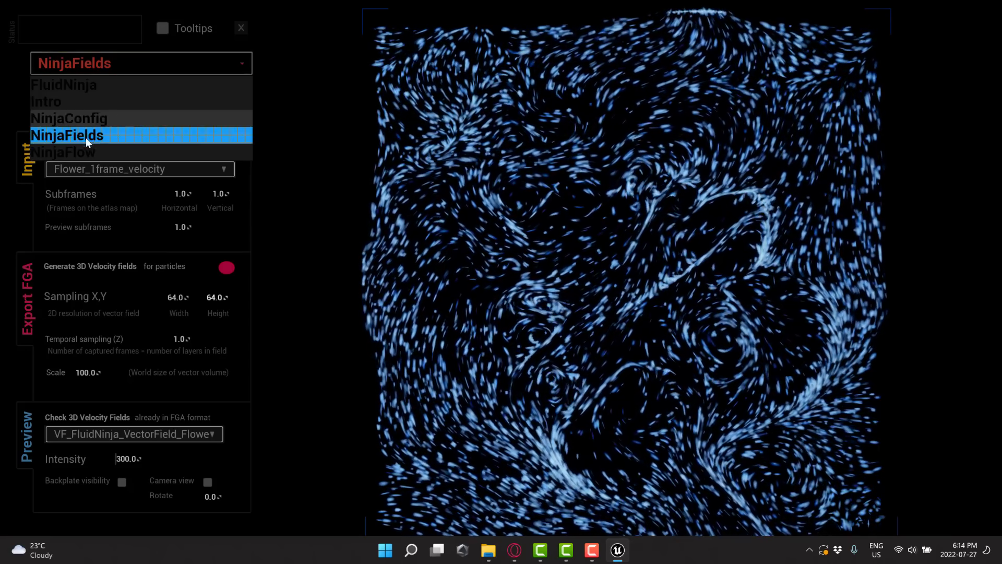
{"action": "left_click", "coordinate": [65, 152]}
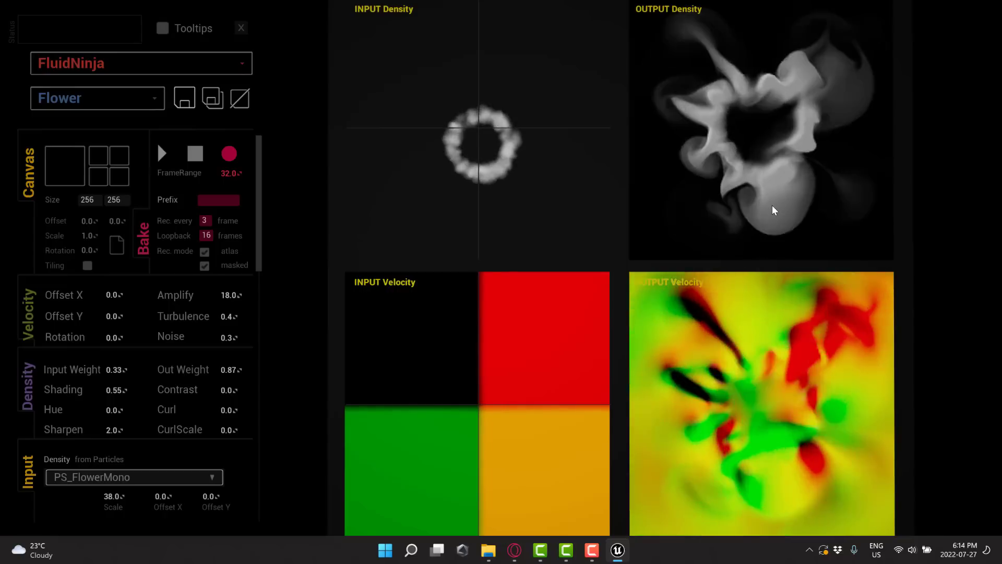
{"action": "mouse_move", "coordinate": [587, 70]}
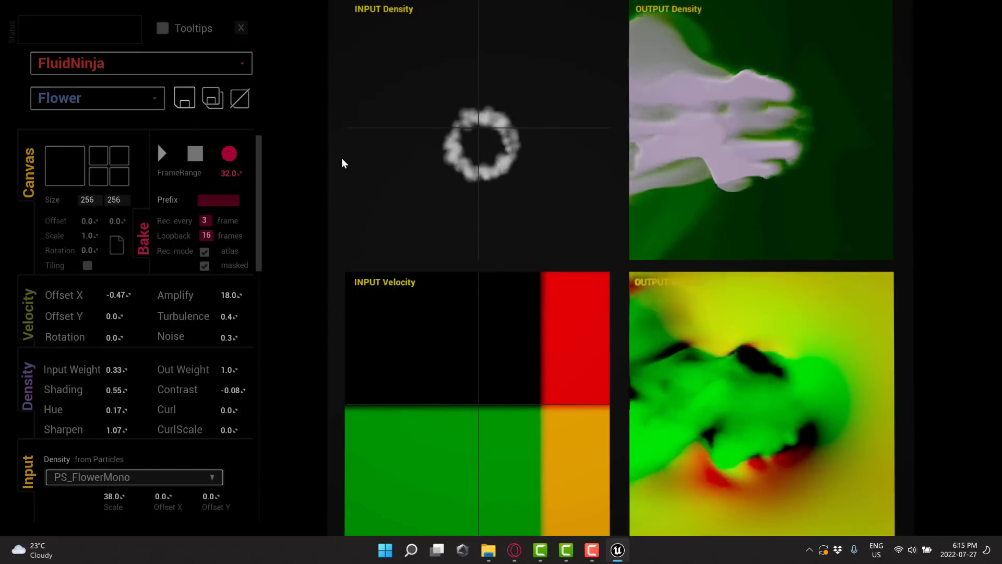
- Load the AuroraBorealis and then DryIce1 simulation presets
{"action": "left_click", "coordinate": [97, 98]}
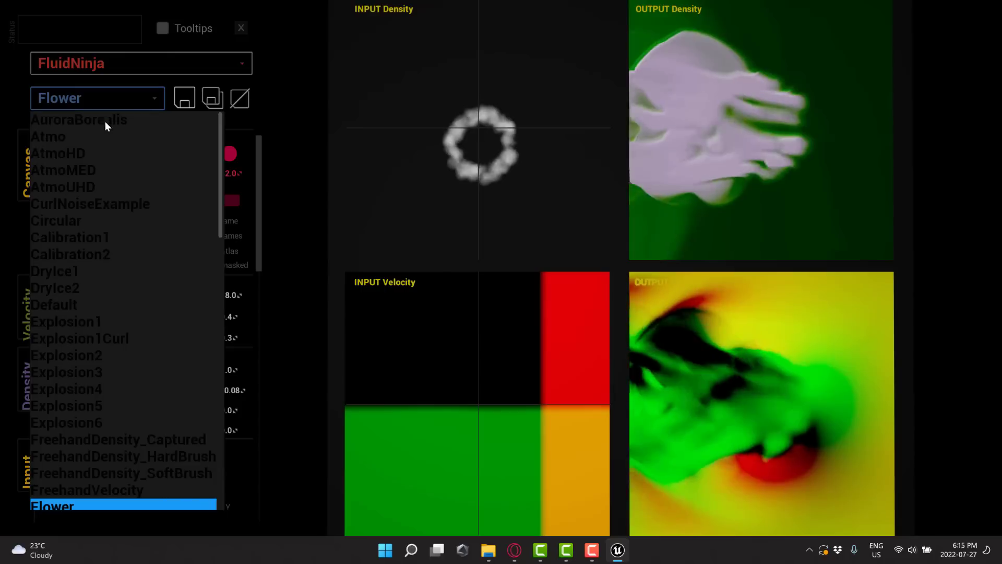
{"action": "mouse_move", "coordinate": [102, 131]}
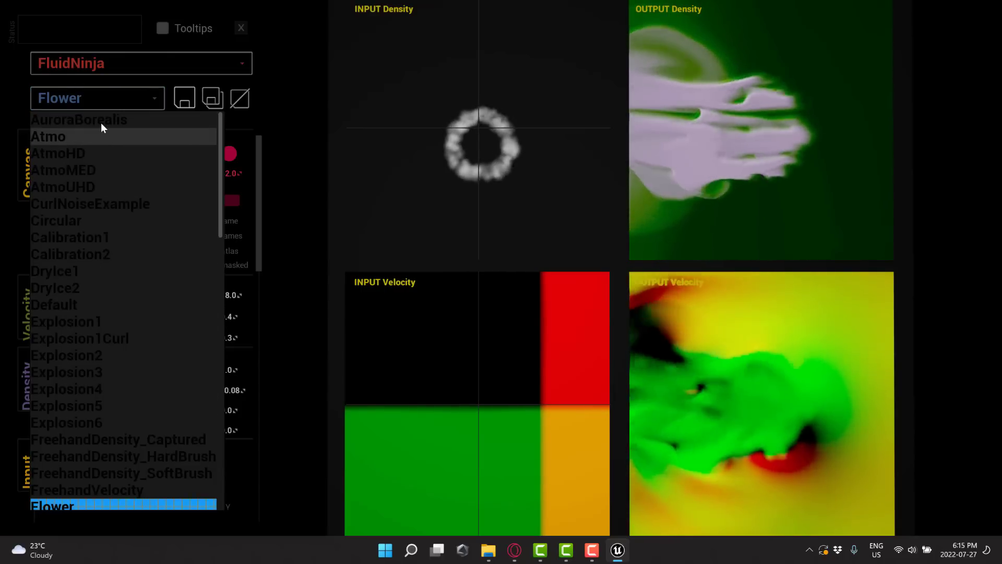
{"action": "left_click", "coordinate": [79, 119]}
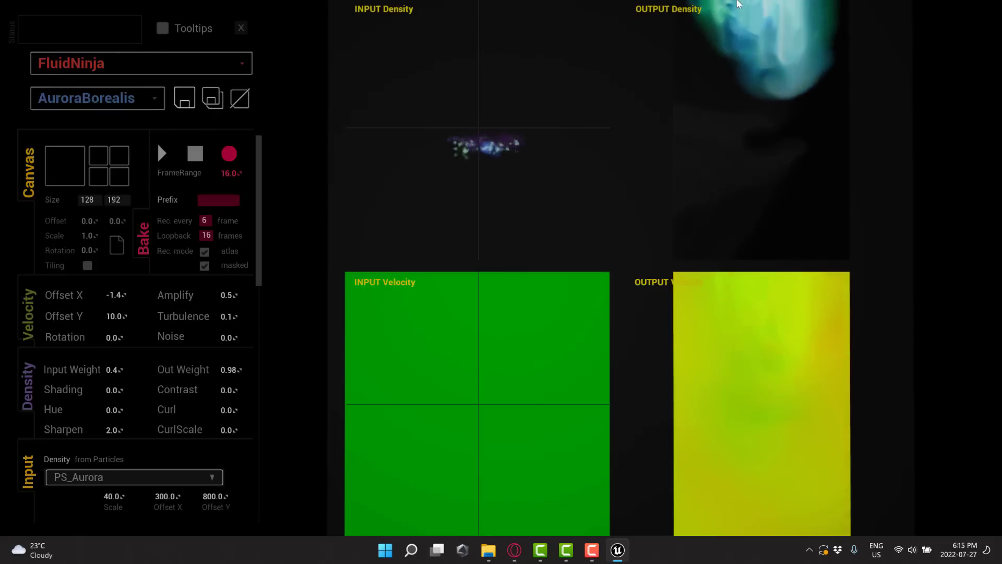
{"action": "mouse_move", "coordinate": [342, 91]}
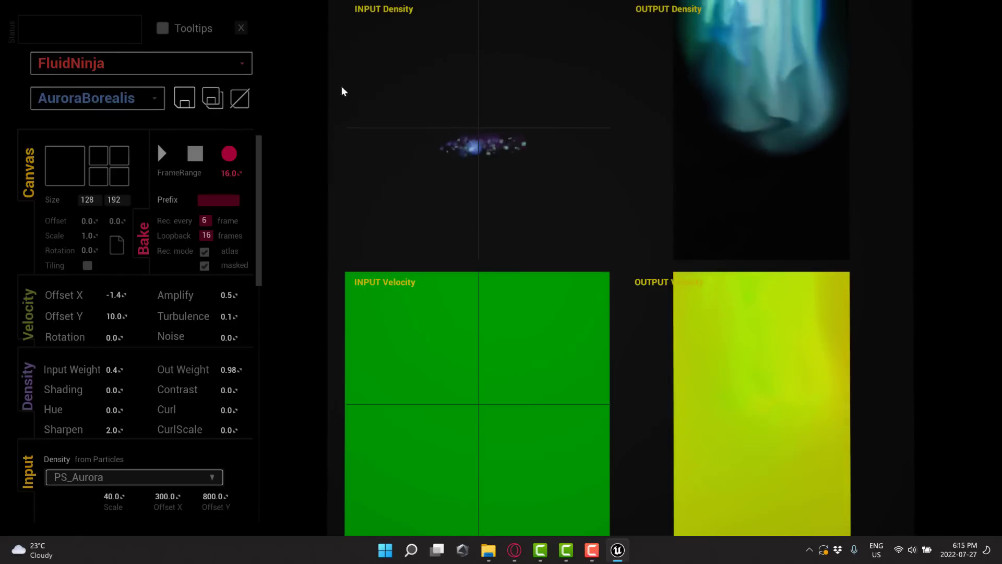
{"action": "left_click", "coordinate": [96, 98]}
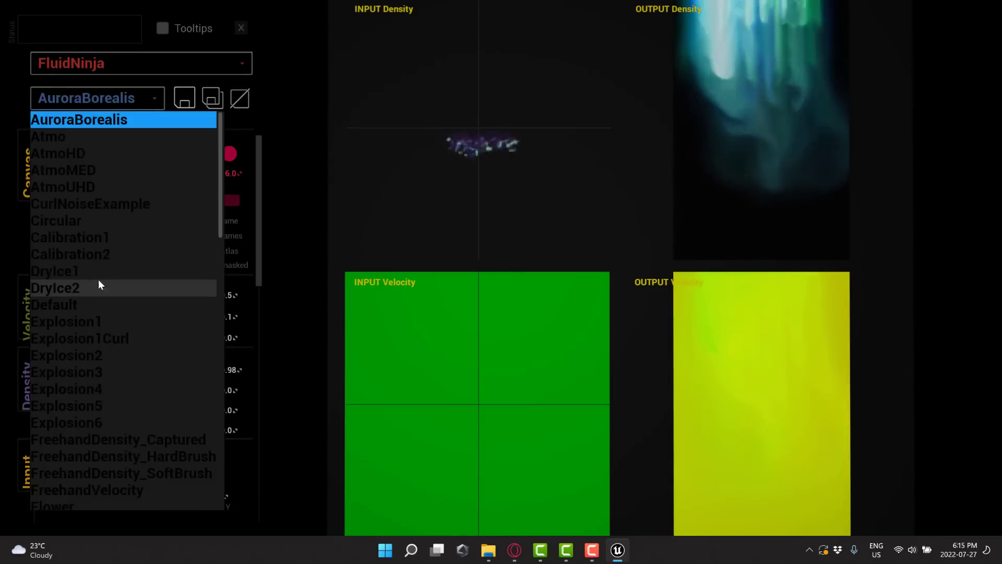
{"action": "left_click", "coordinate": [54, 271]}
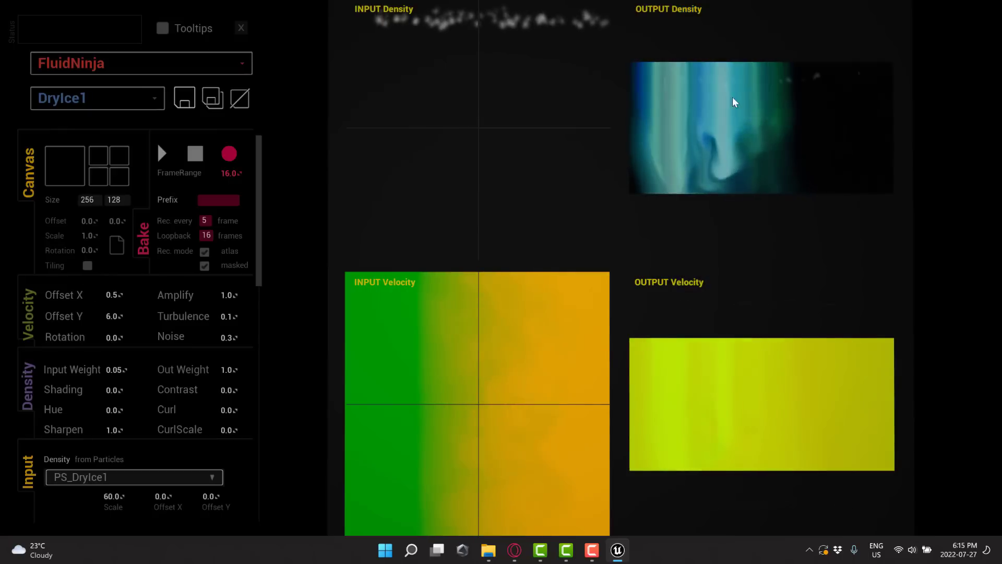
- Load the Calibration1 and Explosion2 presets, then reopen the preset list
{"action": "left_click", "coordinate": [97, 98]}
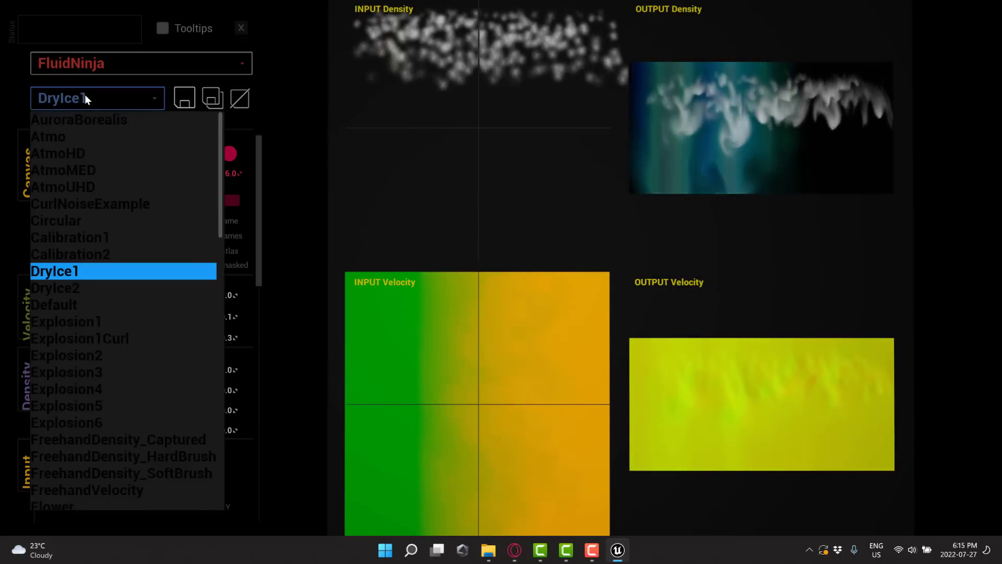
{"action": "mouse_move", "coordinate": [108, 249]}
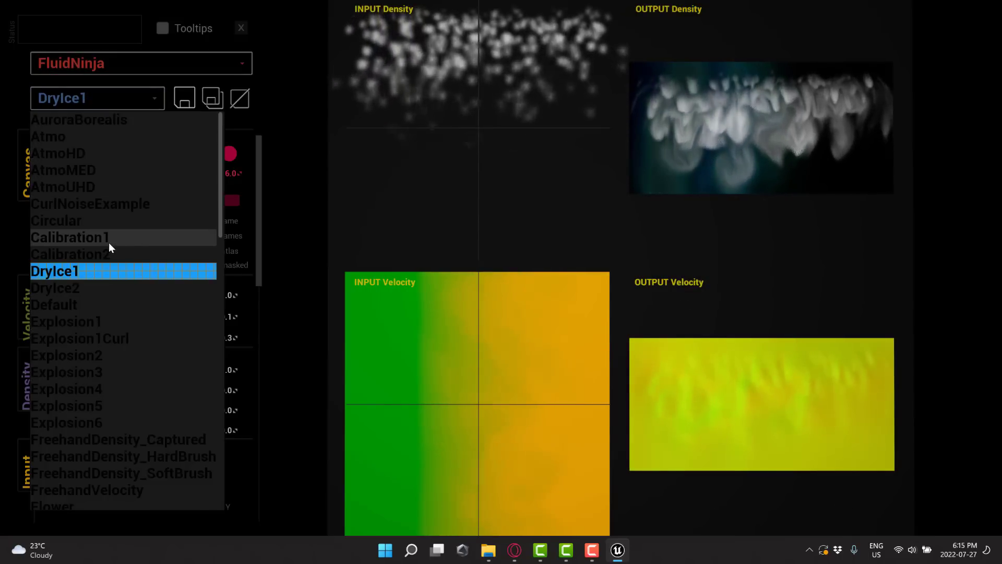
{"action": "left_click", "coordinate": [69, 237]}
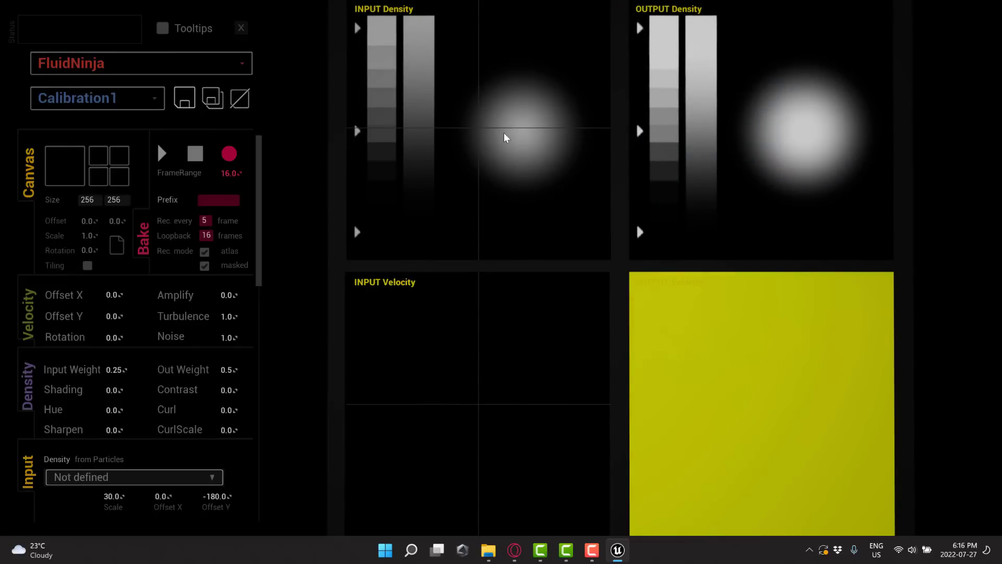
{"action": "mouse_move", "coordinate": [530, 79]}
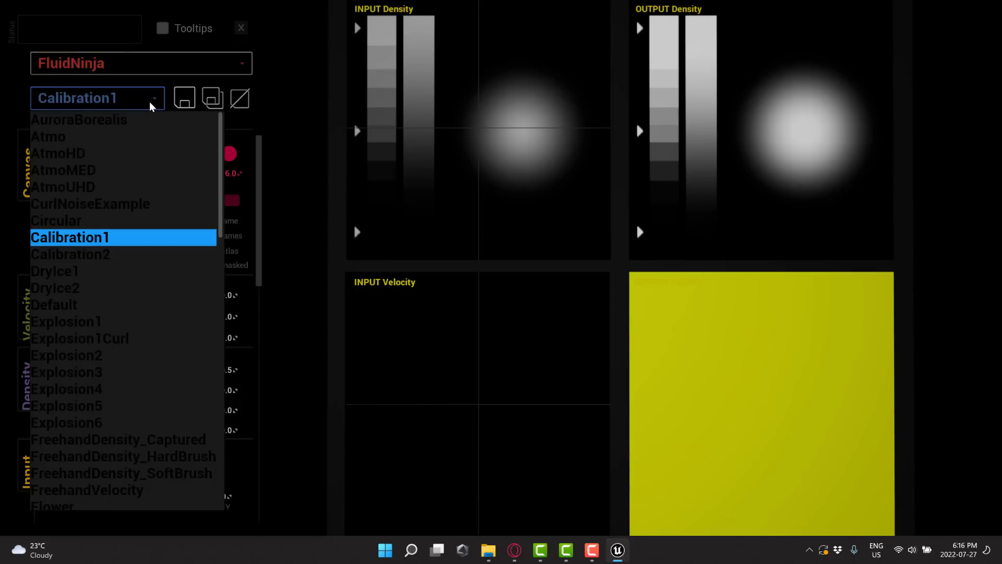
{"action": "left_click", "coordinate": [66, 355]}
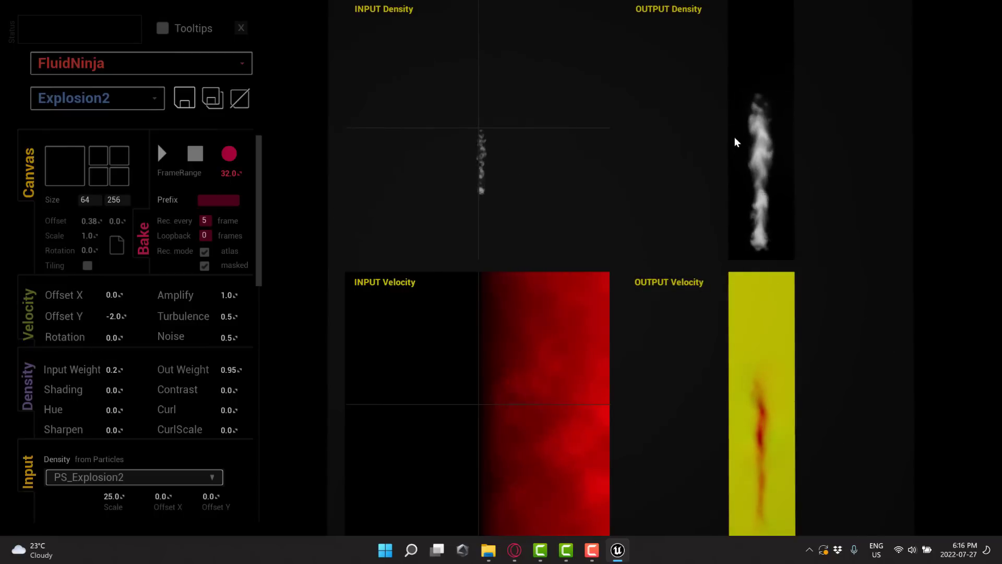
{"action": "left_click", "coordinate": [96, 98]}
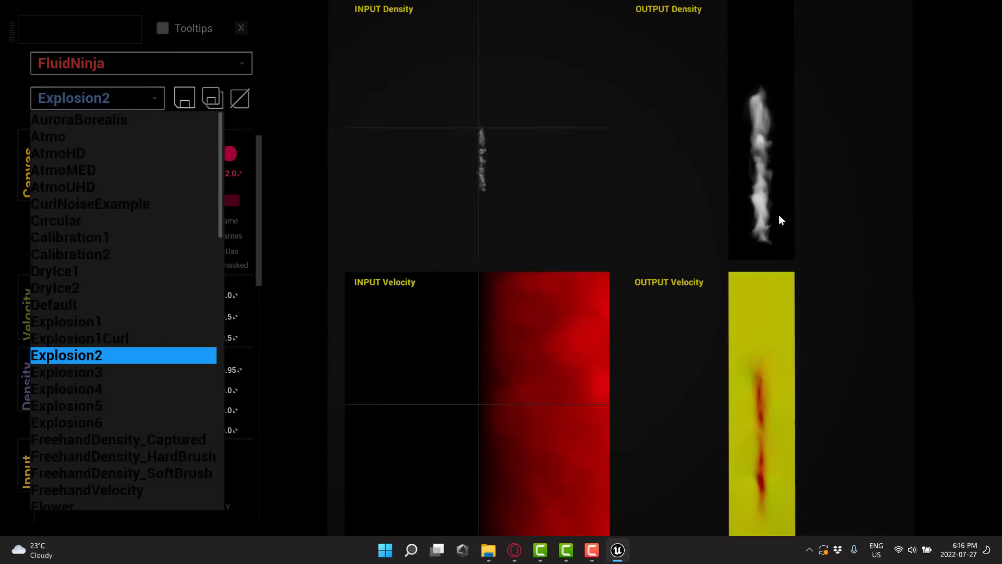
{"action": "mouse_move", "coordinate": [112, 467]}
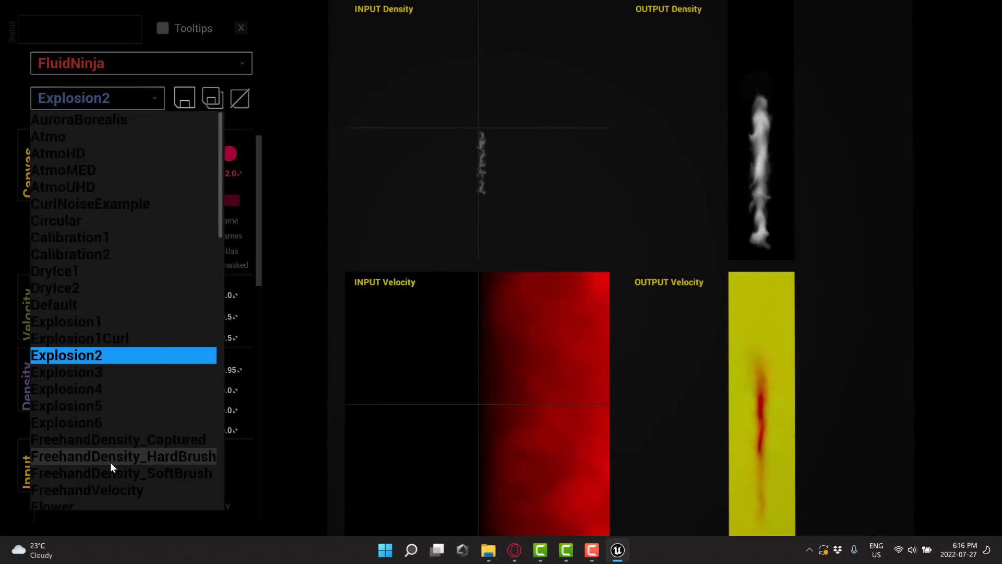
{"action": "scroll", "scroll_direction": "down", "scroll_amount": 3}
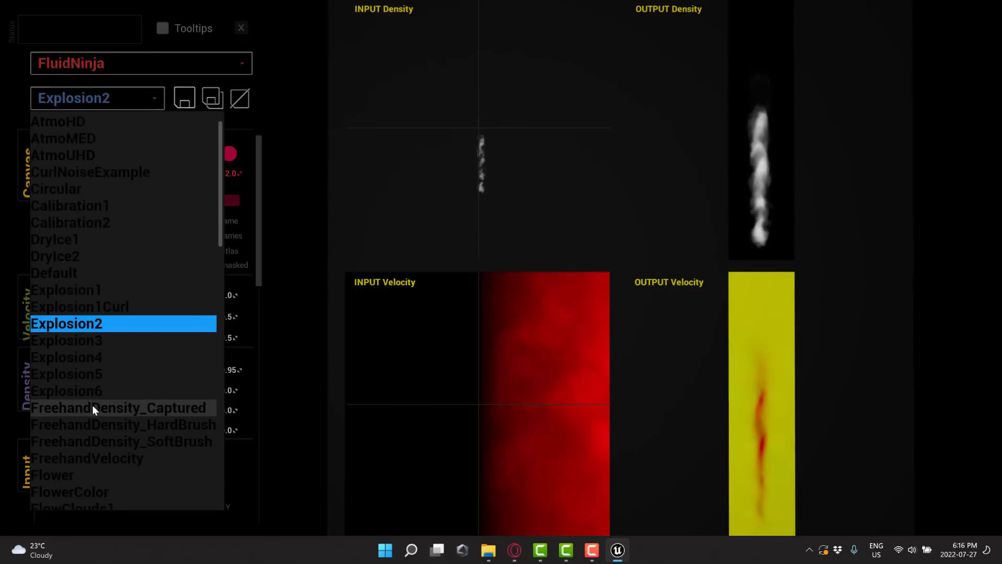
- Load the FreehandDensity_HardBrush preset, then switch to the Fireball1 preset from the list
{"action": "left_click", "coordinate": [120, 407]}
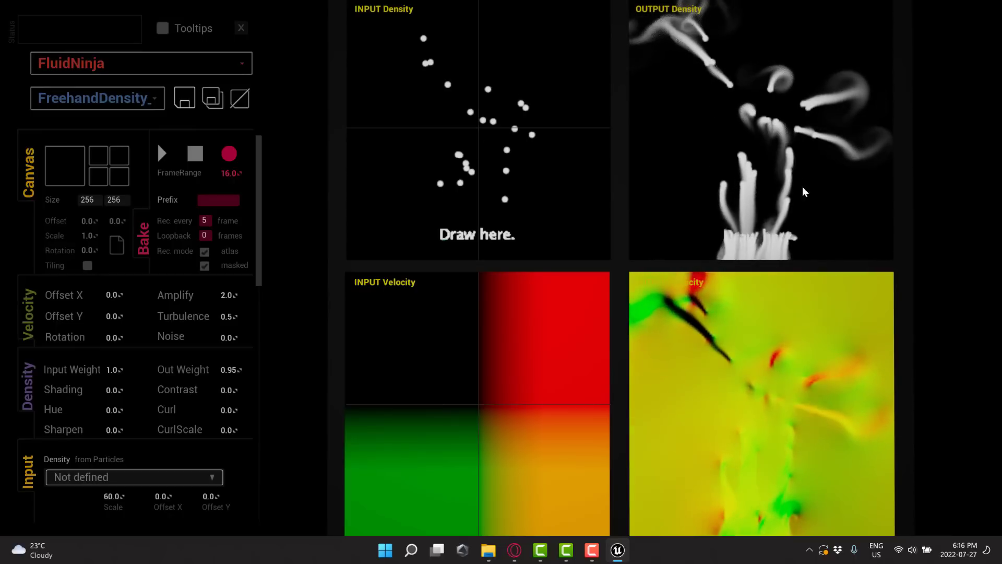
{"action": "left_click", "coordinate": [96, 98]}
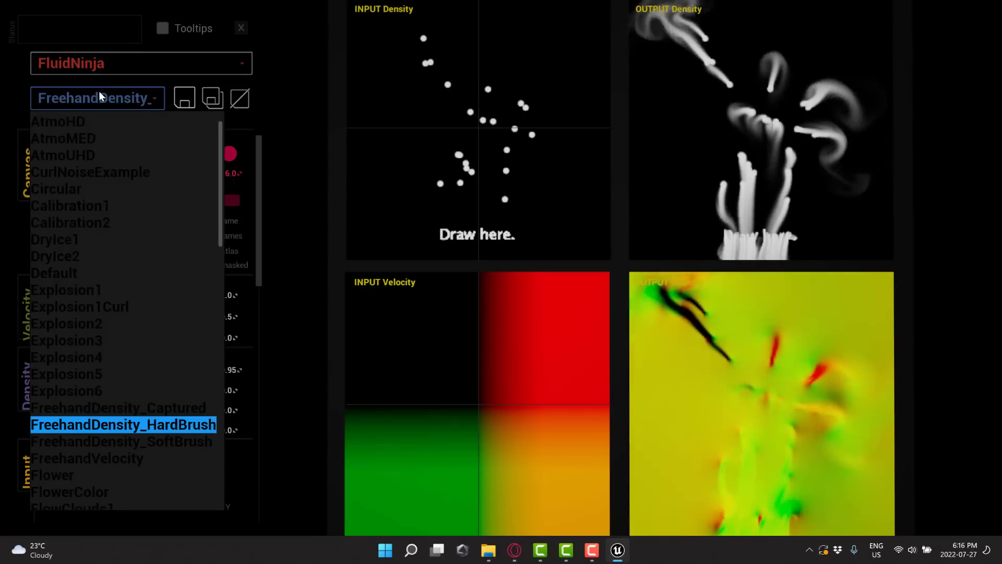
{"action": "scroll", "scroll_direction": "down", "scroll_amount": 3}
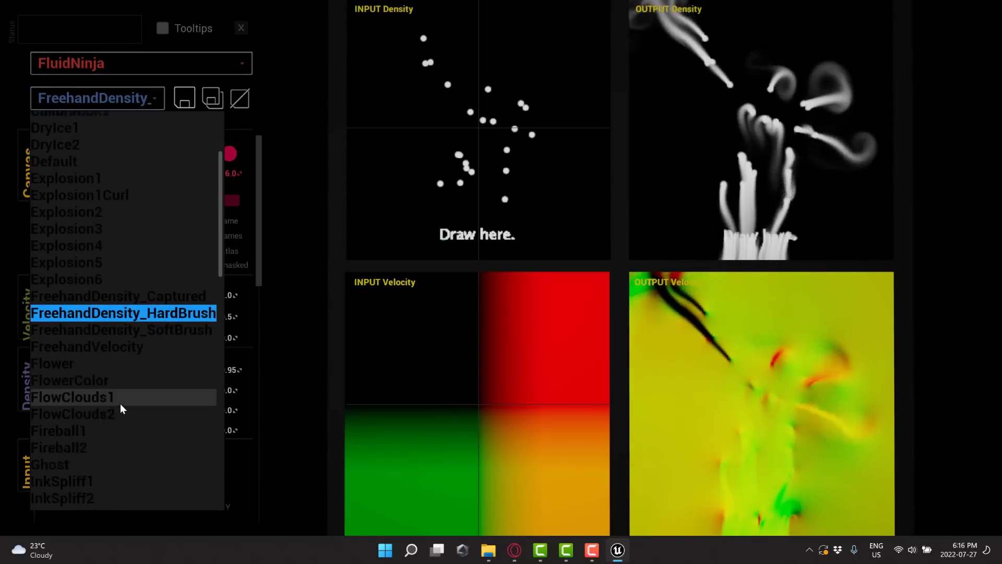
{"action": "left_click", "coordinate": [58, 448]}
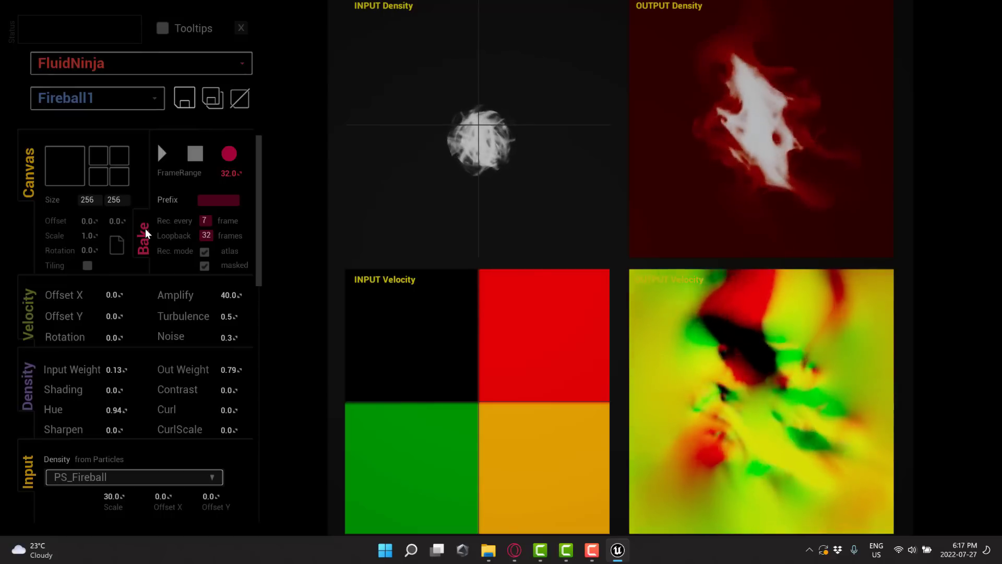
- Record the Fireball1 simulation into baked frames and play the sequence back in the Sequence Player
{"action": "left_click", "coordinate": [228, 155]}
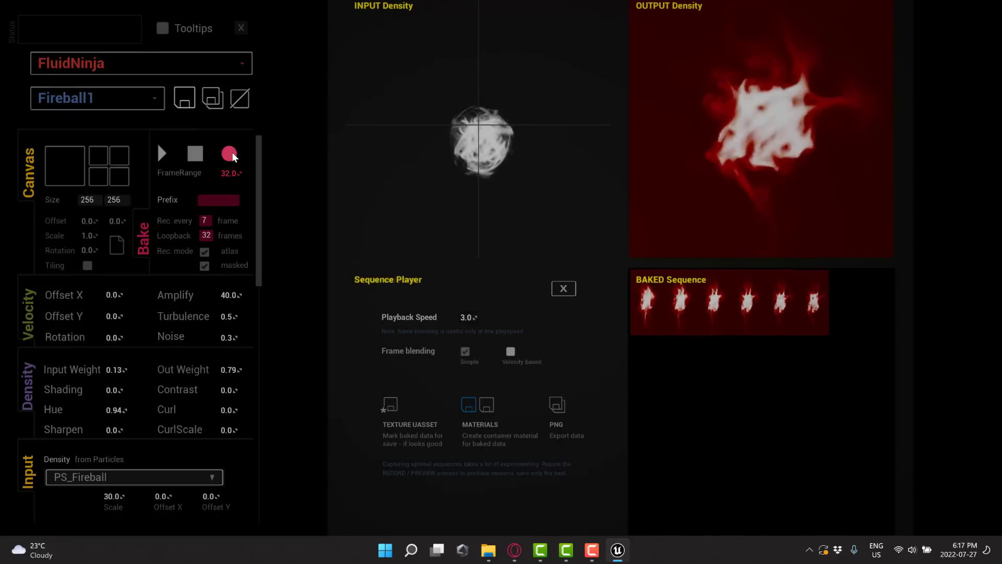
{"action": "left_click", "coordinate": [228, 153]}
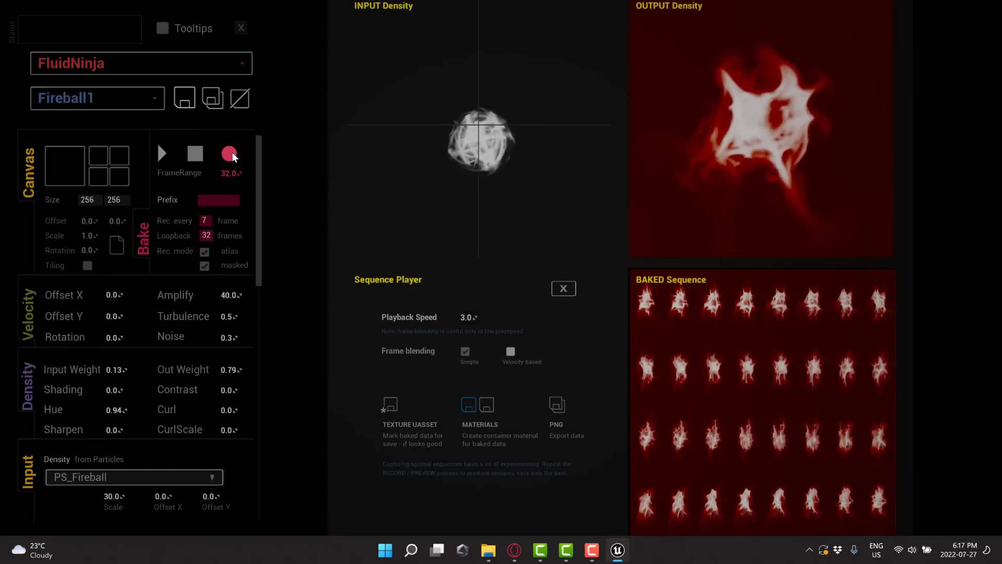
{"action": "left_click", "coordinate": [229, 155]}
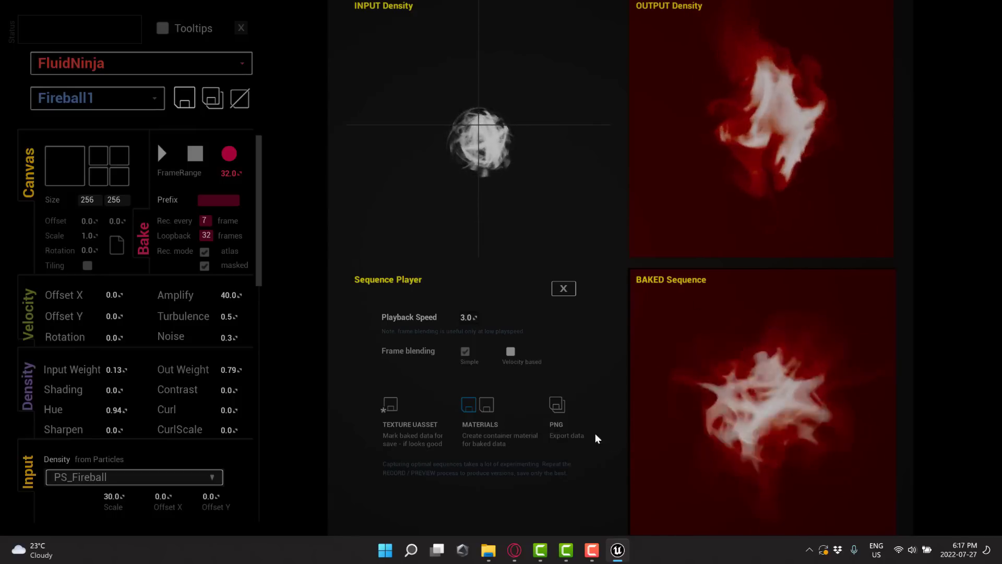
- Create a material from the baked fireball data and save it into the Output folder
{"action": "left_click", "coordinate": [388, 405]}
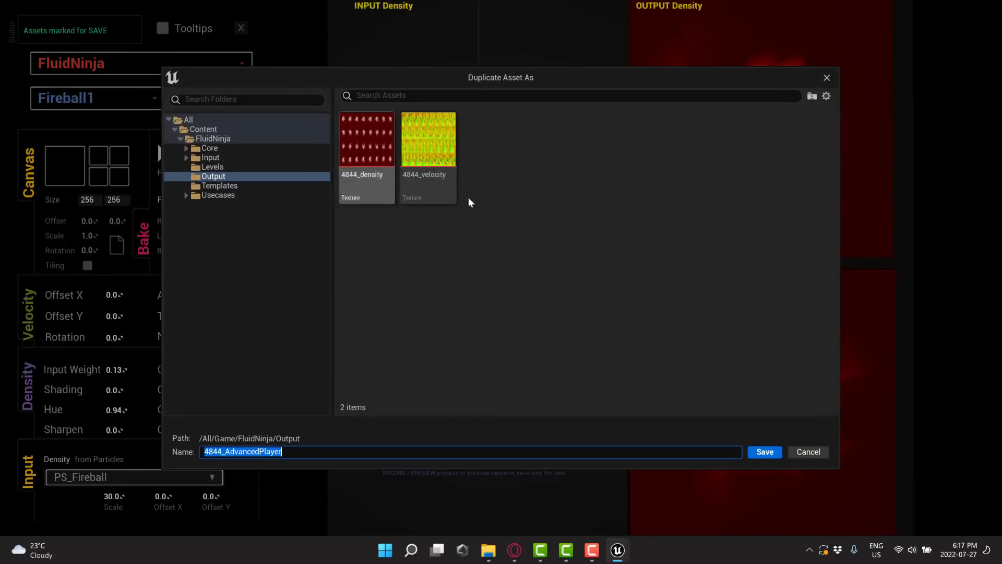
{"action": "left_click", "coordinate": [765, 451]}
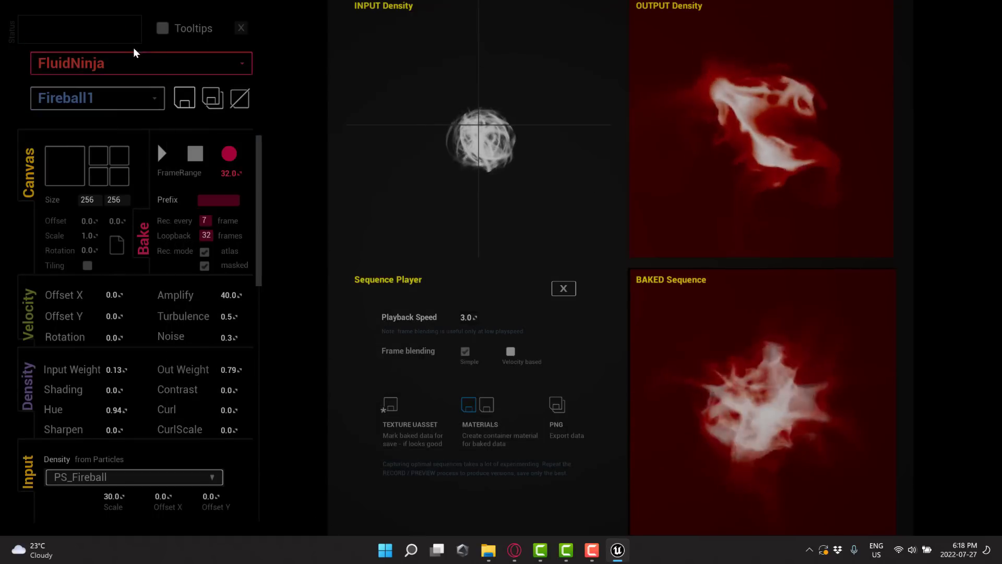
- End Play-in-Editor so the NinjaTools welcome level is editable again
{"action": "left_click", "coordinate": [162, 28]}
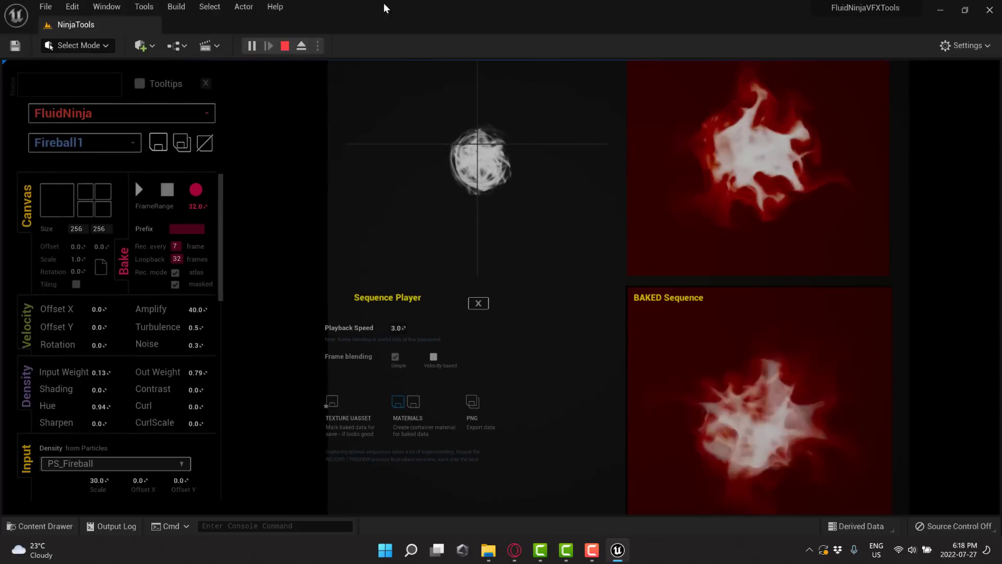
{"action": "left_click", "coordinate": [284, 45]}
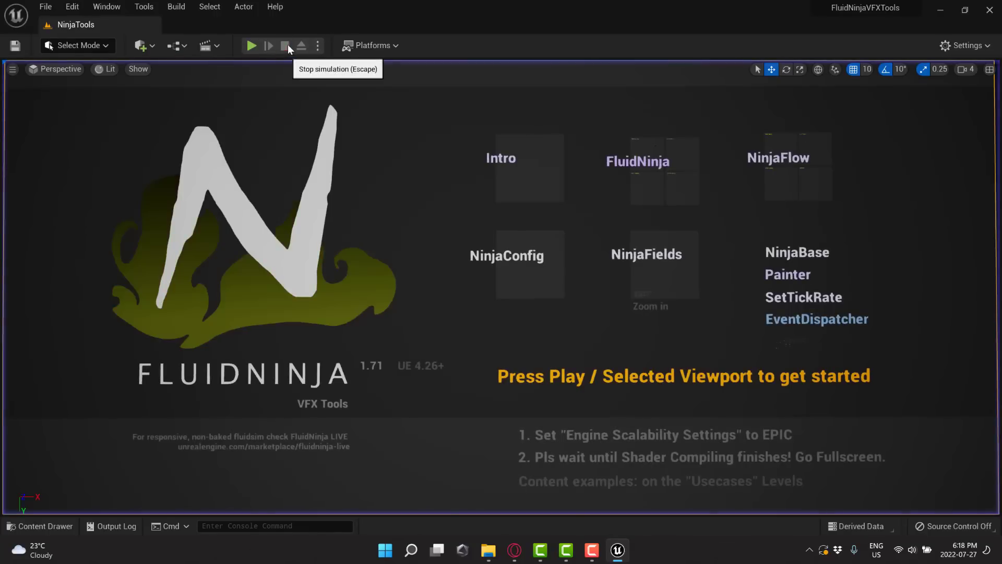
{"action": "left_click", "coordinate": [284, 45]}
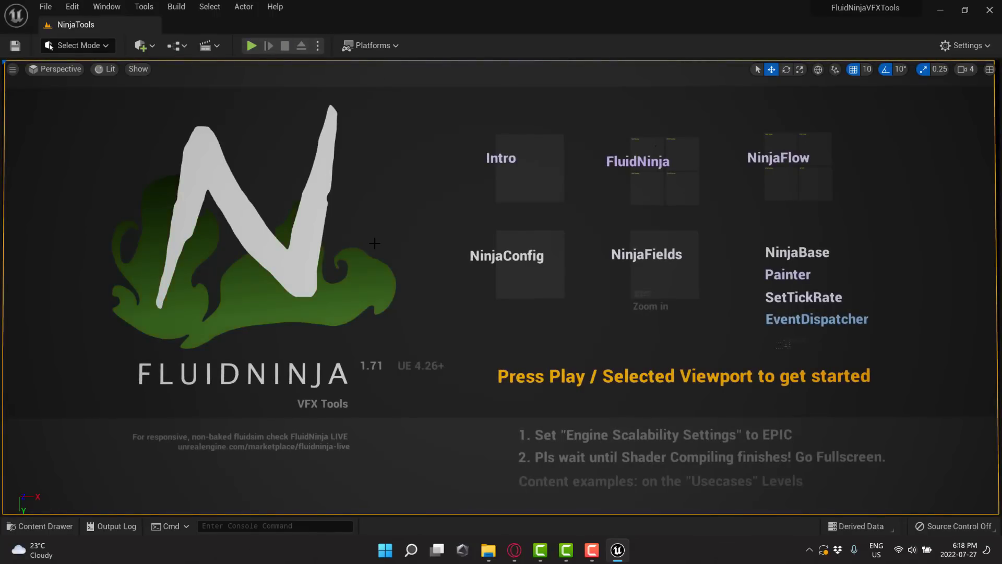
- Browse to Content > FluidNinja > Output and open the 4844_AdvancedPlayer material instance
{"action": "left_click", "coordinate": [39, 525]}
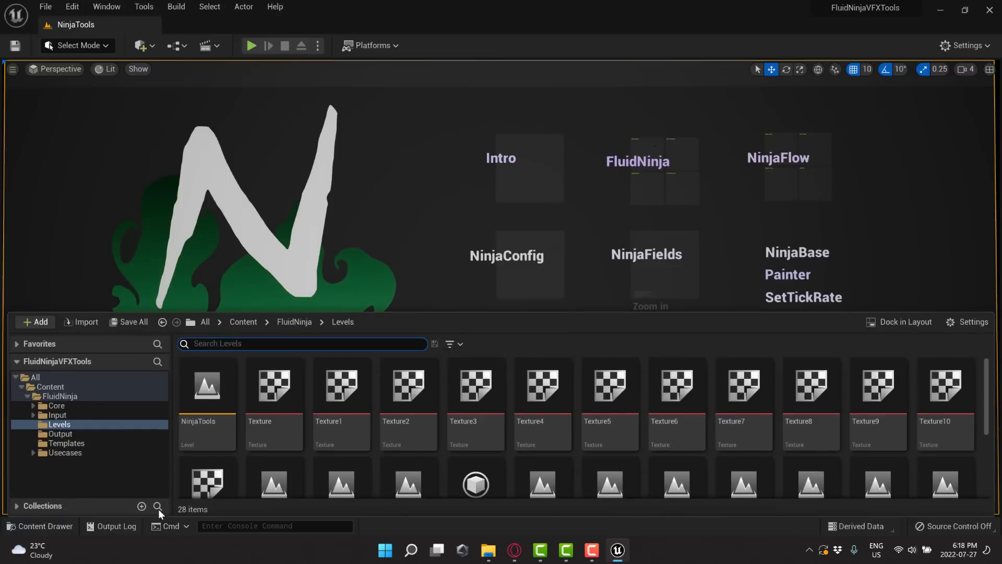
{"action": "left_click", "coordinate": [60, 434]}
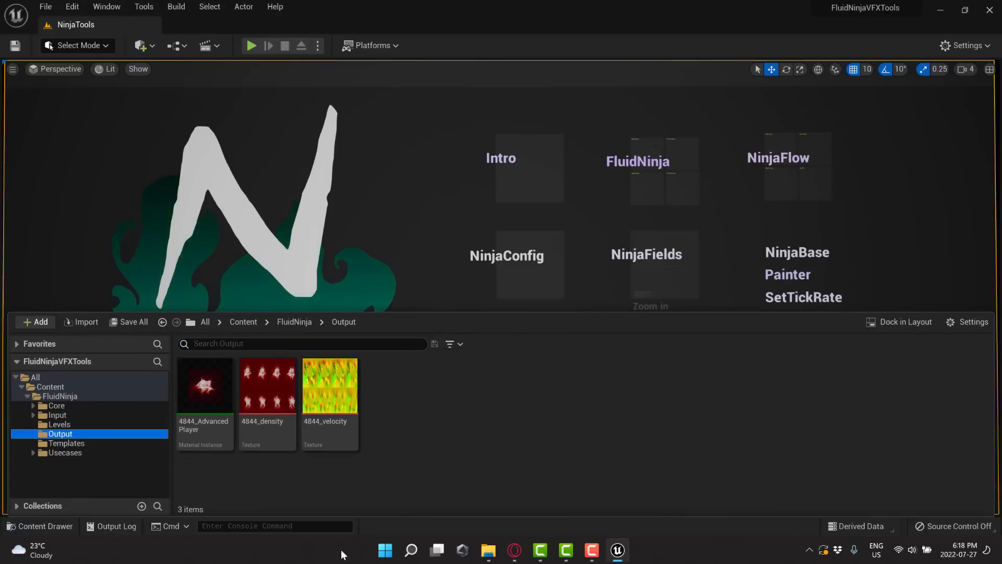
{"action": "mouse_move", "coordinate": [268, 383]}
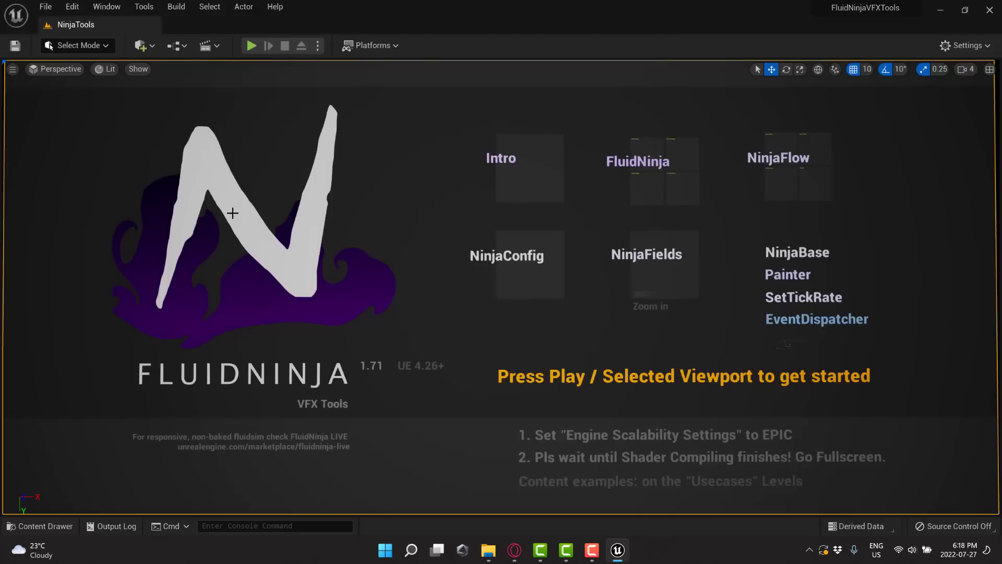
{"action": "left_click", "coordinate": [39, 525]}
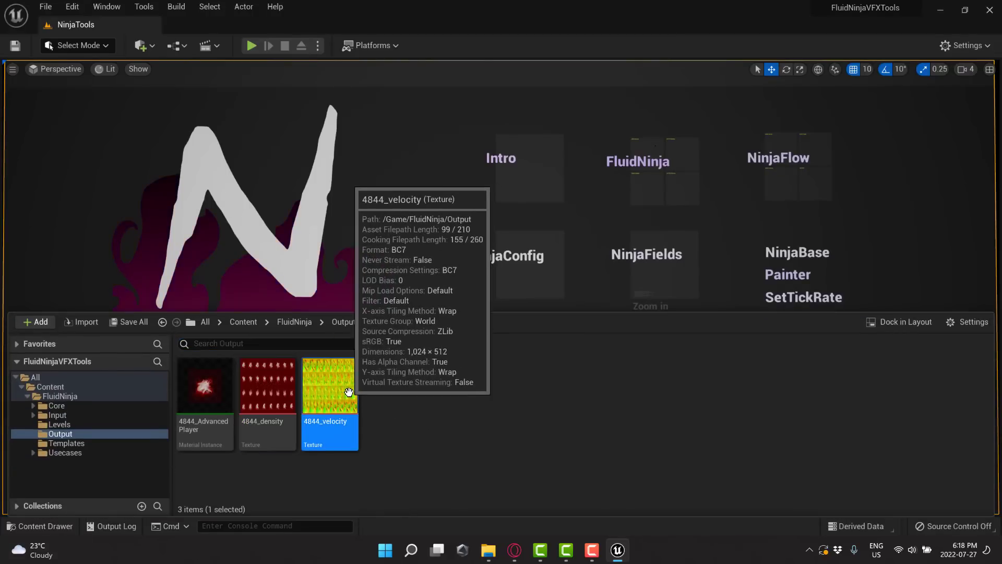
{"action": "mouse_move", "coordinate": [314, 390]}
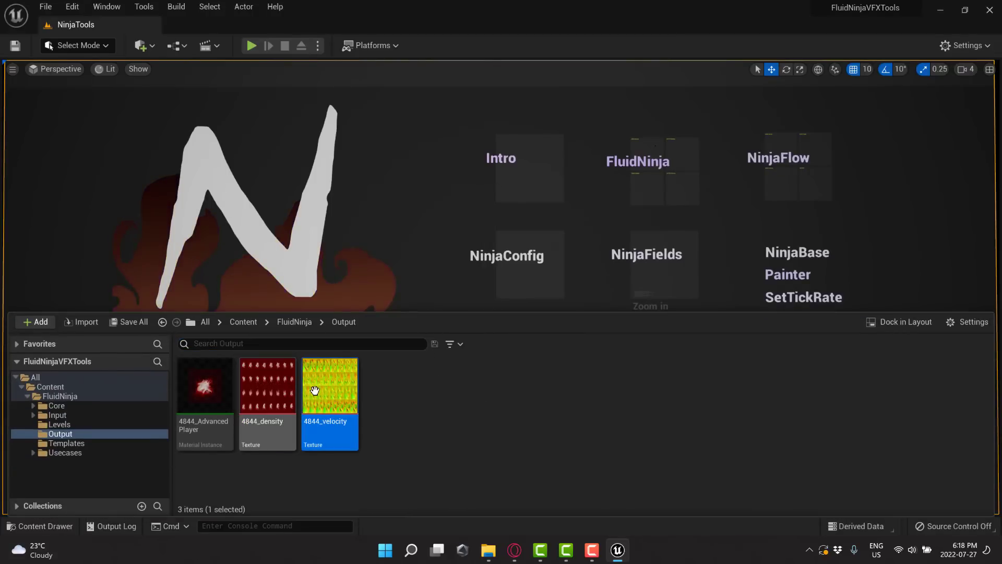
{"action": "left_click", "coordinate": [267, 385]}
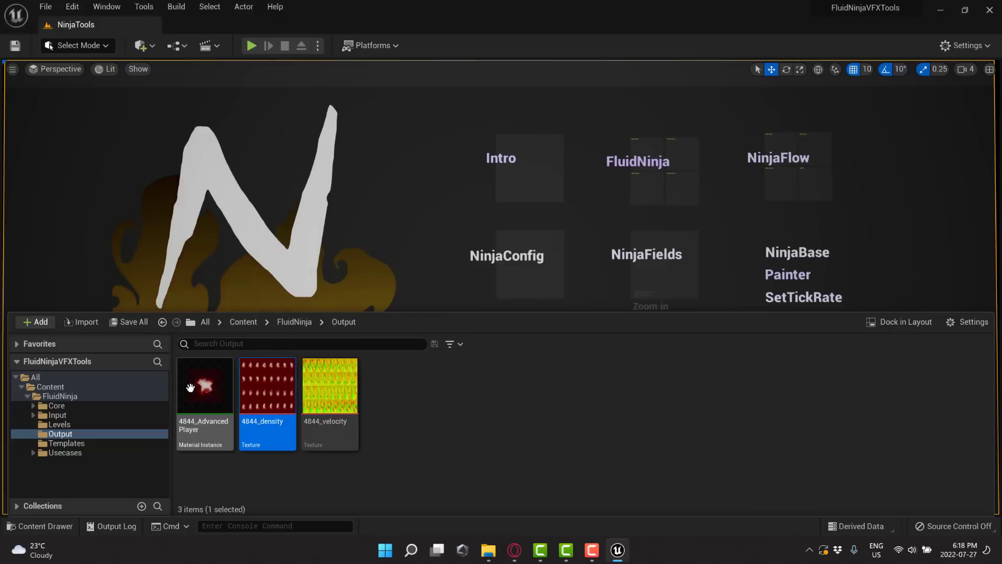
{"action": "mouse_move", "coordinate": [204, 387]}
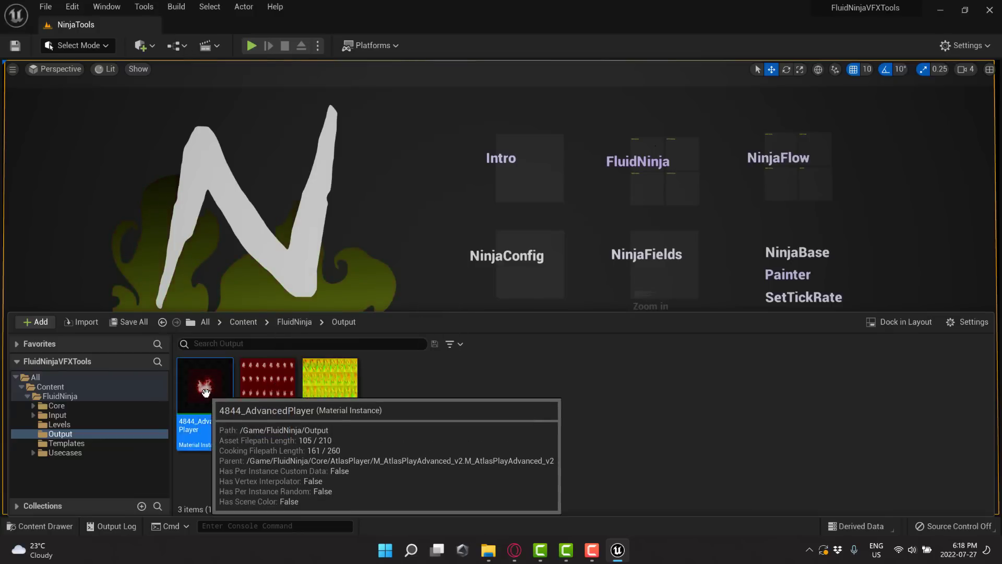
{"action": "double_click", "coordinate": [205, 382]}
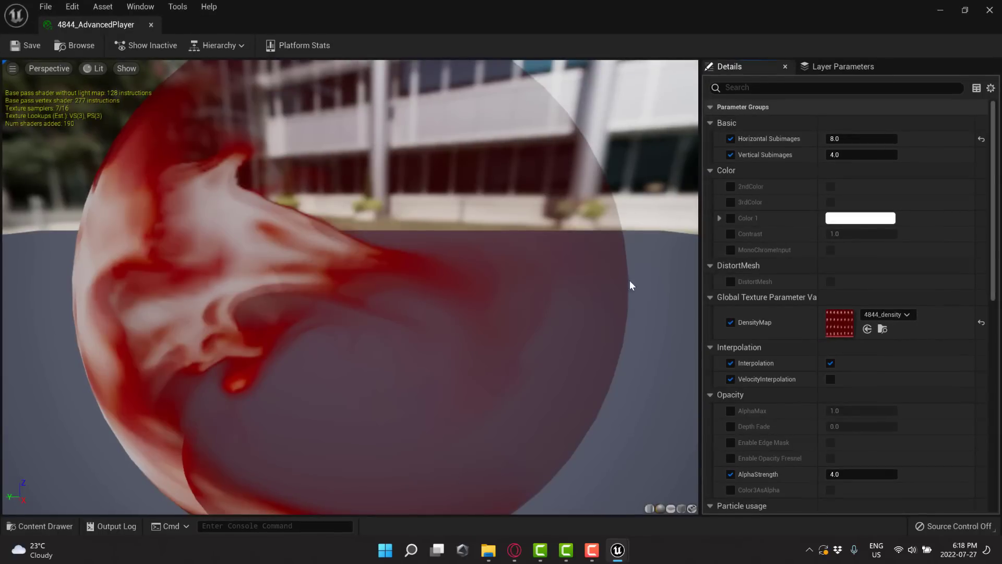
{"action": "mouse_move", "coordinate": [662, 286]}
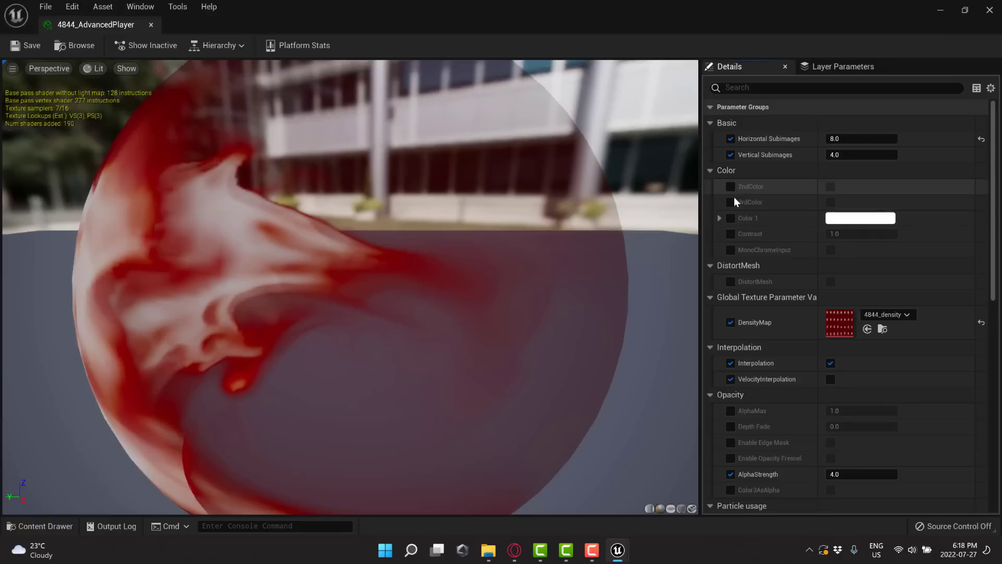
- Enable the 2ndColor, 3rdColor and Color 1 overrides and pick a pink hue for Color 1
{"action": "left_click", "coordinate": [730, 186]}
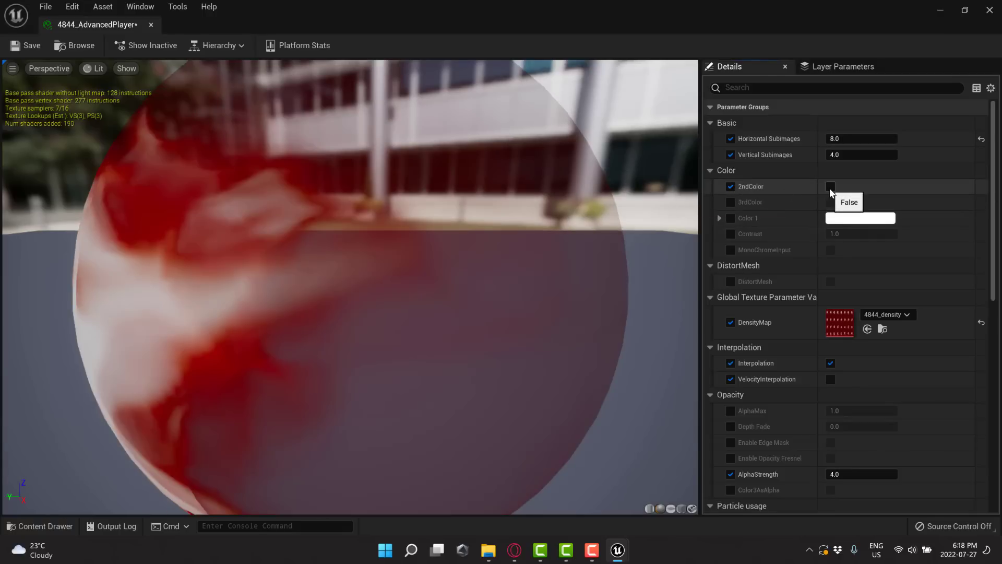
{"action": "left_click", "coordinate": [830, 186]}
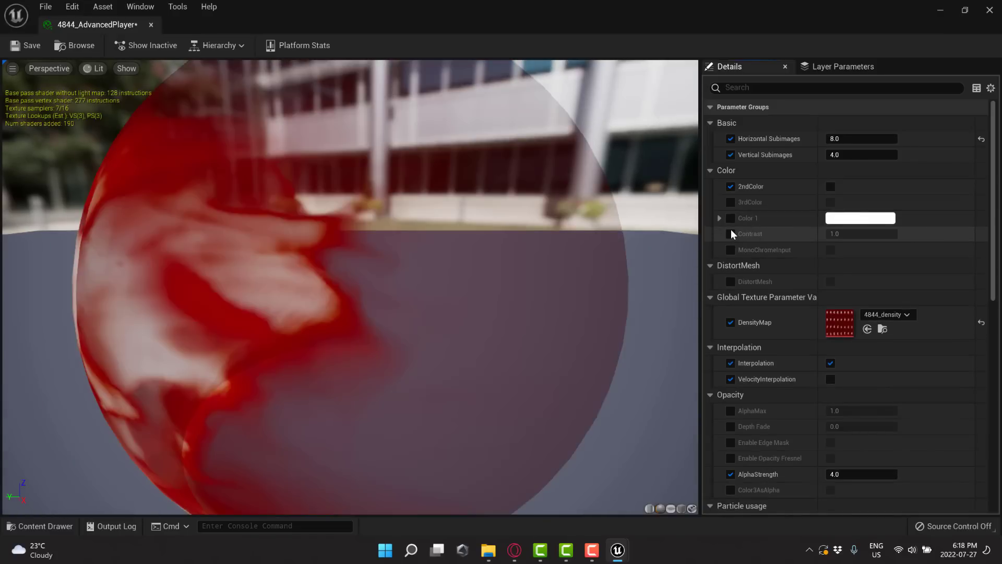
{"action": "left_click", "coordinate": [730, 202]}
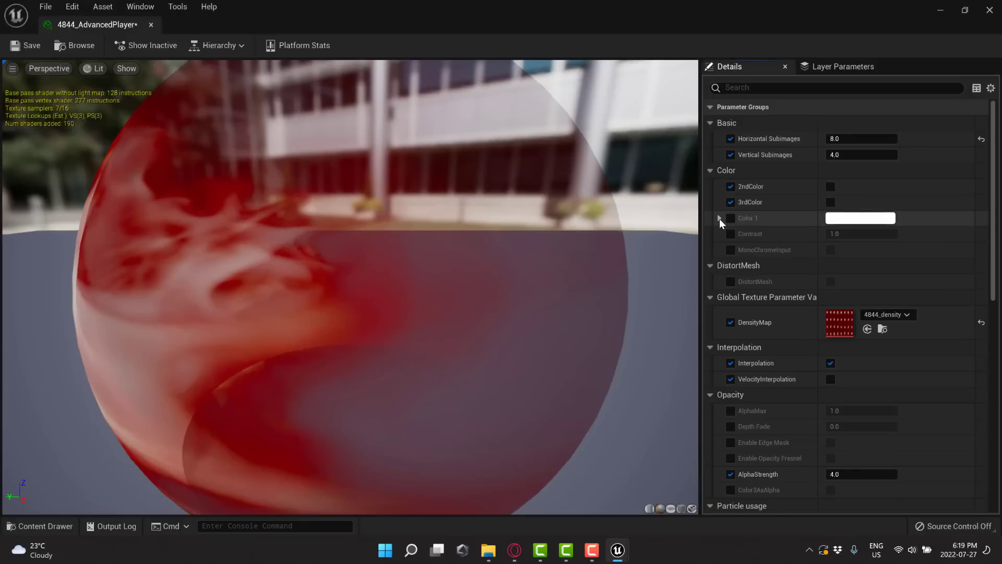
{"action": "left_click", "coordinate": [720, 218]}
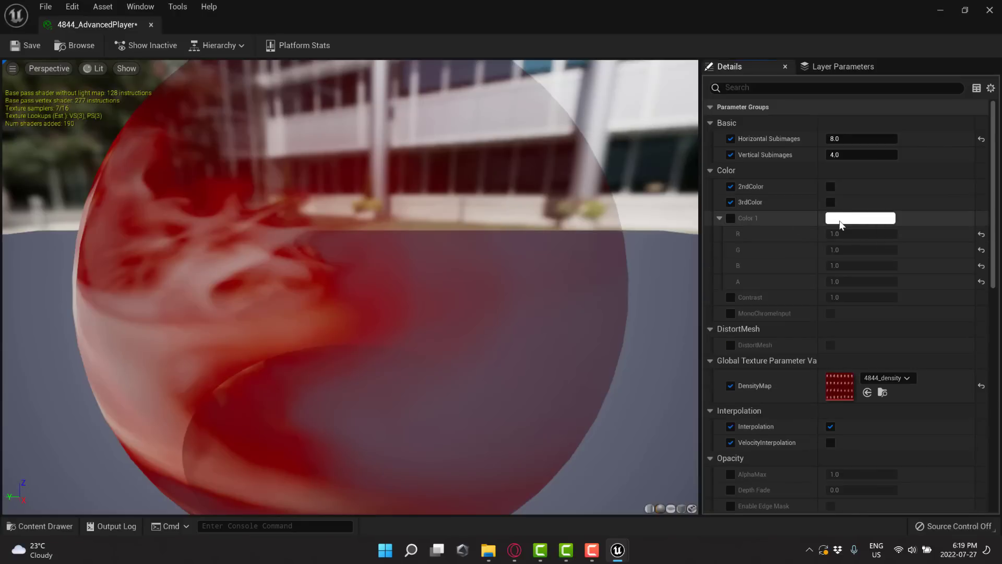
{"action": "left_click", "coordinate": [731, 218]}
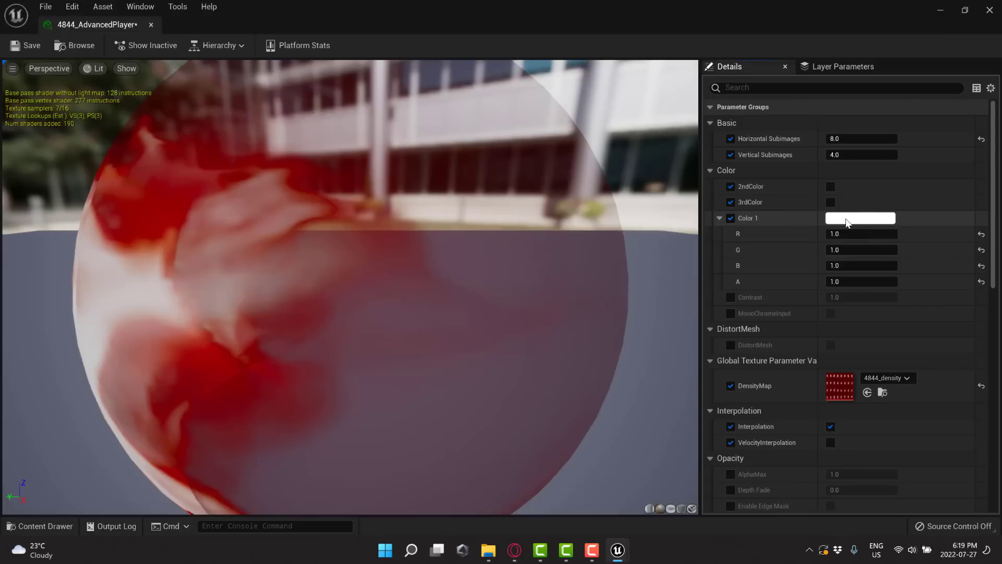
{"action": "left_click", "coordinate": [860, 218]}
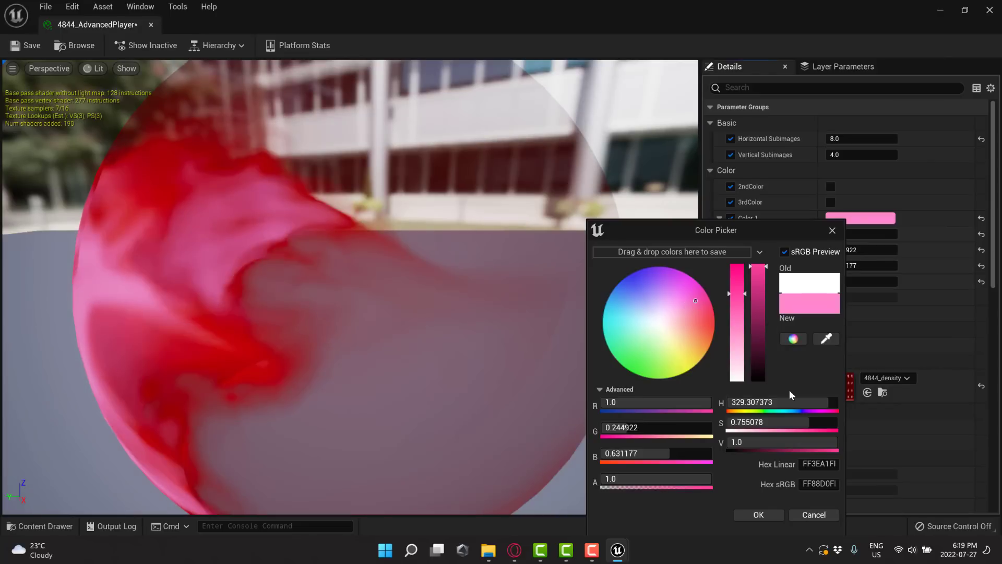
{"action": "left_click", "coordinate": [758, 515]}
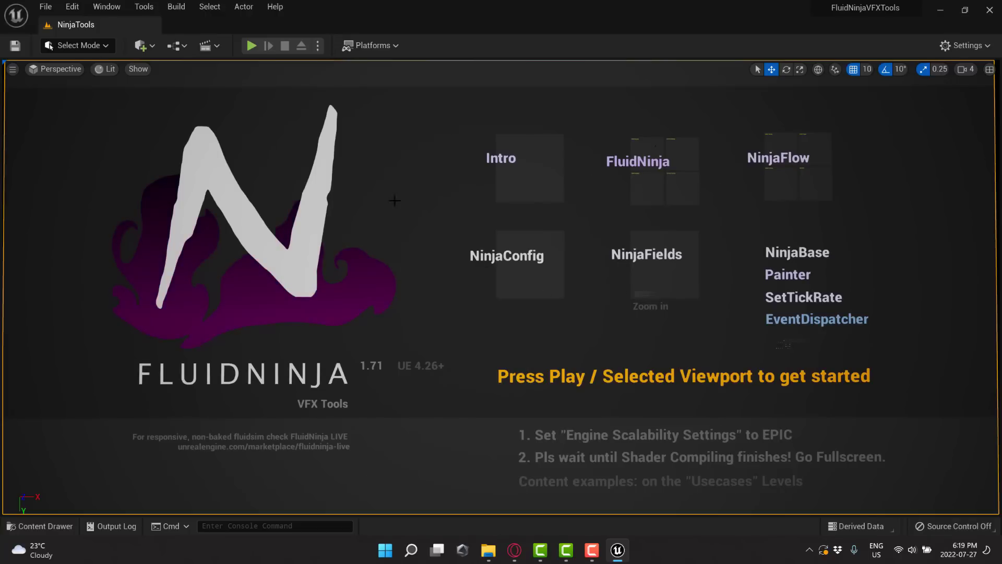
- Show the FluidNinja Input folder and start the NinjaTools simulation with the Flower preset
{"action": "left_click", "coordinate": [39, 526]}
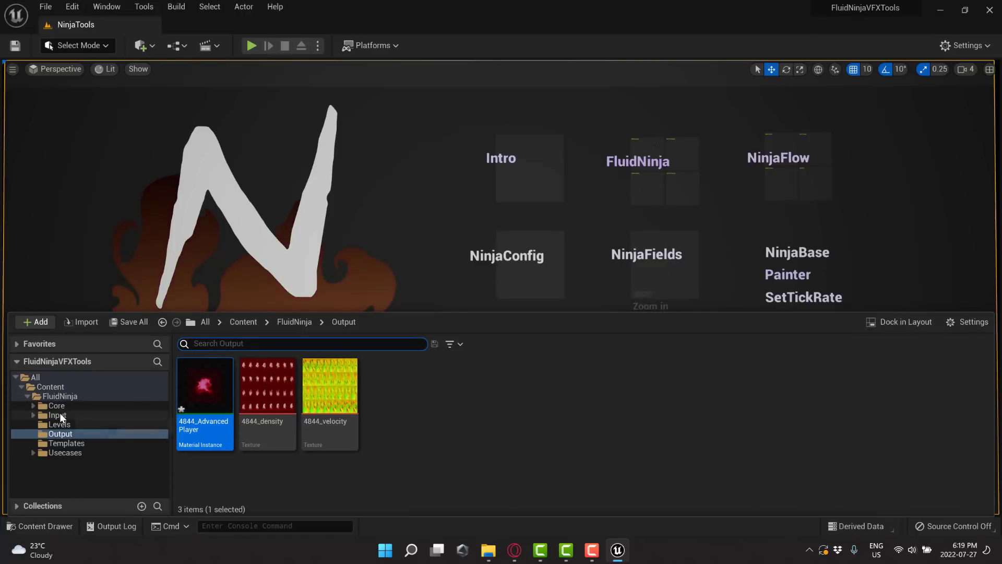
{"action": "left_click", "coordinate": [58, 415]}
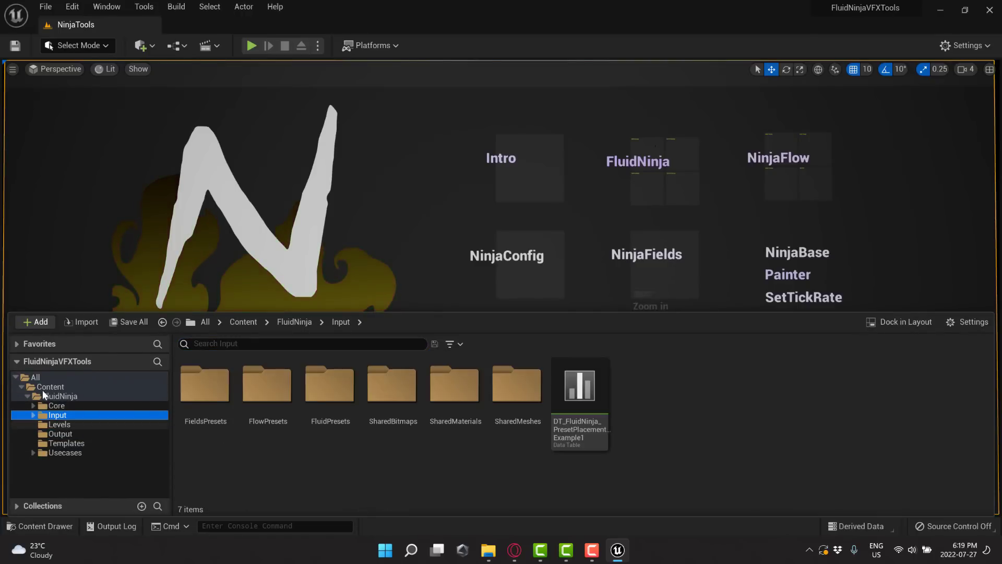
{"action": "left_click", "coordinate": [252, 45]}
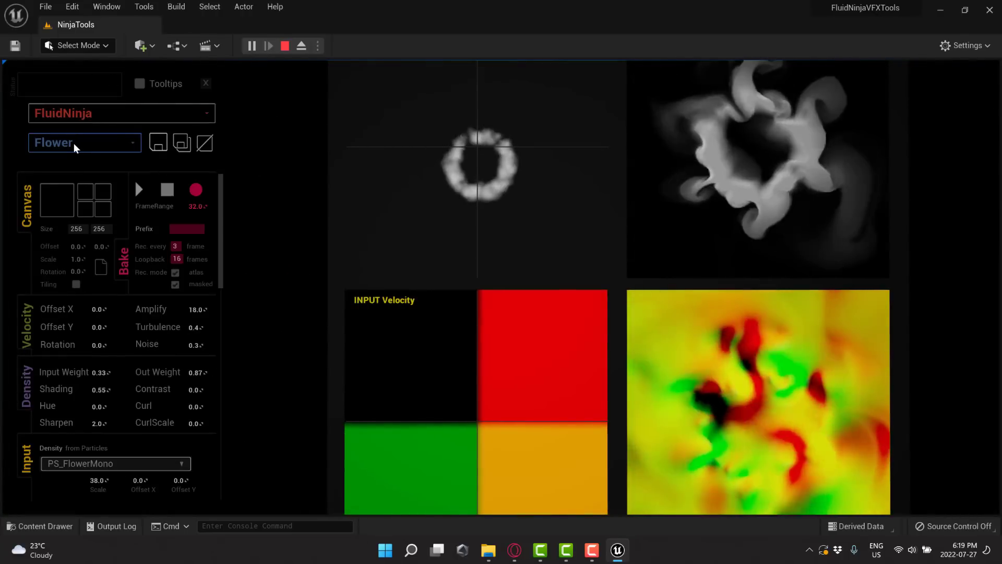
- Scroll the NinjaTools panel to Input and review the Density from Particles source list
{"action": "scroll", "scroll_direction": "down", "scroll_amount": 3}
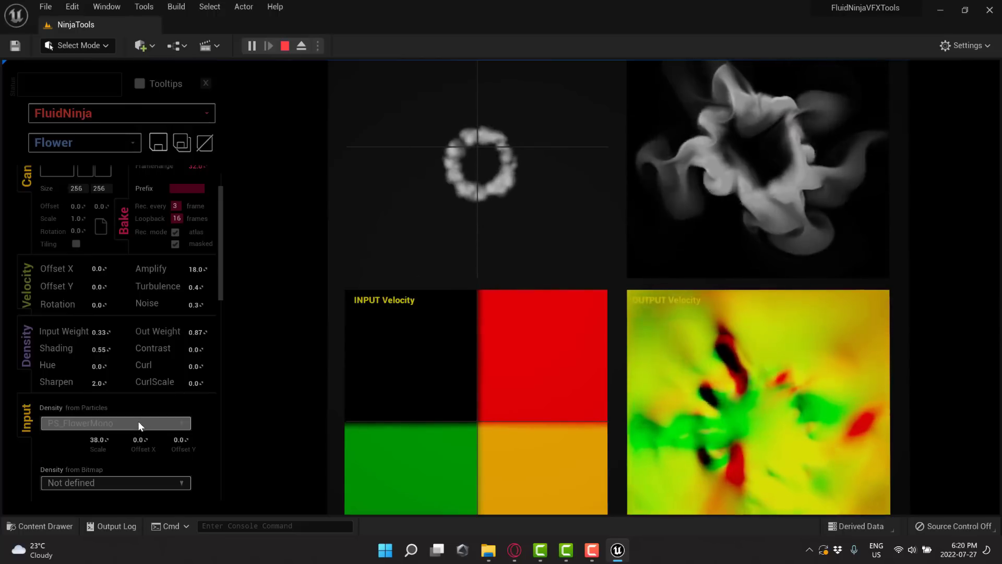
{"action": "scroll", "scroll_direction": "down", "scroll_amount": 3}
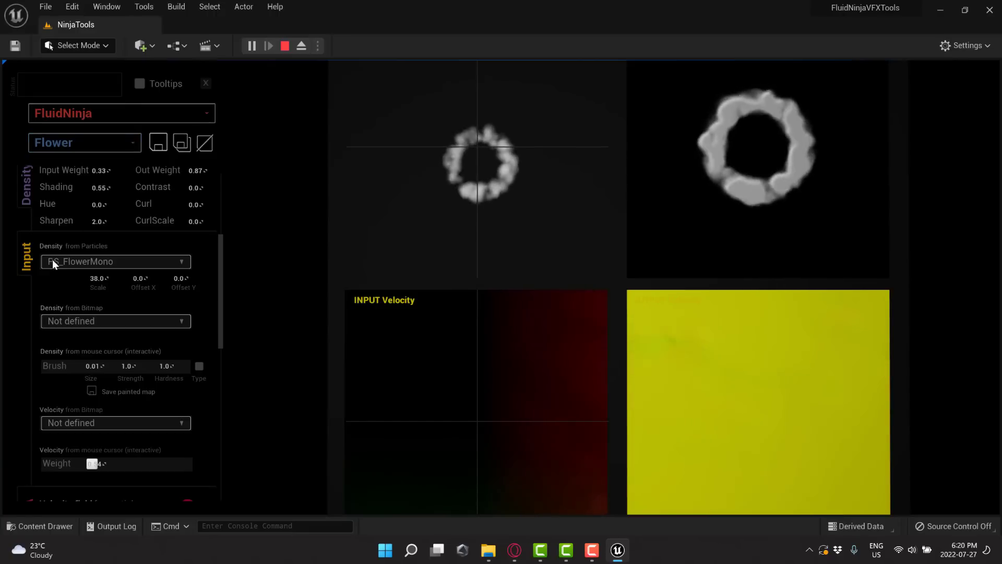
{"action": "left_click", "coordinate": [115, 261]}
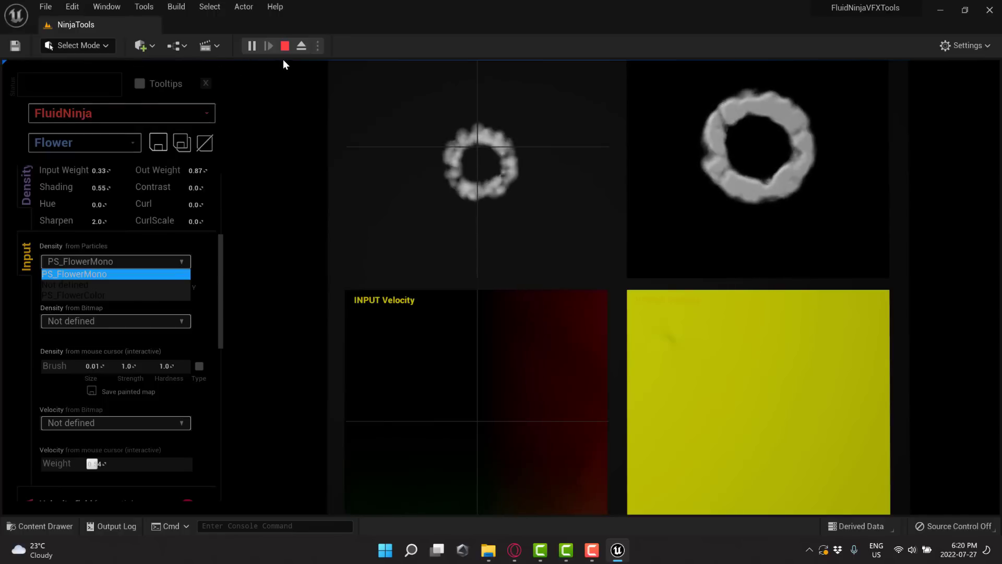
{"action": "left_click", "coordinate": [115, 274]}
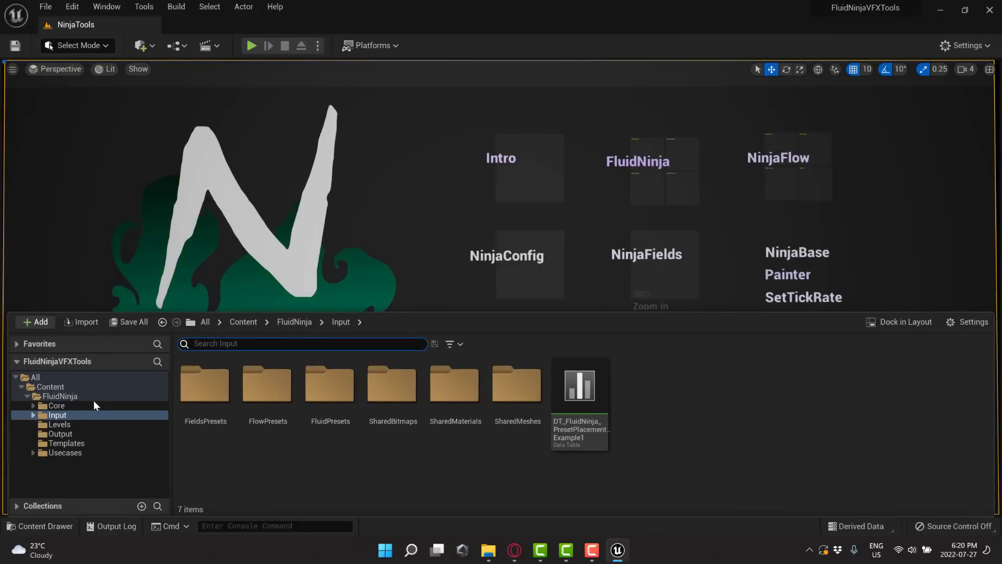
- Browse into FluidPresets > Flower and look at the PS_FlowerColor particle system
{"action": "left_click", "coordinate": [269, 383]}
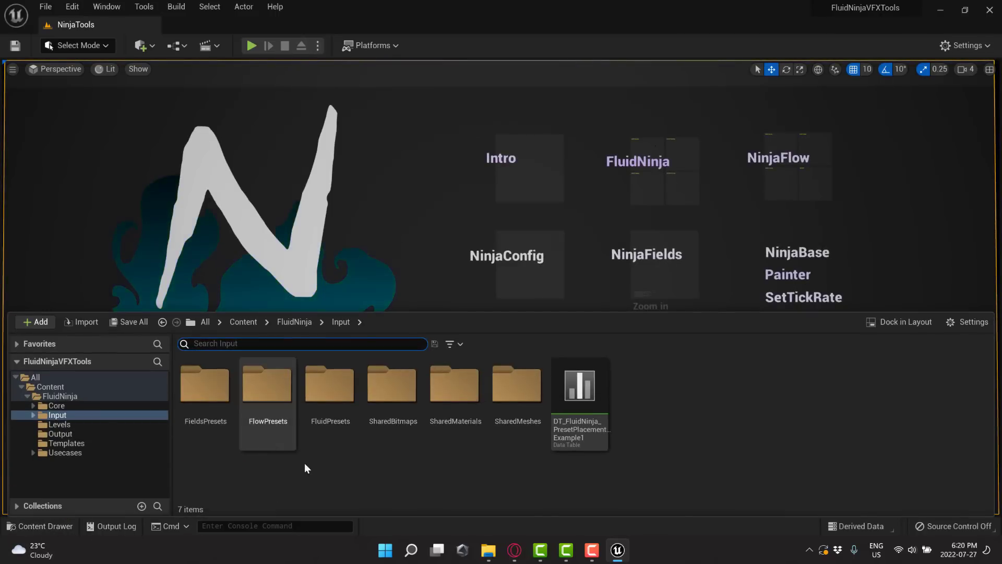
{"action": "mouse_move", "coordinate": [330, 383]}
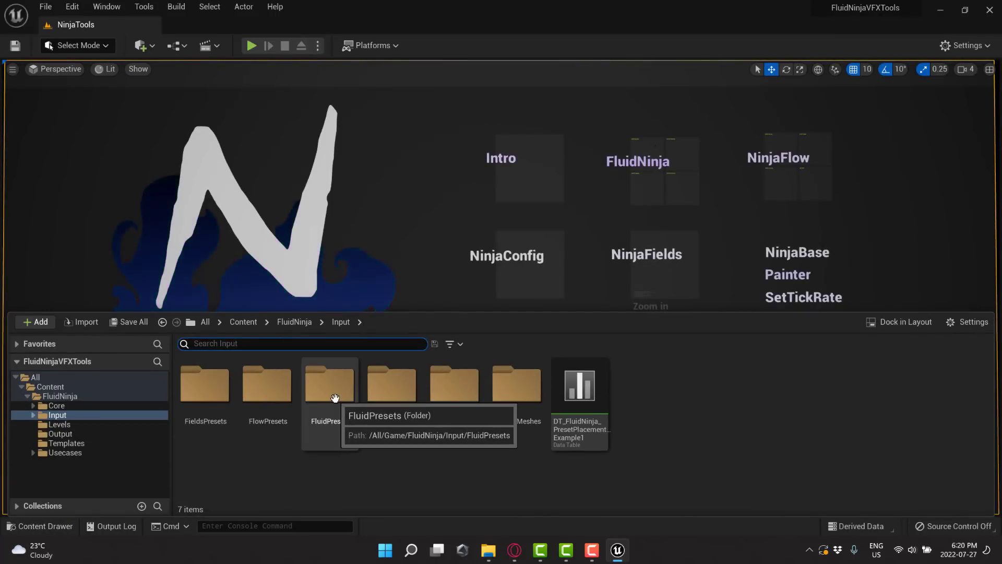
{"action": "double_click", "coordinate": [326, 383]}
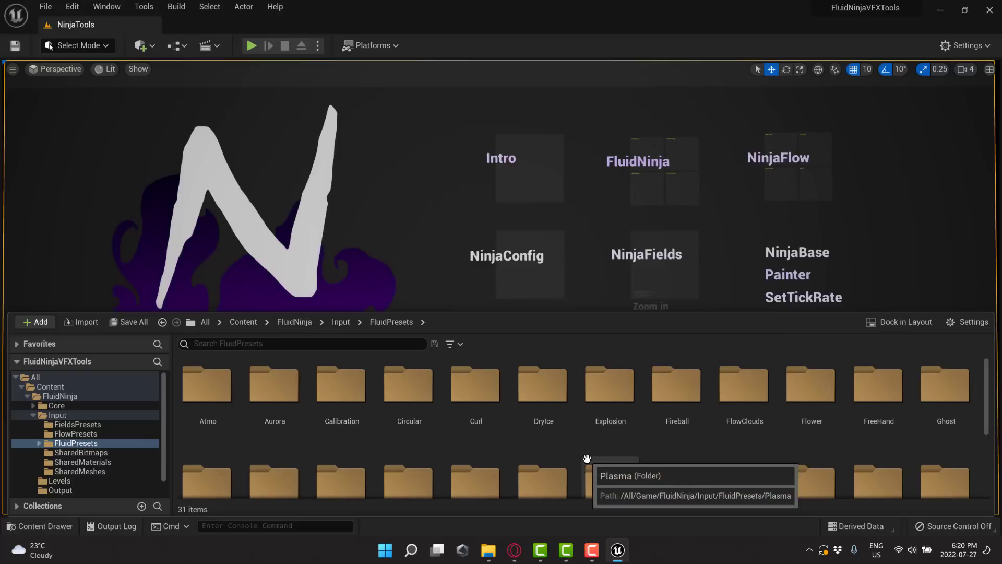
{"action": "double_click", "coordinate": [810, 384]}
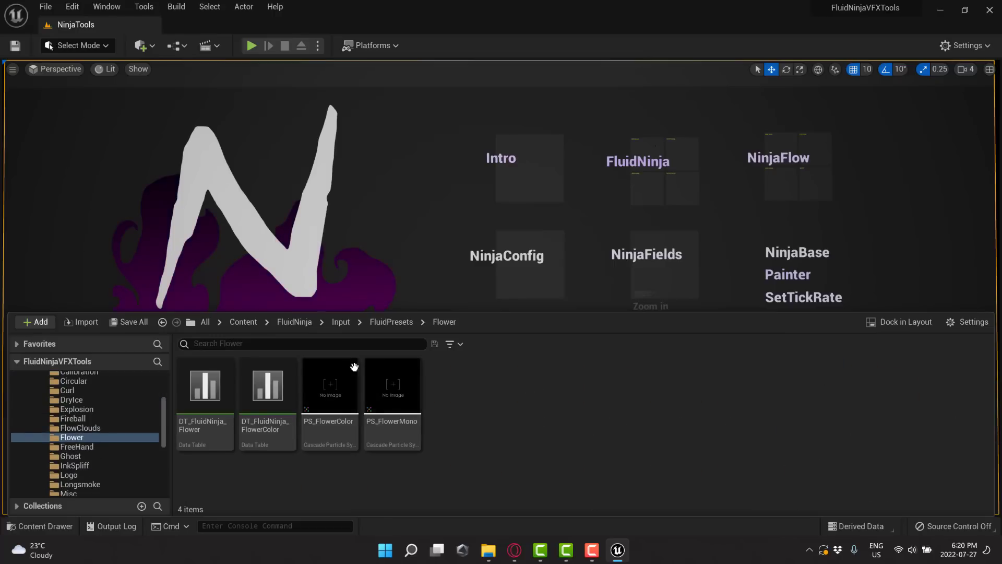
{"action": "double_click", "coordinate": [329, 383]}
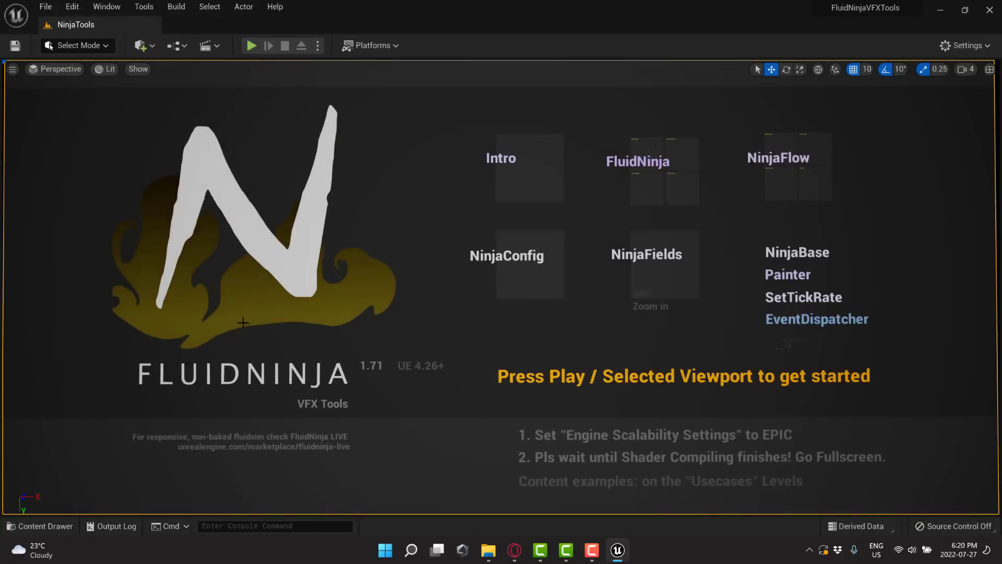
- Open the DT_FluidNinja_Flower data table in the Data Table editor
{"action": "left_click", "coordinate": [40, 525]}
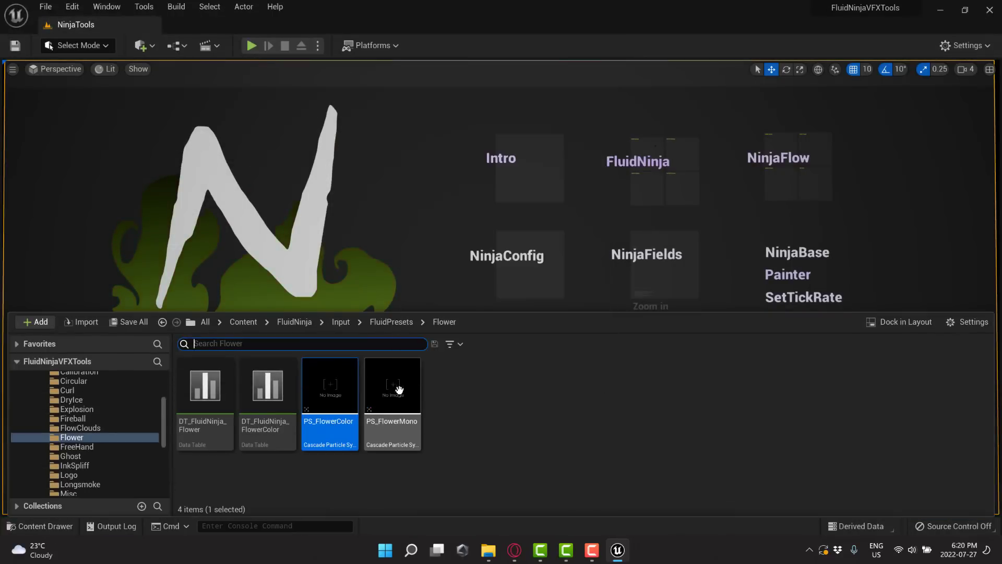
{"action": "mouse_move", "coordinate": [204, 383]}
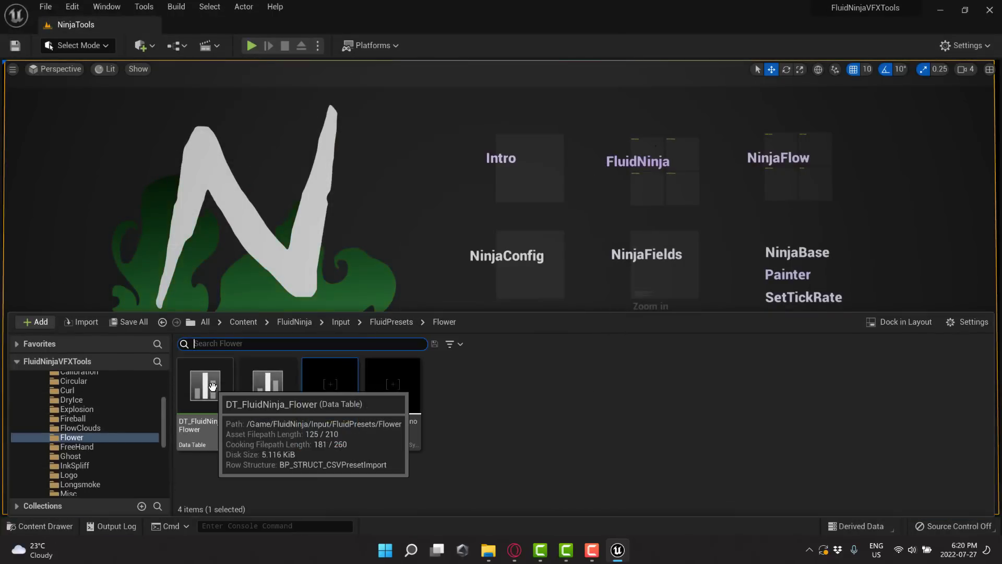
{"action": "double_click", "coordinate": [204, 383]}
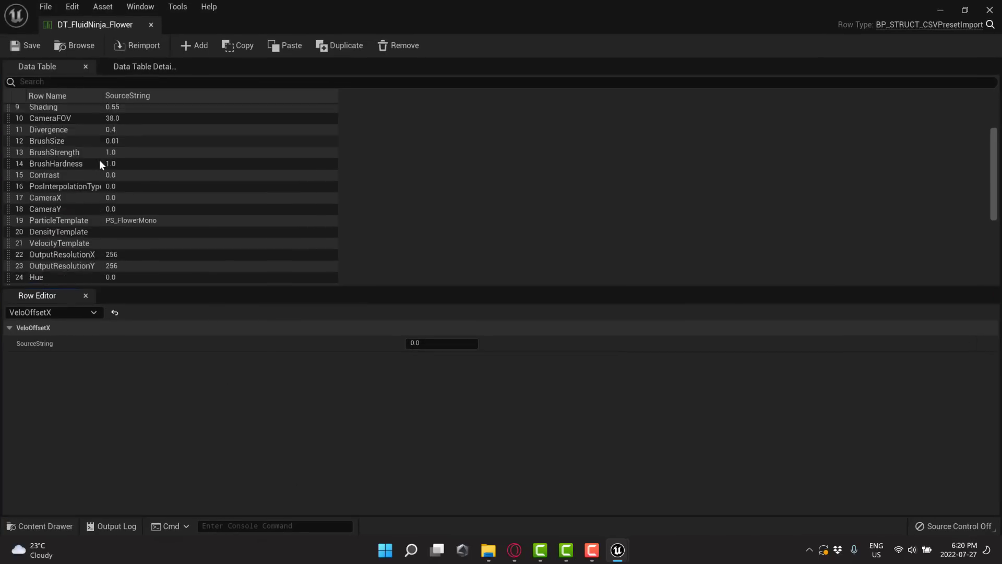
- Scroll through the Flower table's rows, then close its Data Table and Details tabs
{"action": "scroll", "scroll_direction": "down", "scroll_amount": 3}
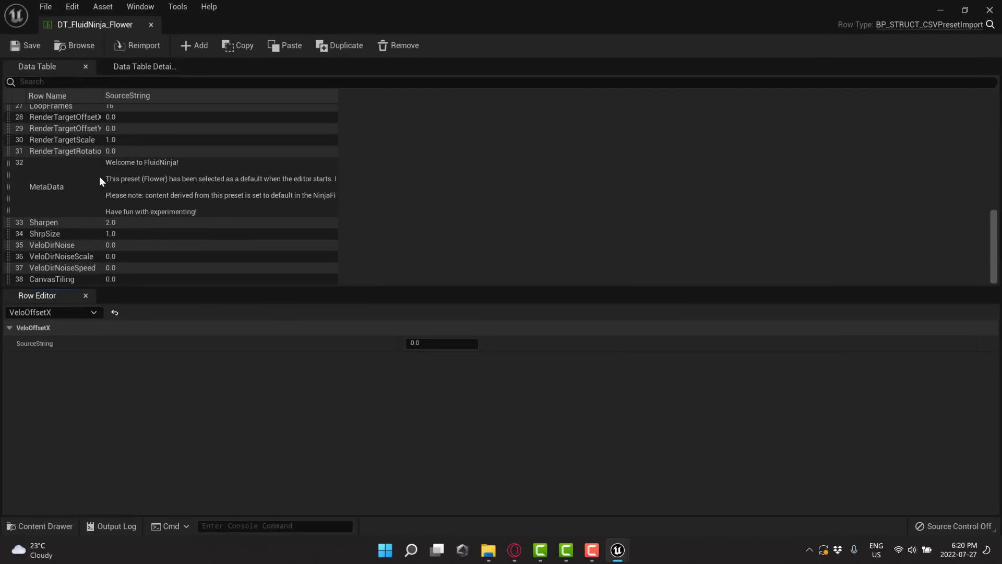
{"action": "scroll", "scroll_direction": "up", "scroll_amount": 3}
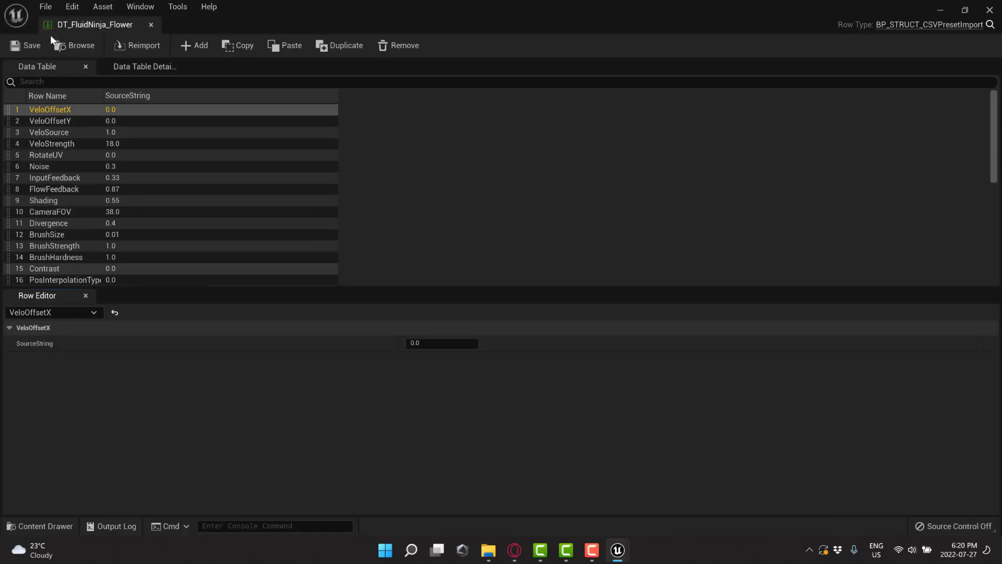
{"action": "mouse_move", "coordinate": [82, 185]}
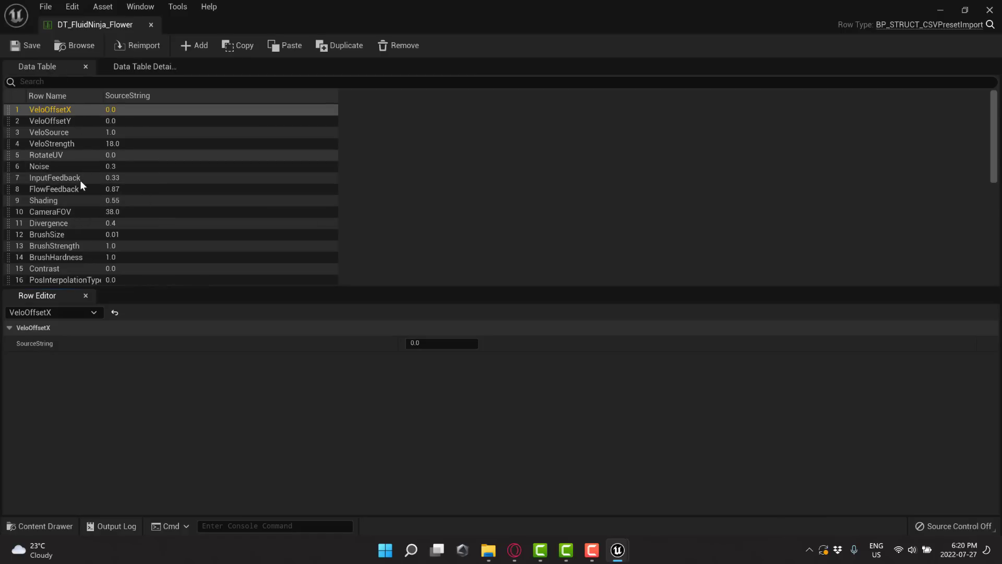
{"action": "scroll", "scroll_direction": "down", "scroll_amount": 3}
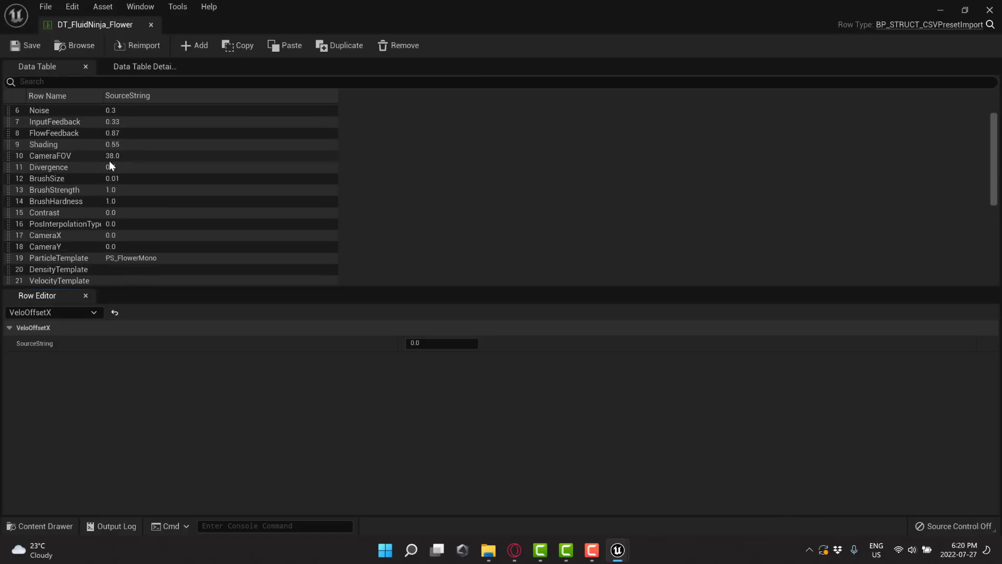
{"action": "scroll", "scroll_direction": "down", "scroll_amount": 3}
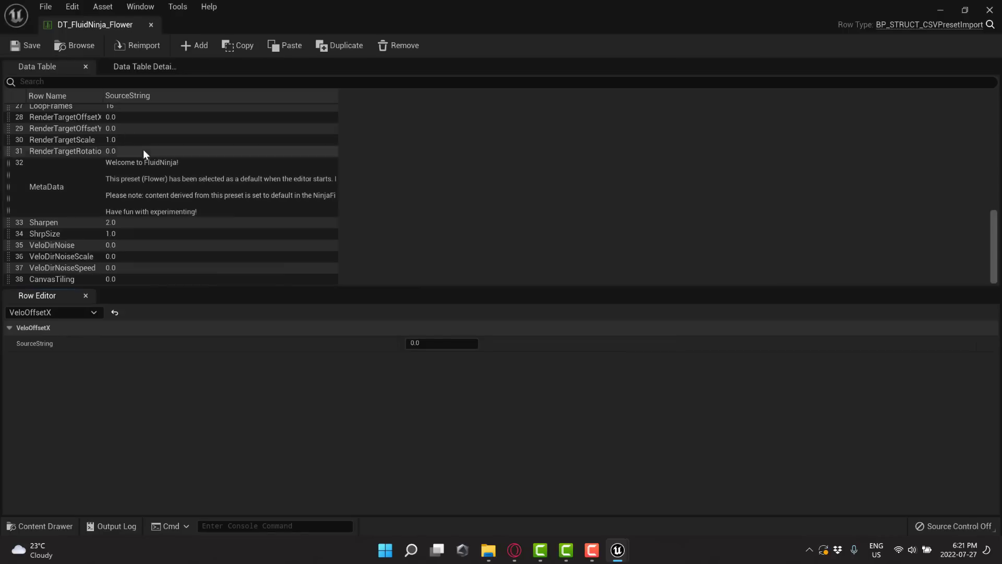
{"action": "left_click", "coordinate": [145, 67]}
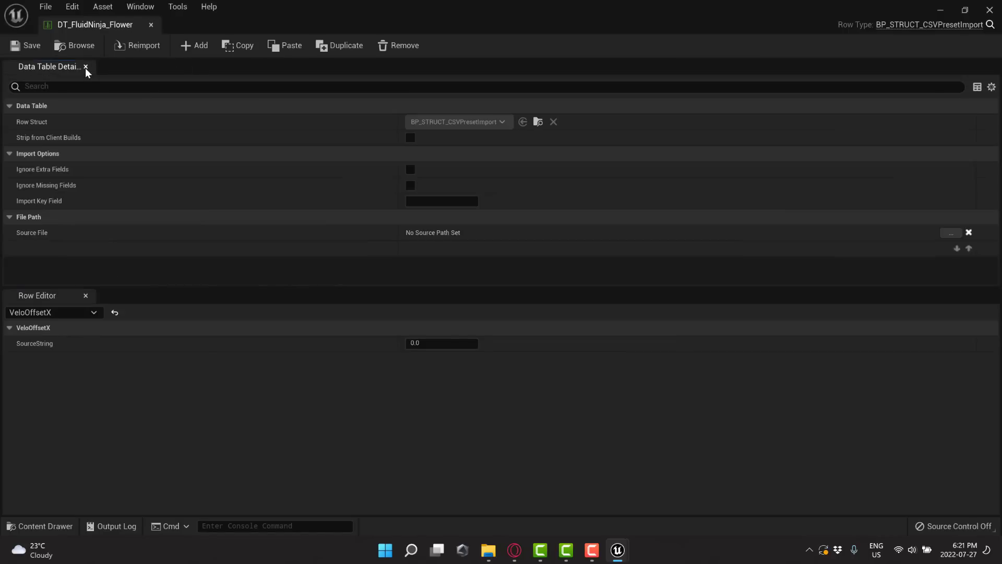
{"action": "left_click", "coordinate": [84, 66]}
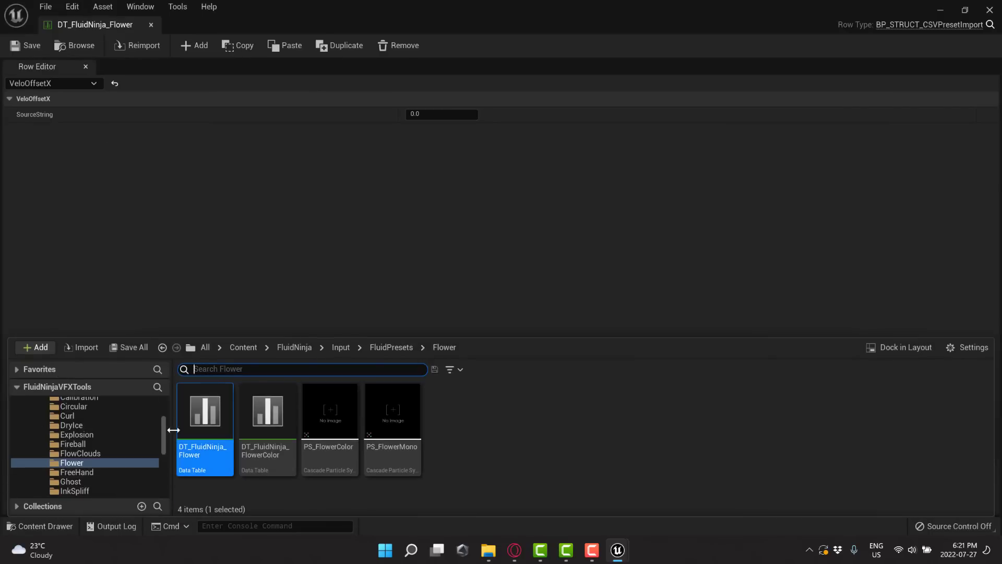
{"action": "mouse_move", "coordinate": [383, 354]}
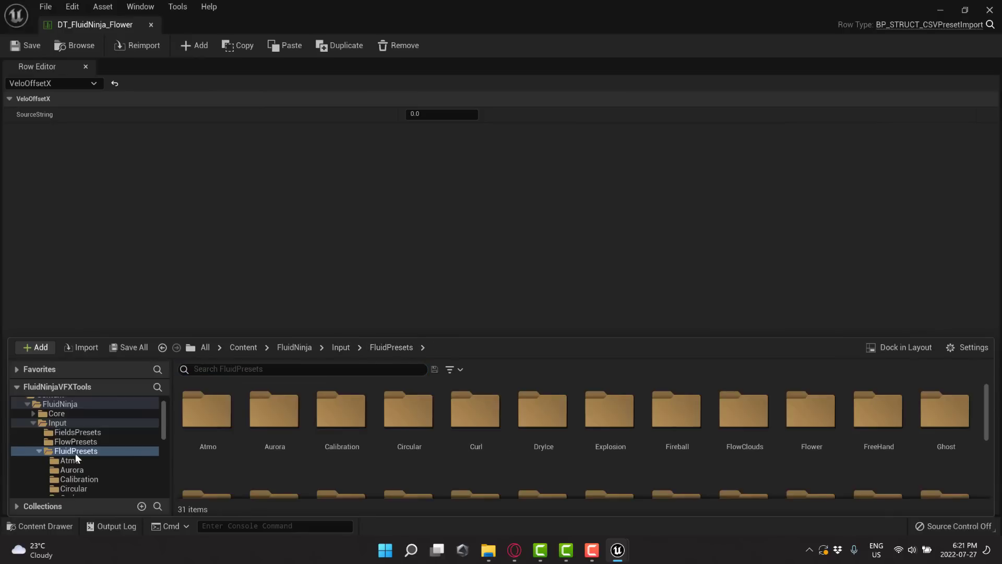
{"action": "mouse_move", "coordinate": [695, 414]}
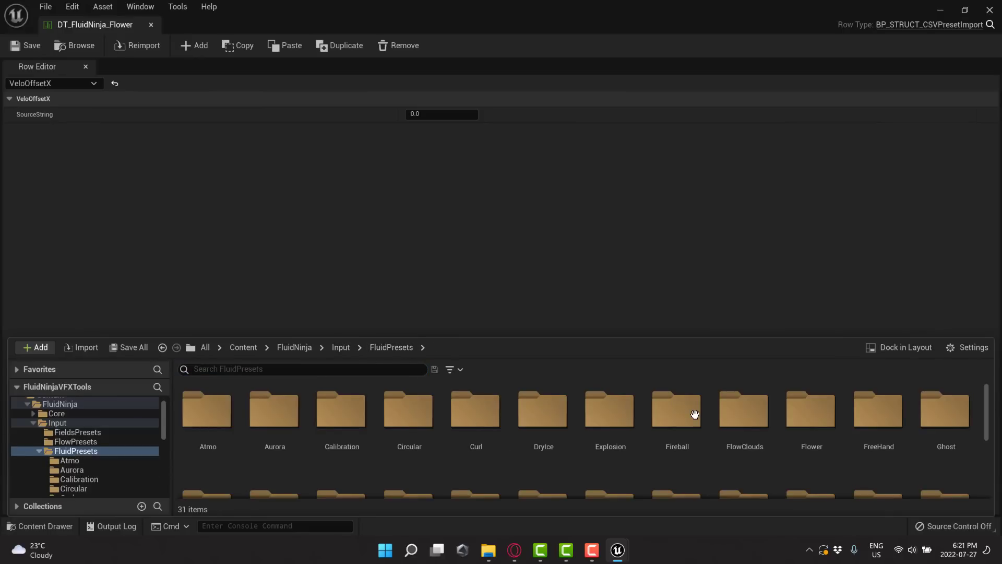
- Browse the Fireball preset folder's assets, ending in the Usecases Niagara level's Systems folder
{"action": "double_click", "coordinate": [677, 412]}
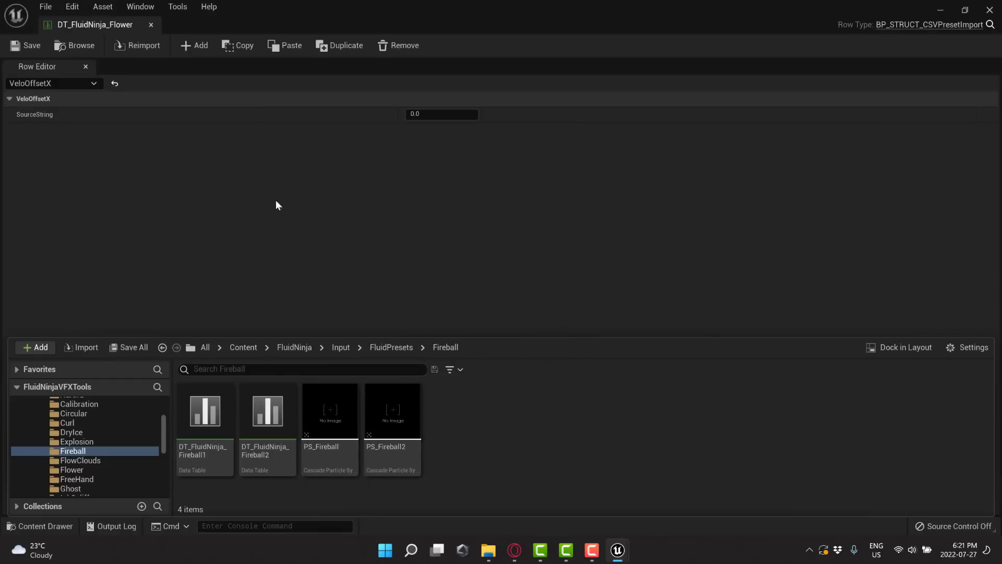
{"action": "mouse_move", "coordinate": [361, 331]}
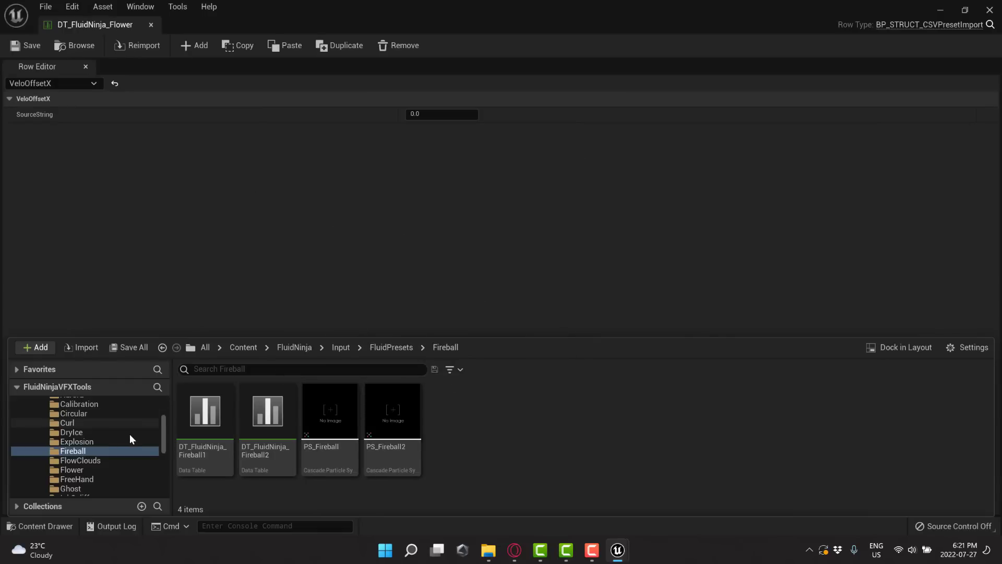
{"action": "scroll", "scroll_direction": "down", "scroll_amount": 3}
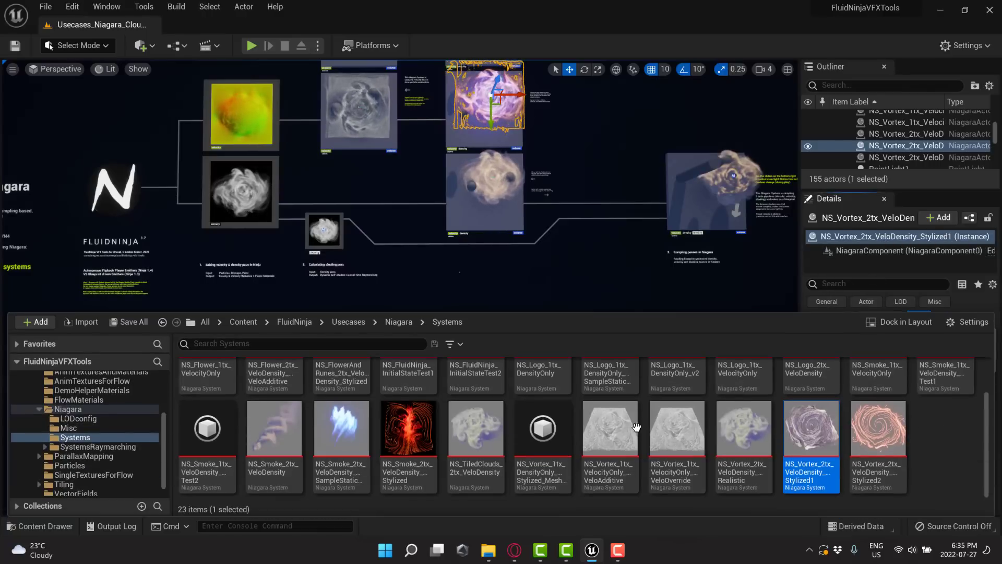
{"action": "mouse_move", "coordinate": [813, 427]}
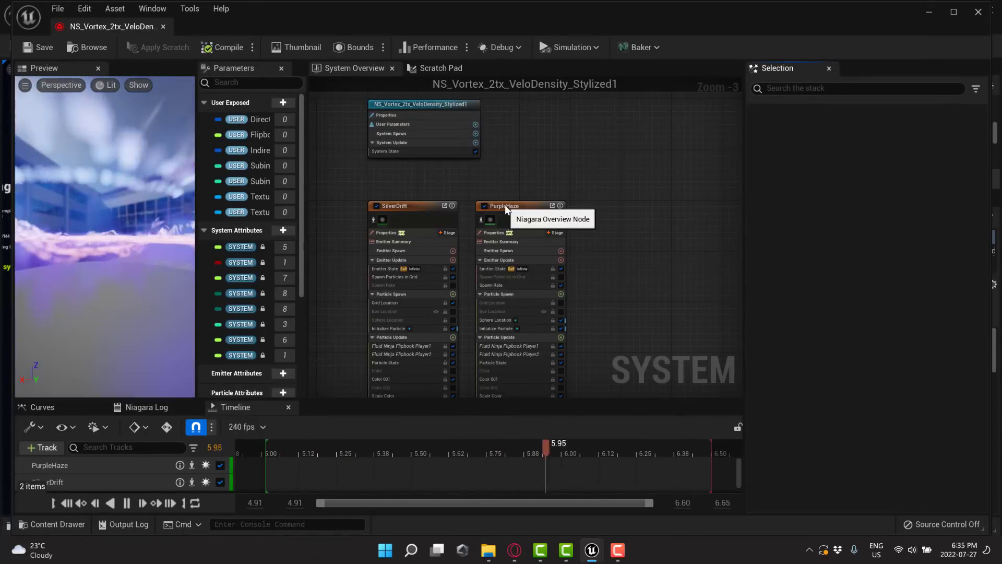
{"action": "left_click", "coordinate": [505, 206]}
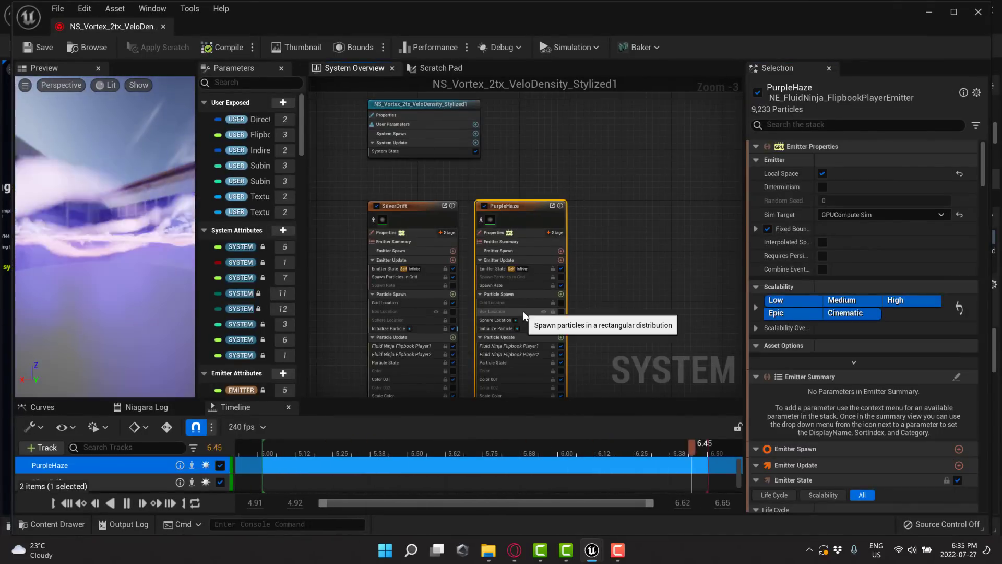
{"action": "scroll", "scroll_direction": "up", "scroll_amount": 3}
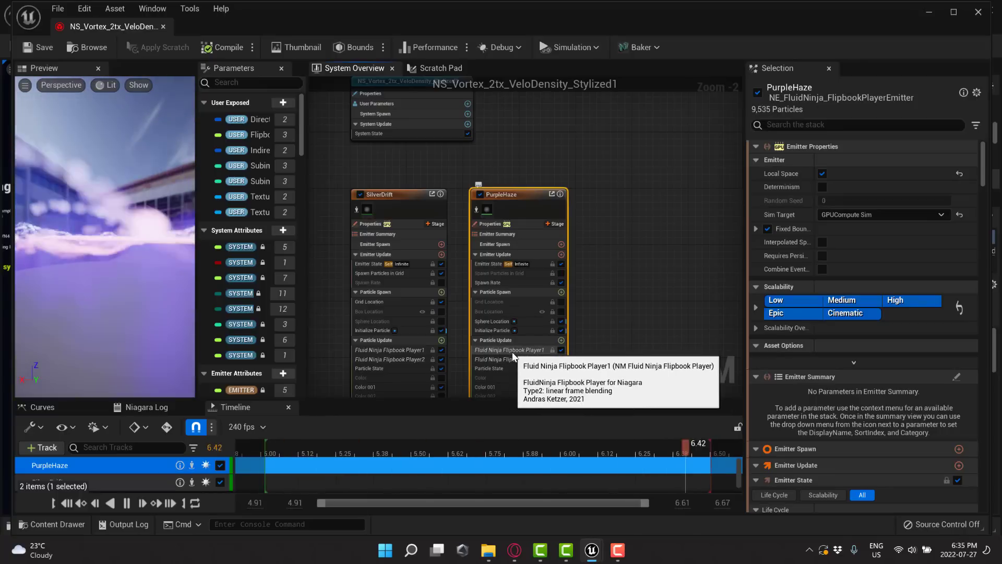
{"action": "mouse_move", "coordinate": [511, 359]}
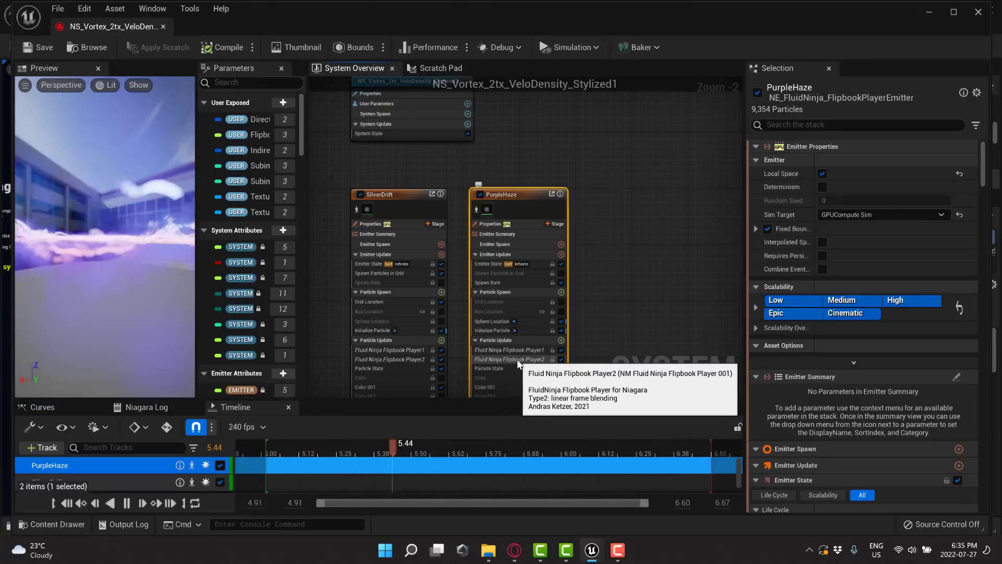
{"action": "left_click", "coordinate": [509, 350]}
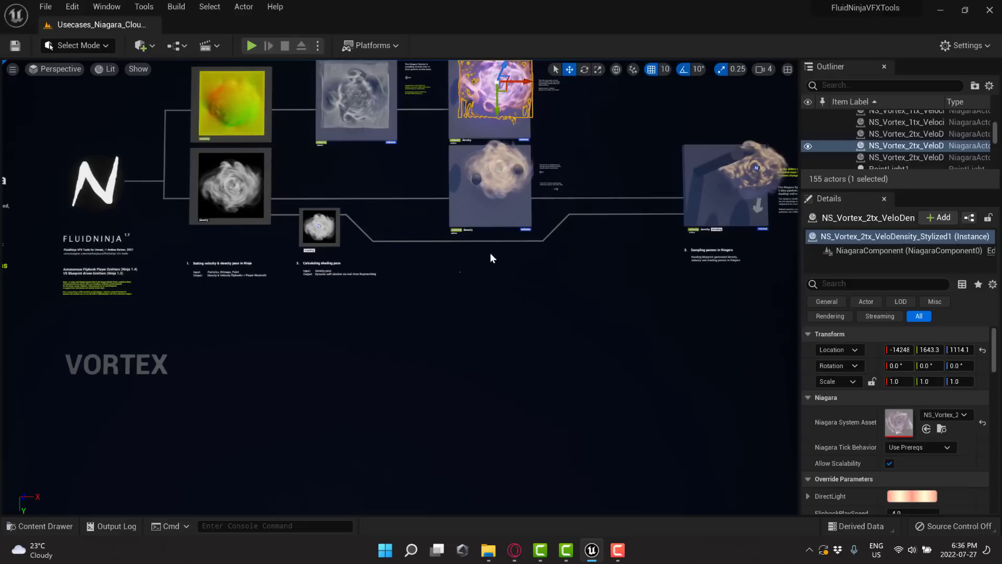
{"action": "mouse_move", "coordinate": [460, 306]}
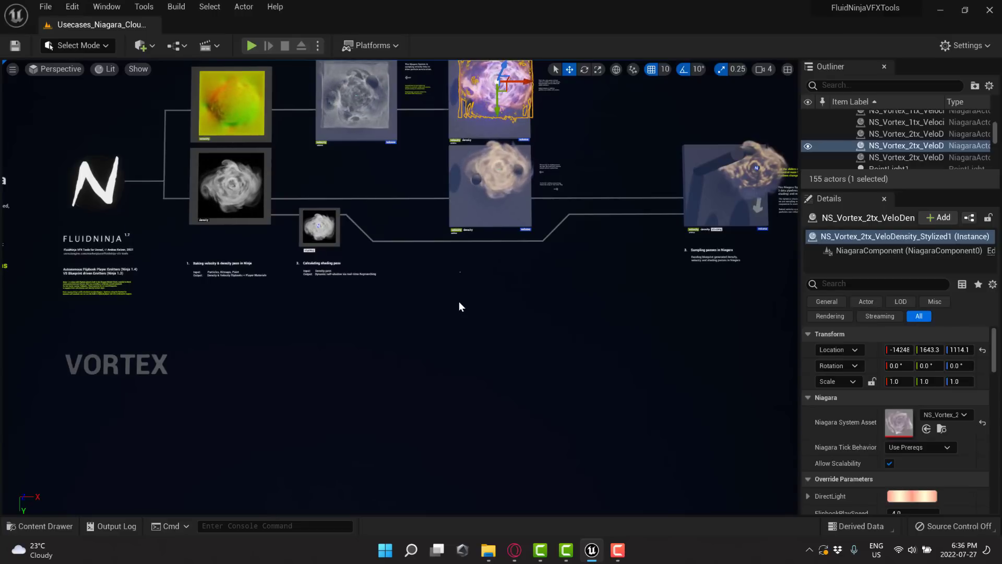
{"action": "mouse_move", "coordinate": [452, 476]}
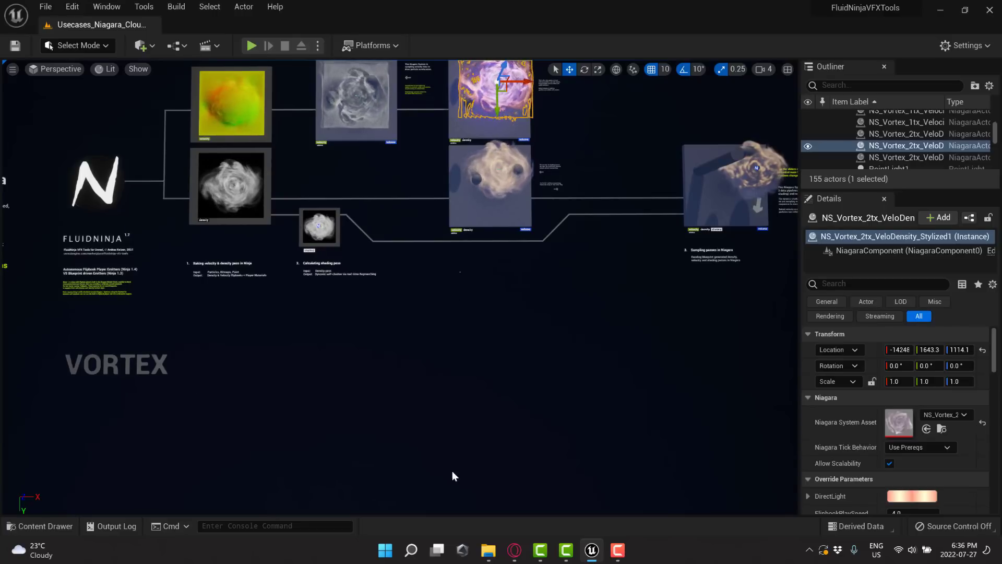
- Show the empty FluidNinja Output folder and collapse the Usecases subfolders in the tree
{"action": "left_click", "coordinate": [40, 525]}
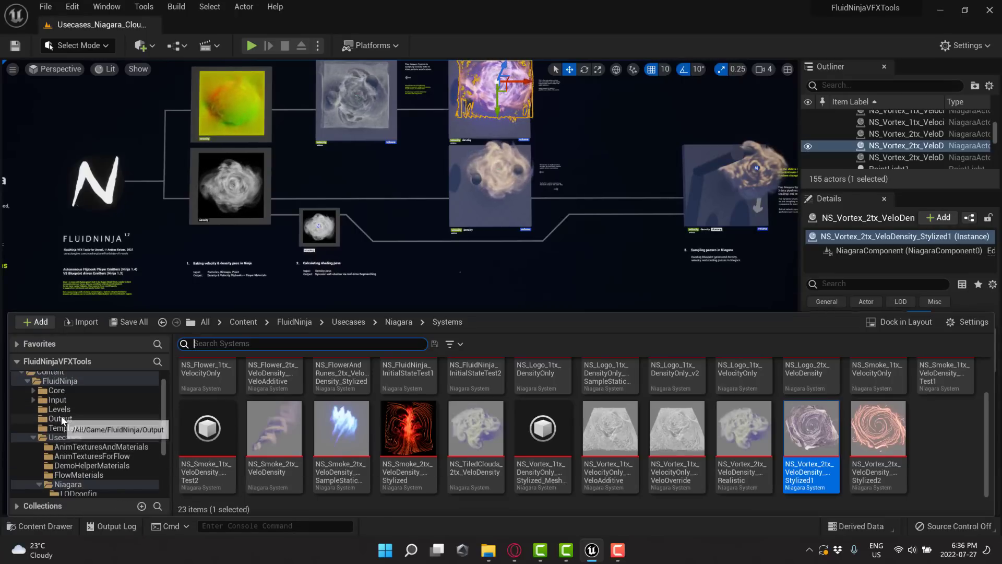
{"action": "left_click", "coordinate": [61, 418]}
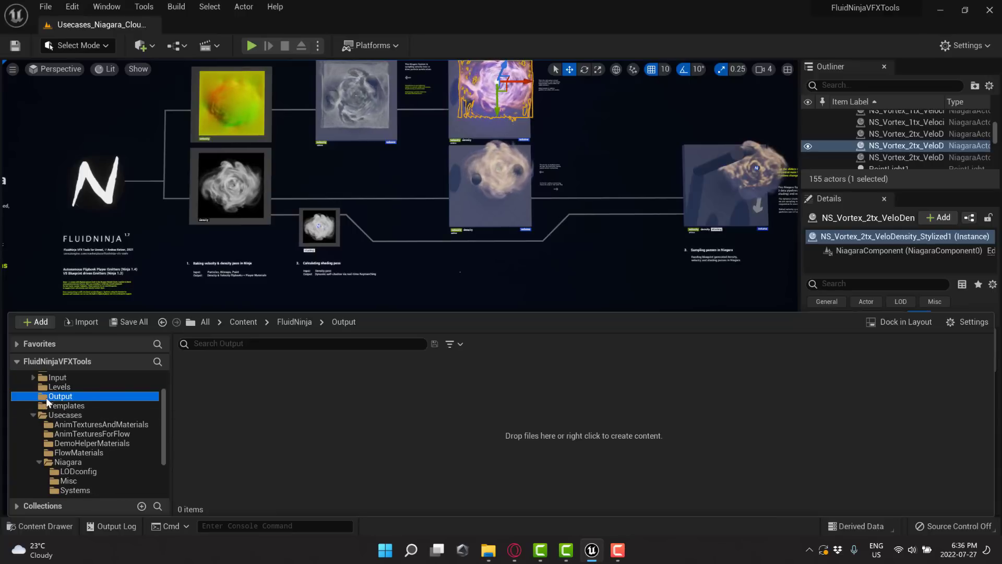
{"action": "mouse_move", "coordinate": [59, 395]}
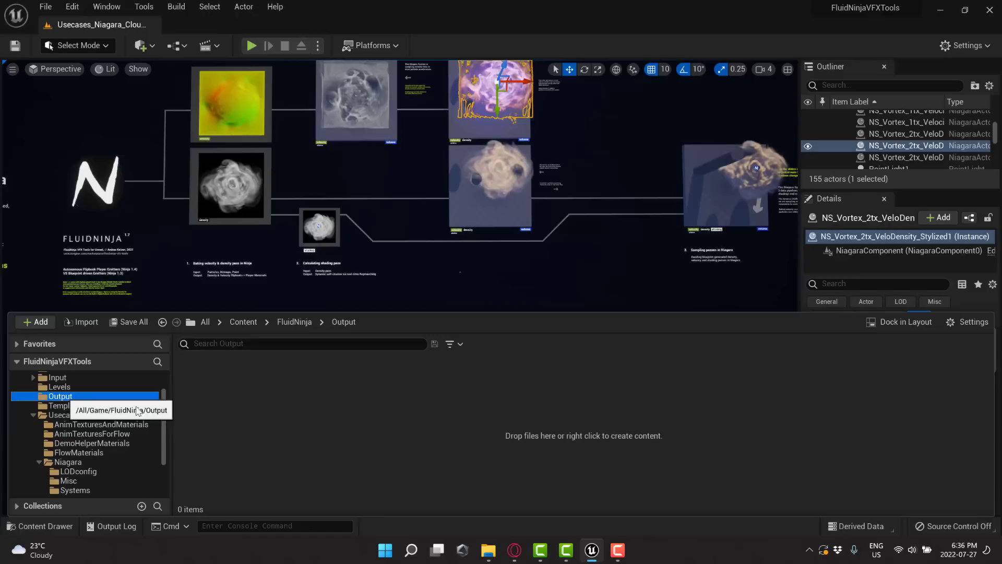
{"action": "scroll", "scroll_direction": "down", "scroll_amount": 3}
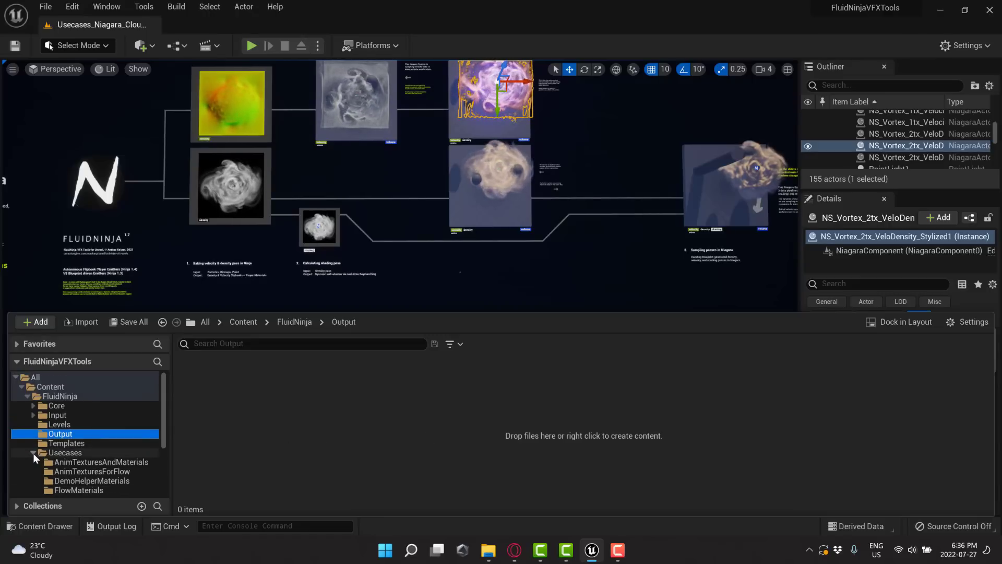
{"action": "left_click", "coordinate": [32, 452]}
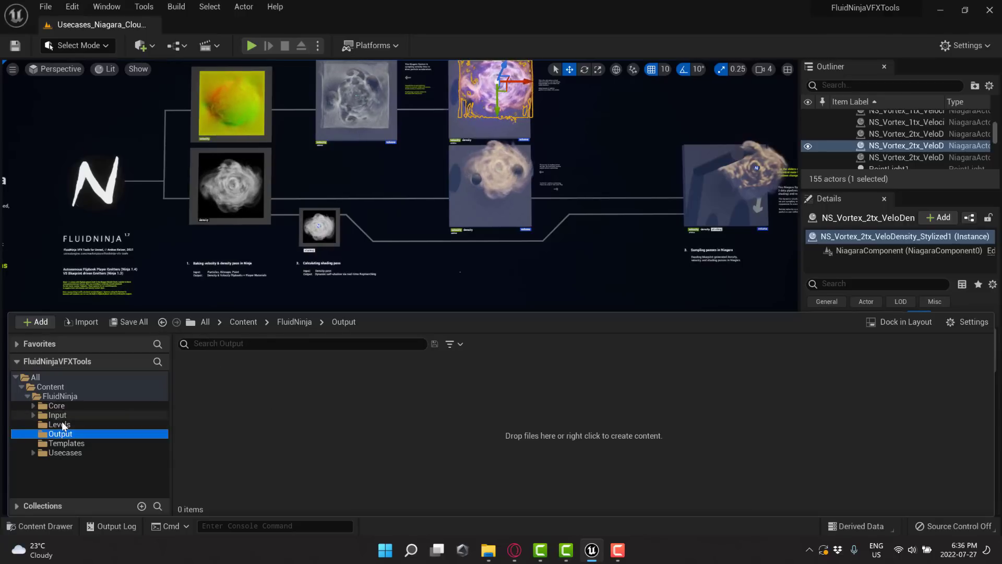
- Save the baked density and velocity textures with a container output material (9543)
{"action": "left_click", "coordinate": [58, 424]}
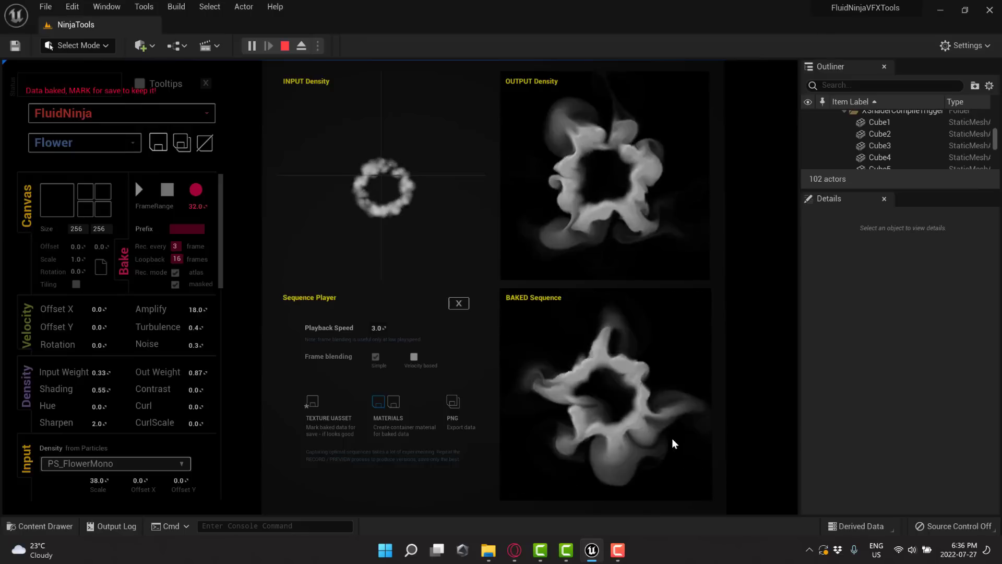
{"action": "left_click", "coordinate": [311, 403]}
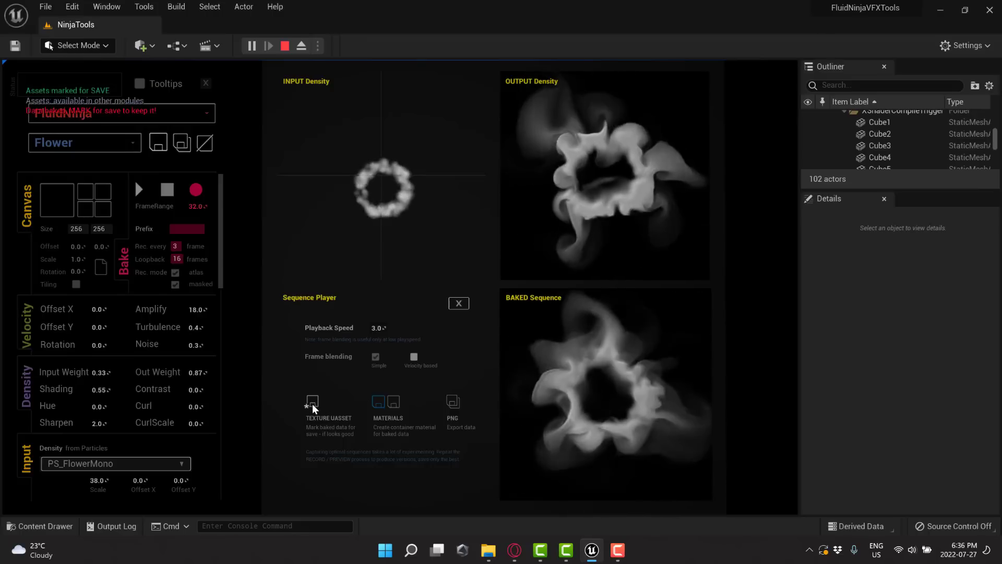
{"action": "left_click", "coordinate": [312, 403]}
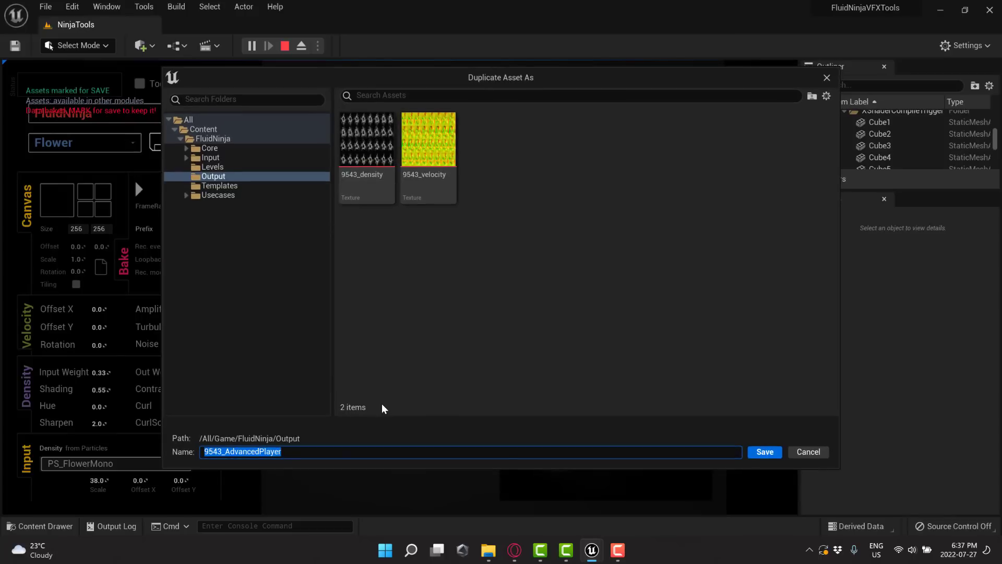
{"action": "left_click", "coordinate": [764, 452]}
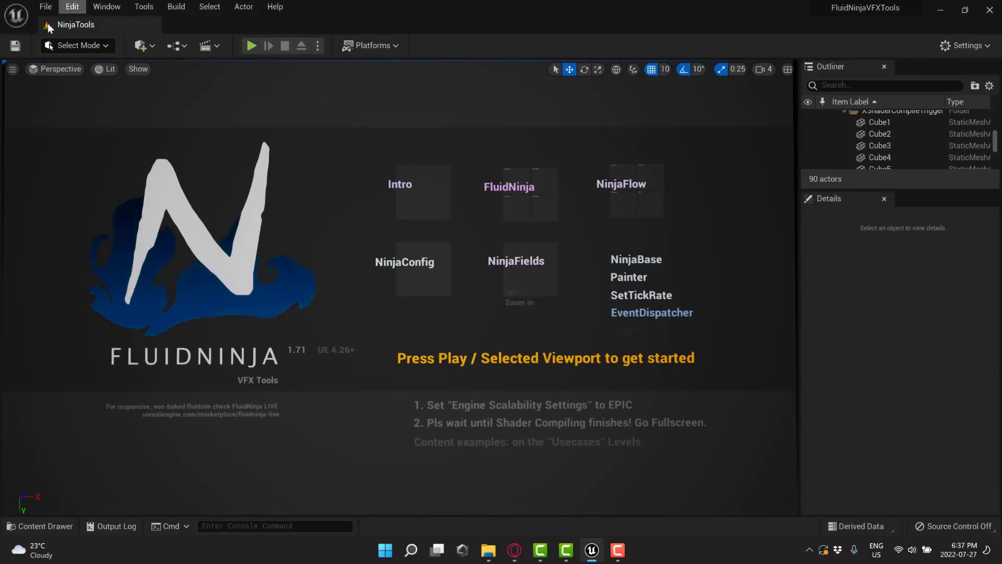
- Browse to Content/FluidNinja/Levels to reach the Niagara Vortex use-case level
{"action": "left_click", "coordinate": [40, 525]}
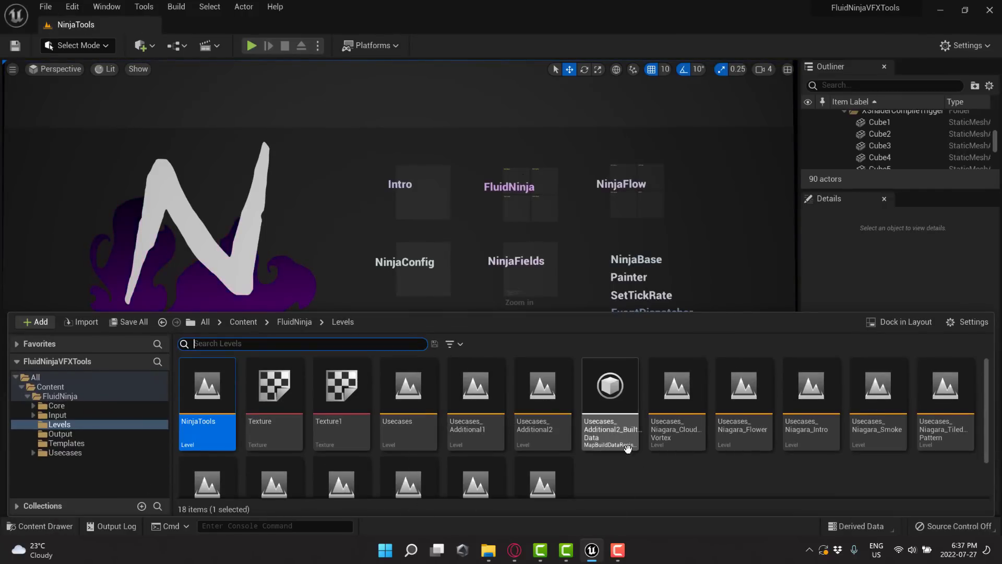
{"action": "scroll", "scroll_direction": "down", "scroll_amount": 3}
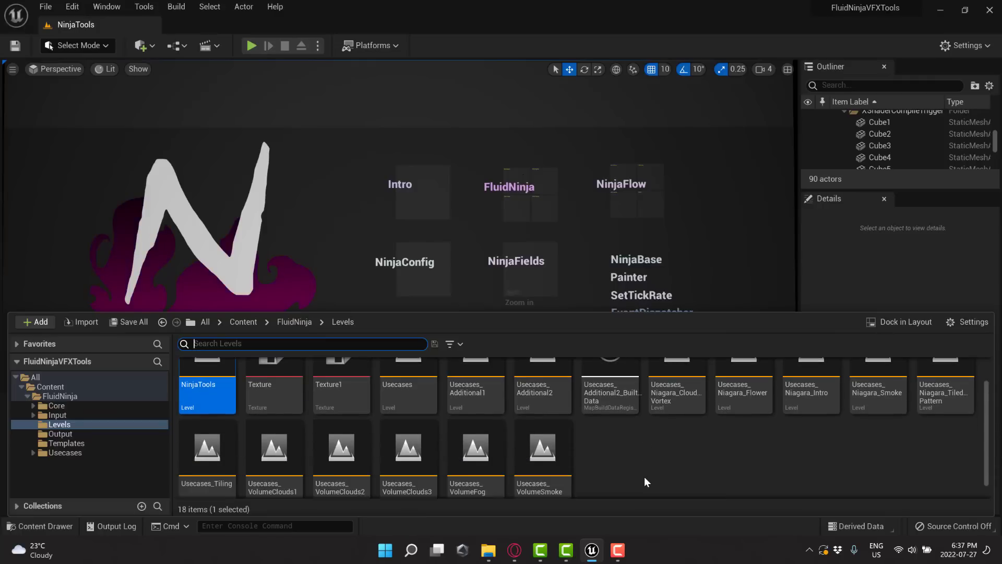
{"action": "mouse_move", "coordinate": [671, 390]}
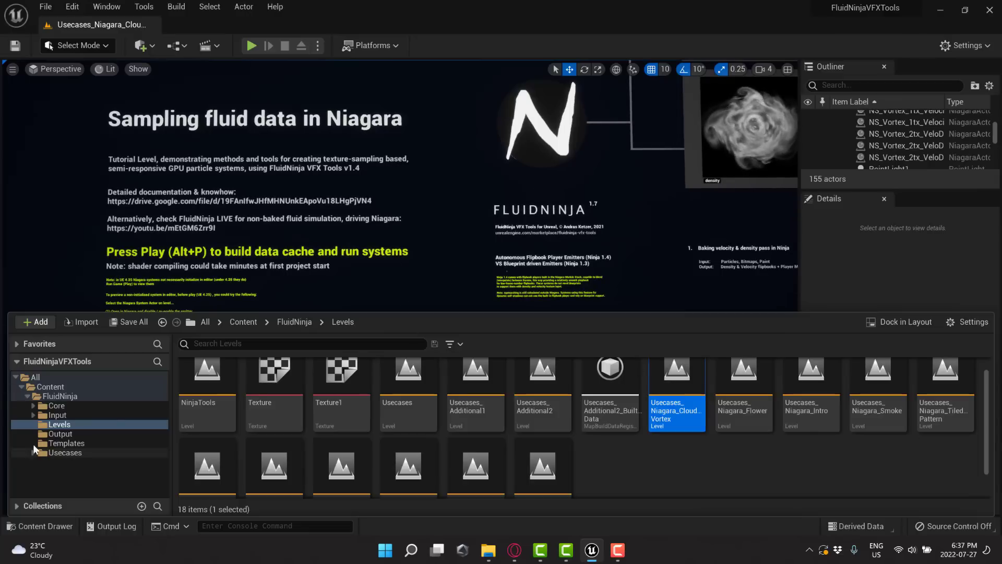
- Place a Cube shape actor into the Vortex level via Quick Add
{"action": "left_click", "coordinate": [60, 433]}
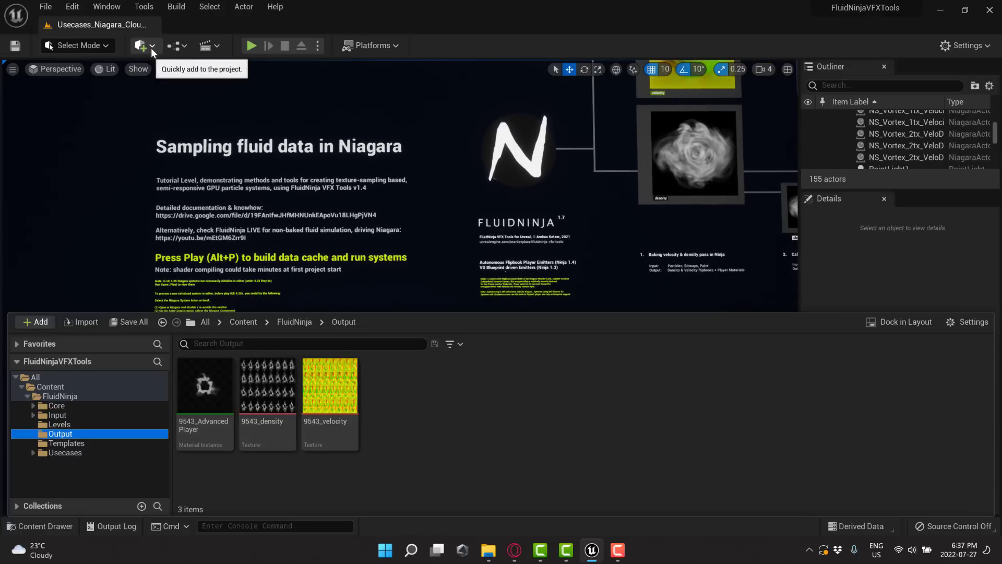
{"action": "left_click", "coordinate": [141, 45]}
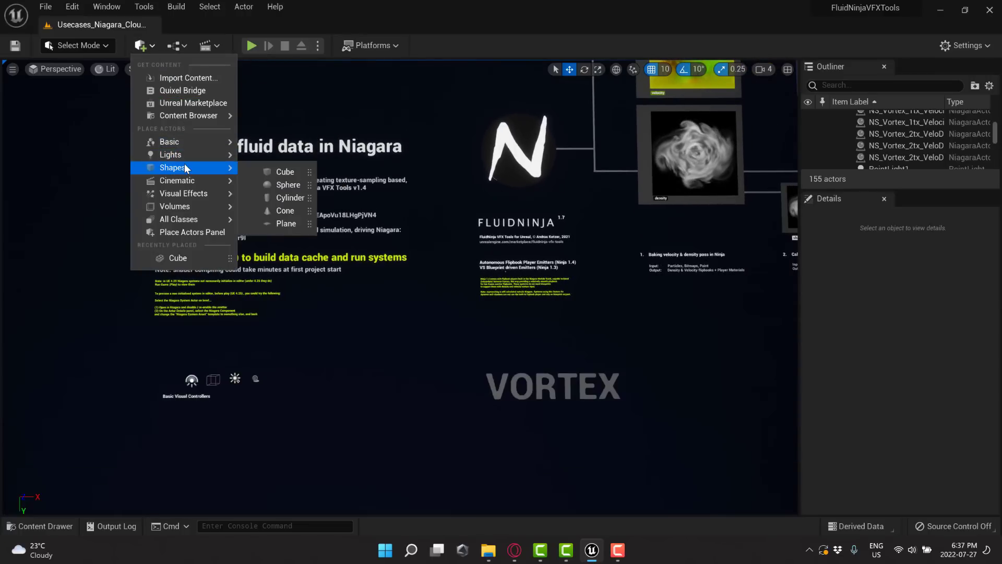
{"action": "left_click", "coordinate": [285, 171]}
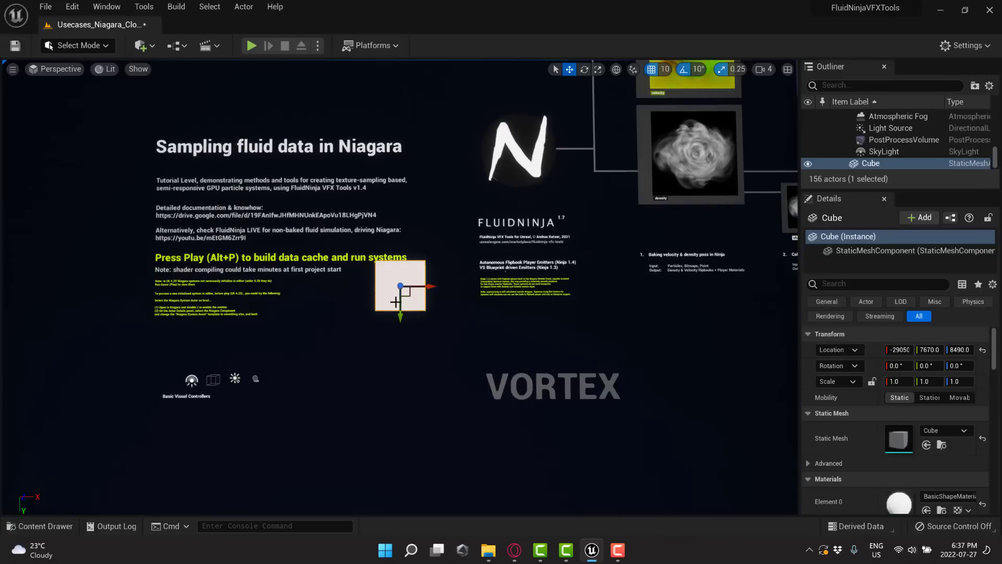
- Assign the baked 9543_AdvancedPlayer material from FluidNinja/Output to the cube's Element 0 slot
{"action": "left_click", "coordinate": [40, 525]}
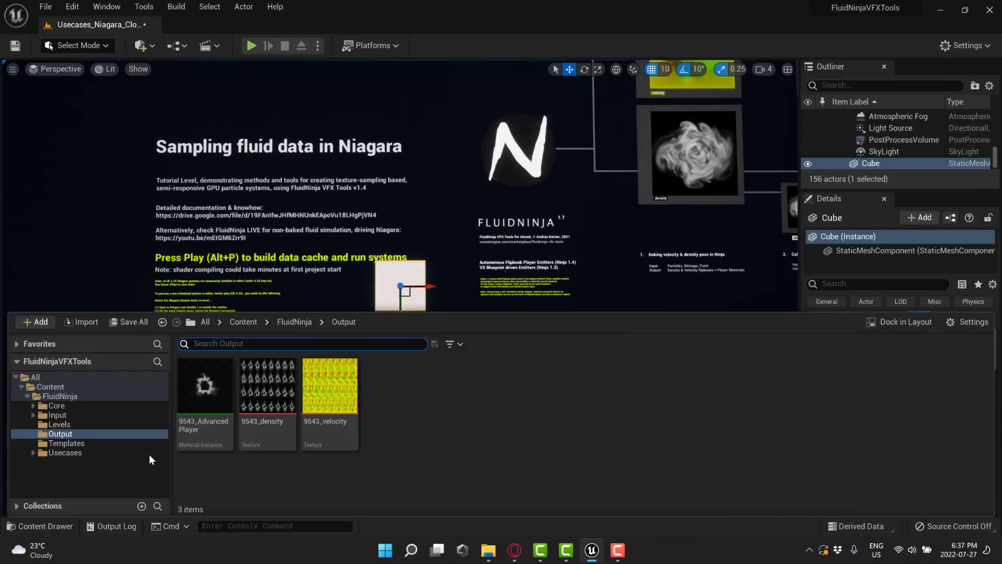
{"action": "mouse_move", "coordinate": [205, 383]}
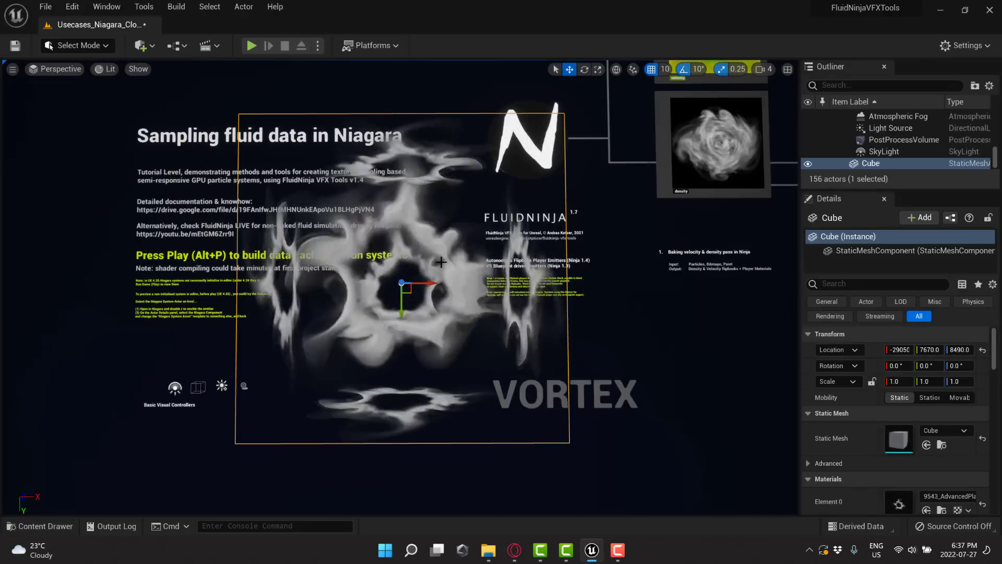
{"action": "scroll", "scroll_direction": "down", "scroll_amount": 3}
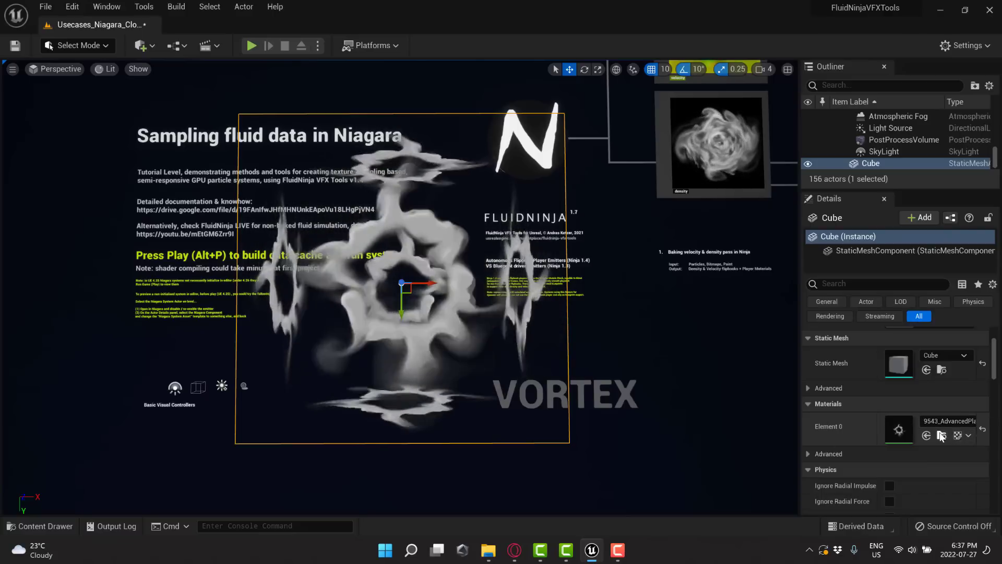
{"action": "left_click", "coordinate": [39, 525]}
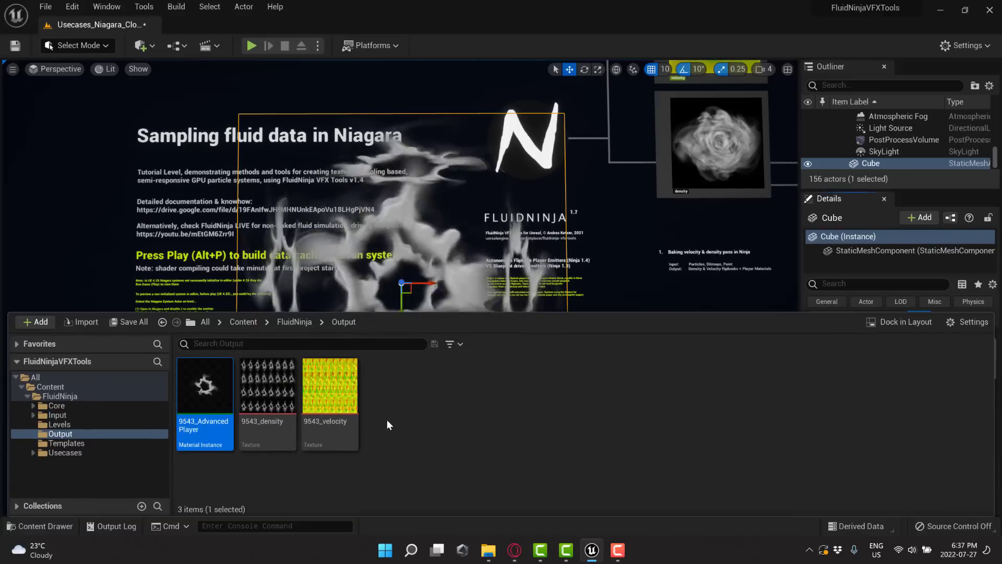
- Set Color 1 of the 9543_AdvancedPlayer material to pink and confirm
{"action": "double_click", "coordinate": [204, 386]}
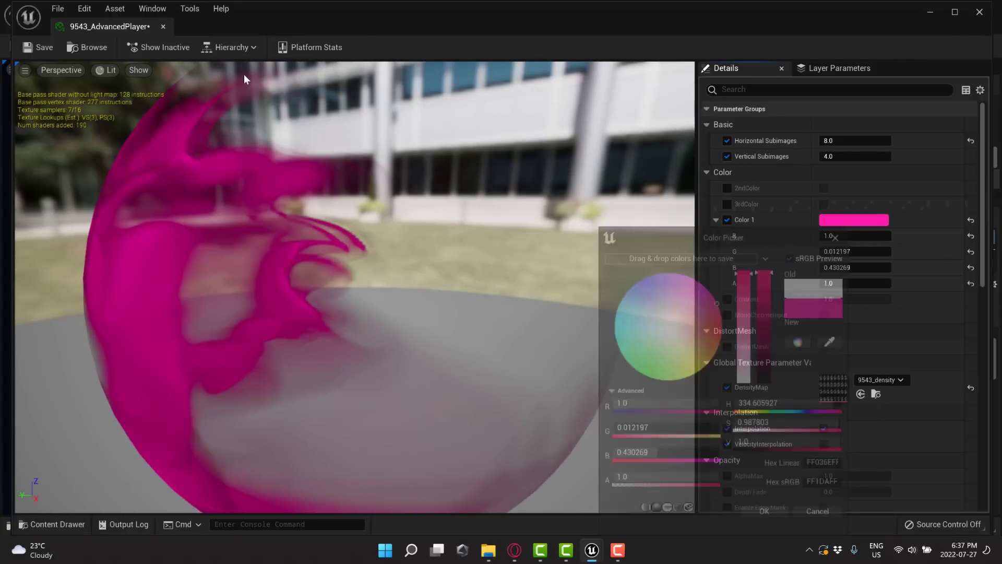
{"action": "left_click", "coordinate": [763, 510]}
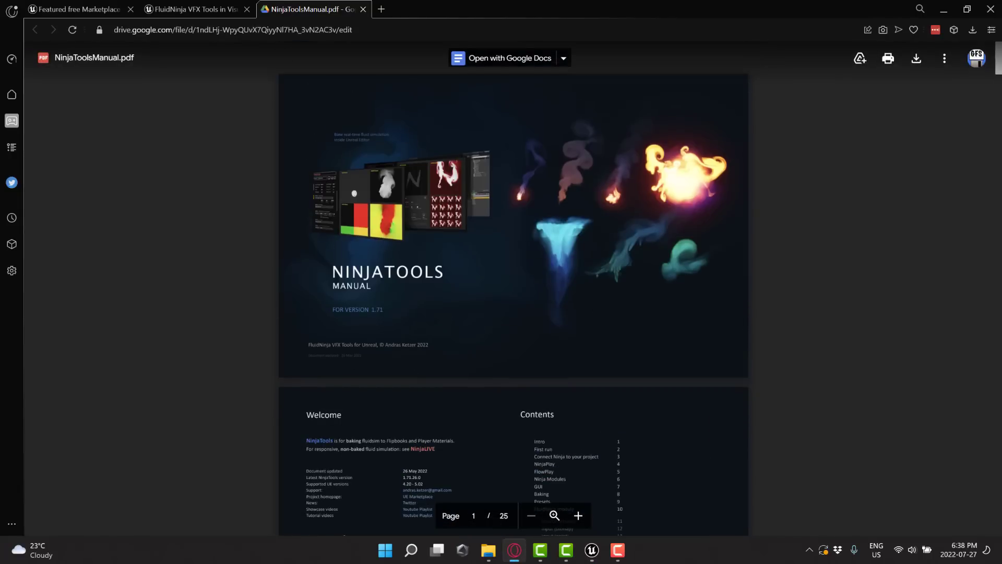
- Switch to the July 2022 featured free Marketplace blog post, starting at its top
{"action": "scroll", "scroll_direction": "down", "scroll_amount": 3}
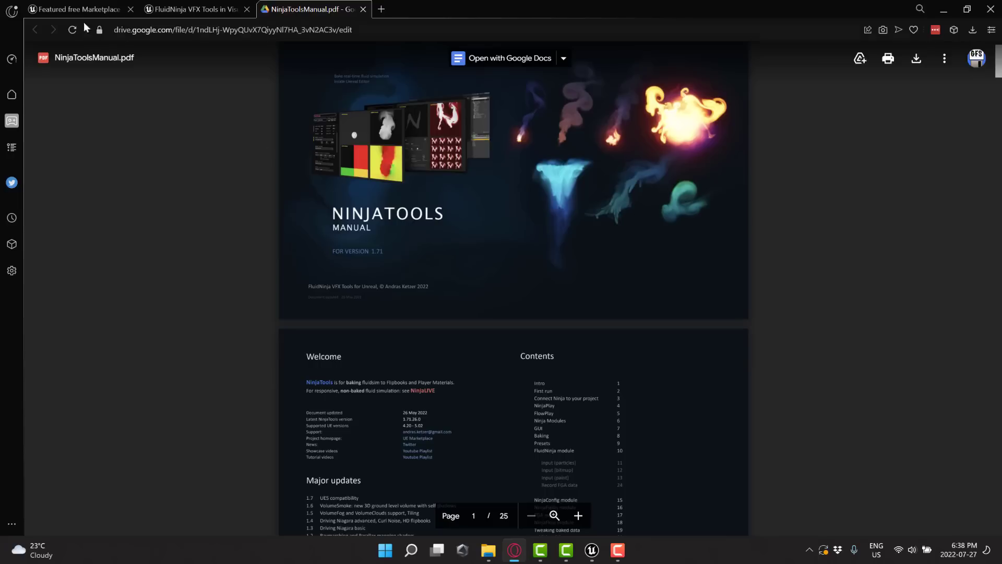
{"action": "left_click", "coordinate": [77, 9]}
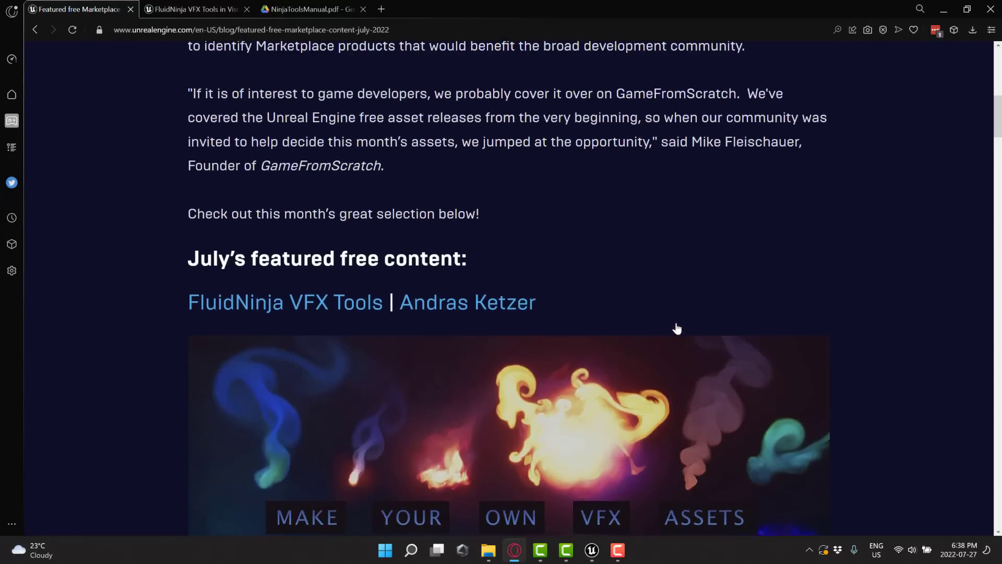
{"action": "scroll", "scroll_direction": "up", "scroll_amount": 3}
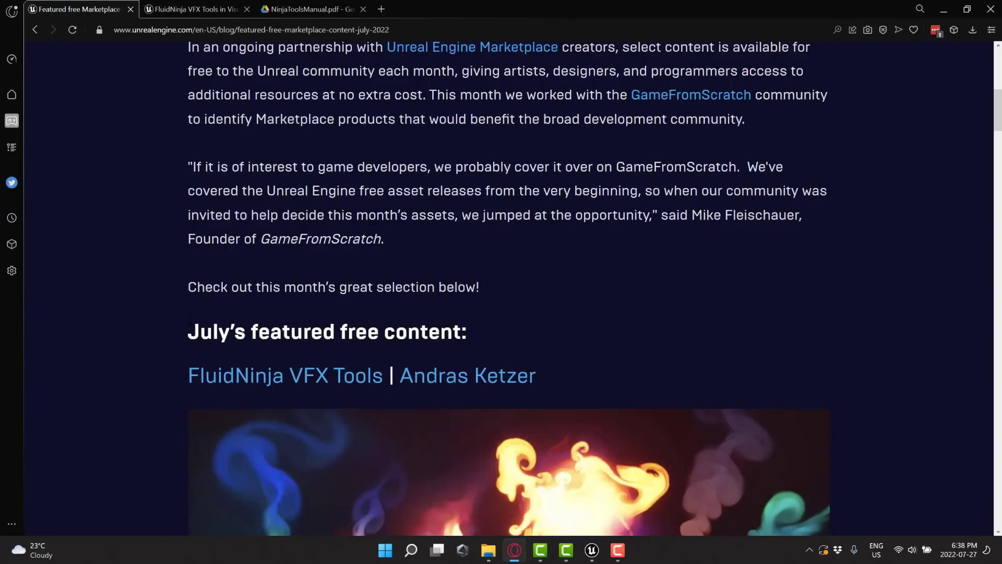
- Scroll through the listed free assets past Wild West City to Vehicle Variety Pack Volume 2
{"action": "scroll", "scroll_direction": "down", "scroll_amount": 3}
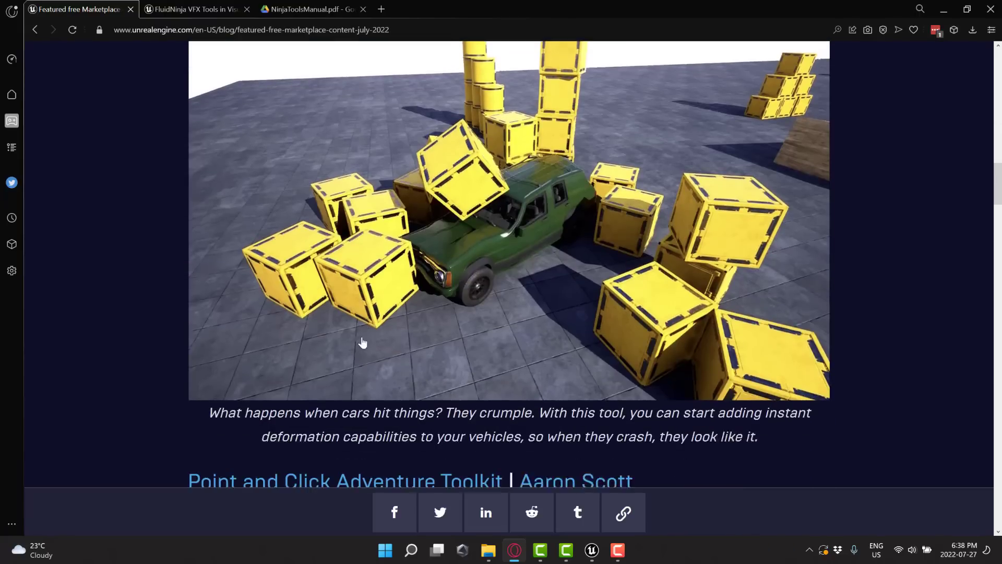
{"action": "scroll", "scroll_direction": "down", "scroll_amount": 3}
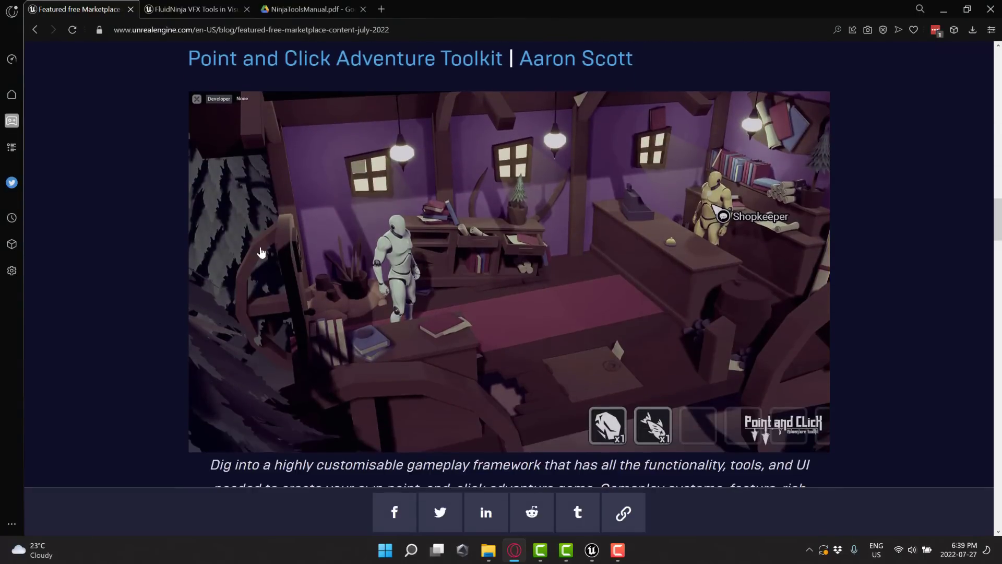
{"action": "scroll", "scroll_direction": "down", "scroll_amount": 3}
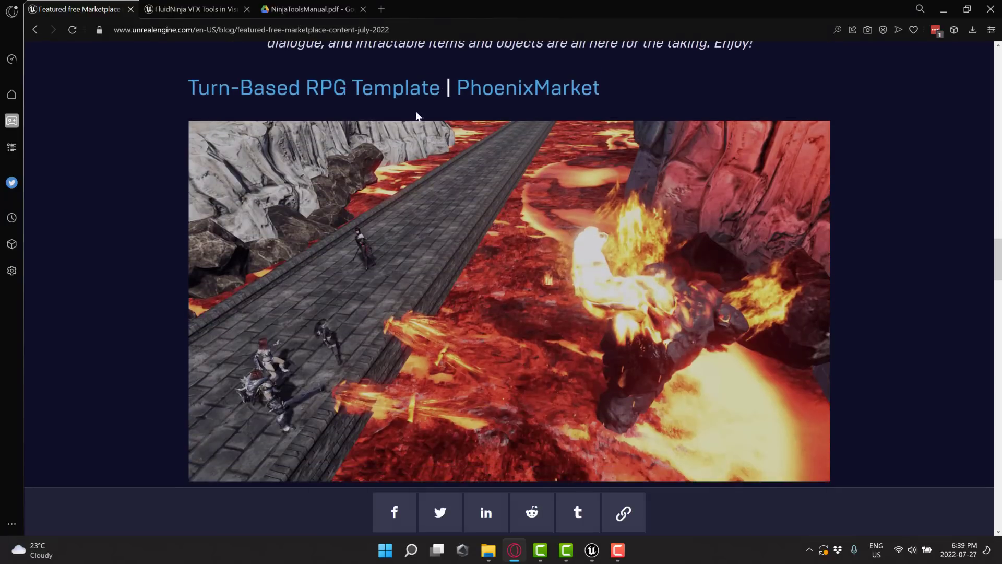
{"action": "scroll", "scroll_direction": "down", "scroll_amount": 3}
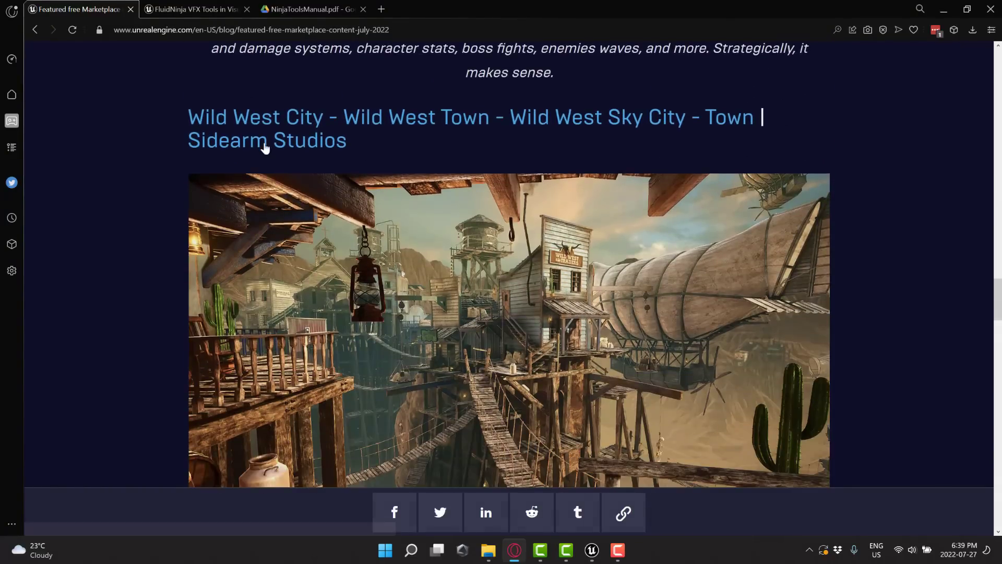
{"action": "scroll", "scroll_direction": "down", "scroll_amount": 3}
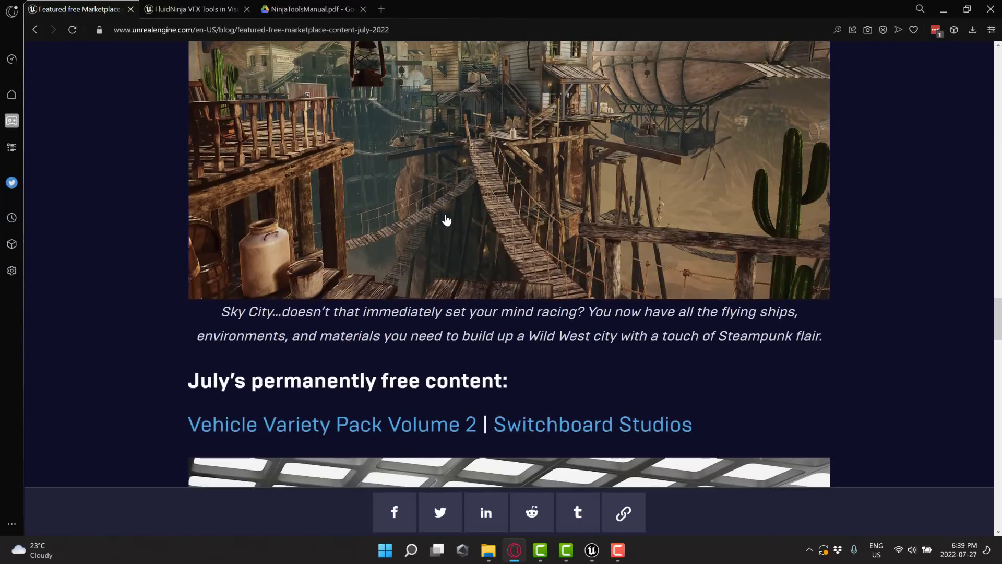
{"action": "scroll", "scroll_direction": "down", "scroll_amount": 3}
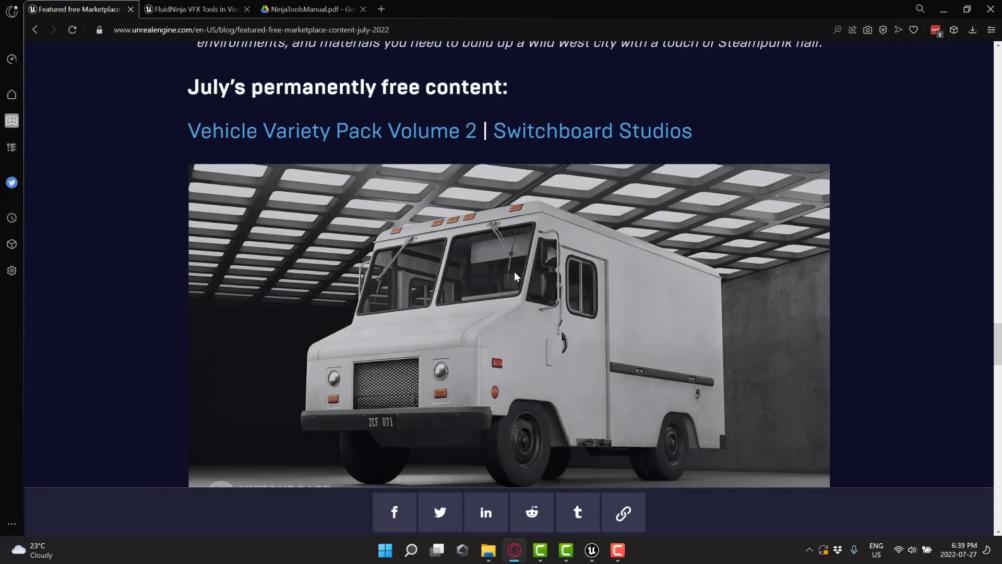
{"action": "mouse_move", "coordinate": [217, 5]}
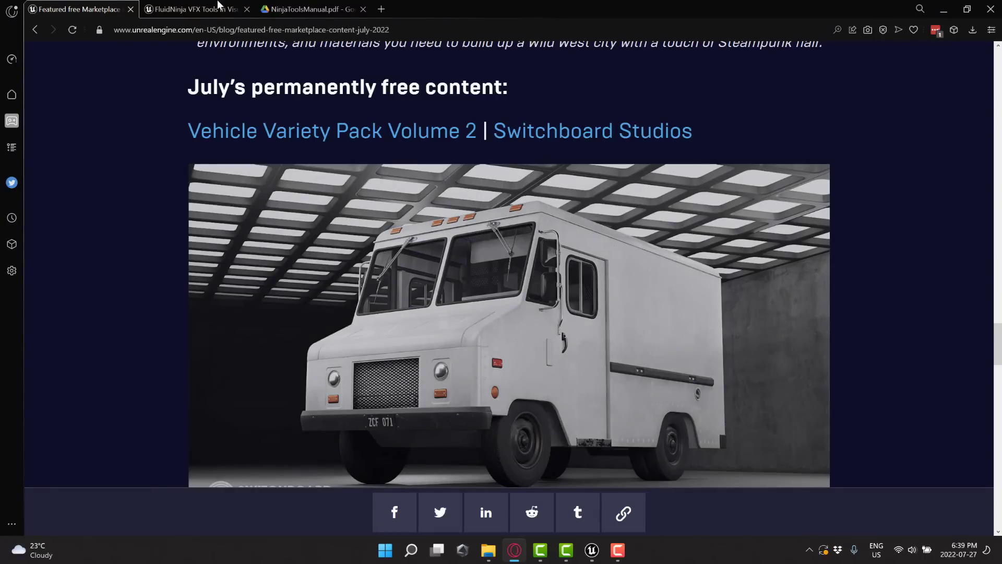
- Show the FluidNinja VFX Tools product page's description, rating and supported engine versions
{"action": "left_click", "coordinate": [192, 10]}
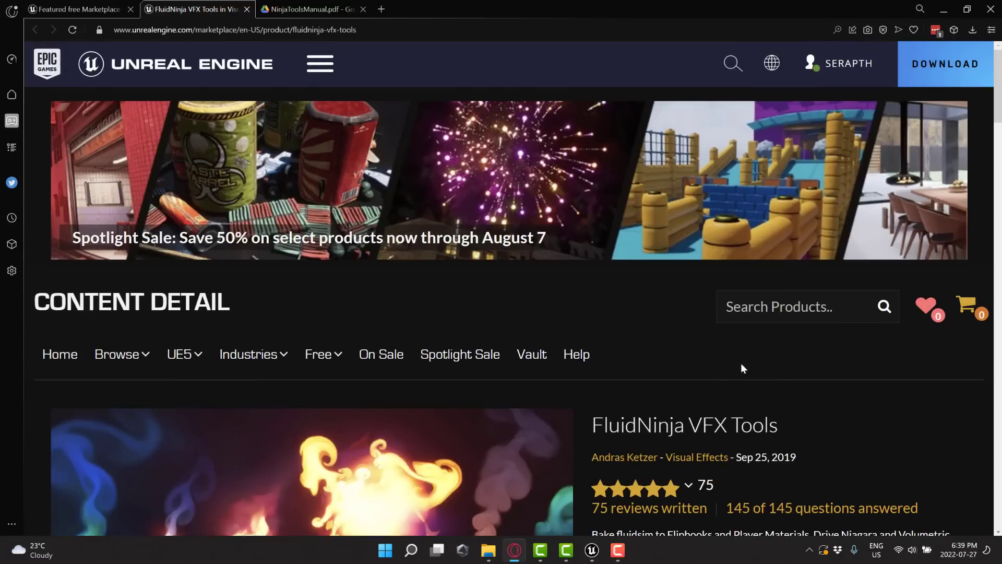
{"action": "scroll", "scroll_direction": "down", "scroll_amount": 3}
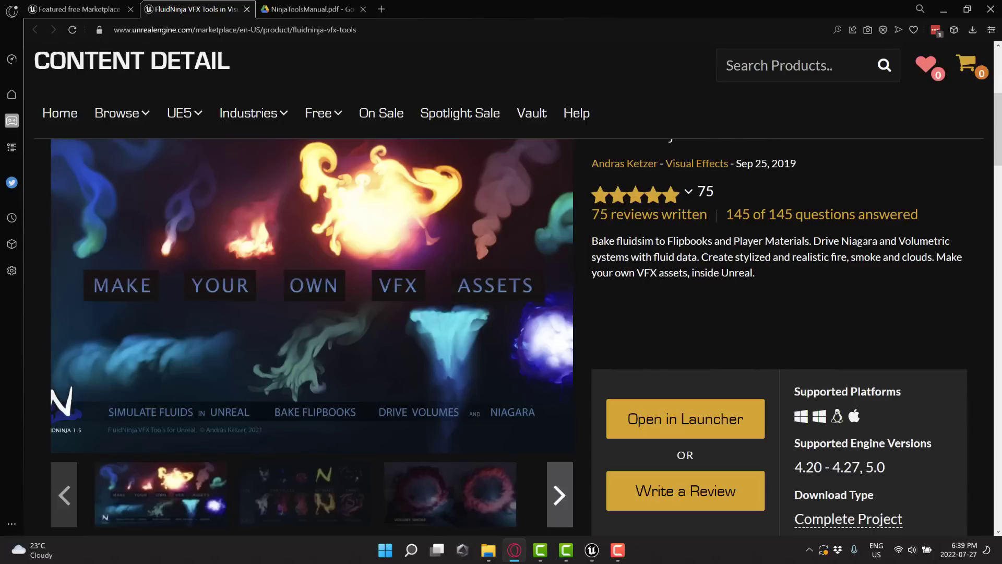
{"action": "mouse_move", "coordinate": [899, 326]}
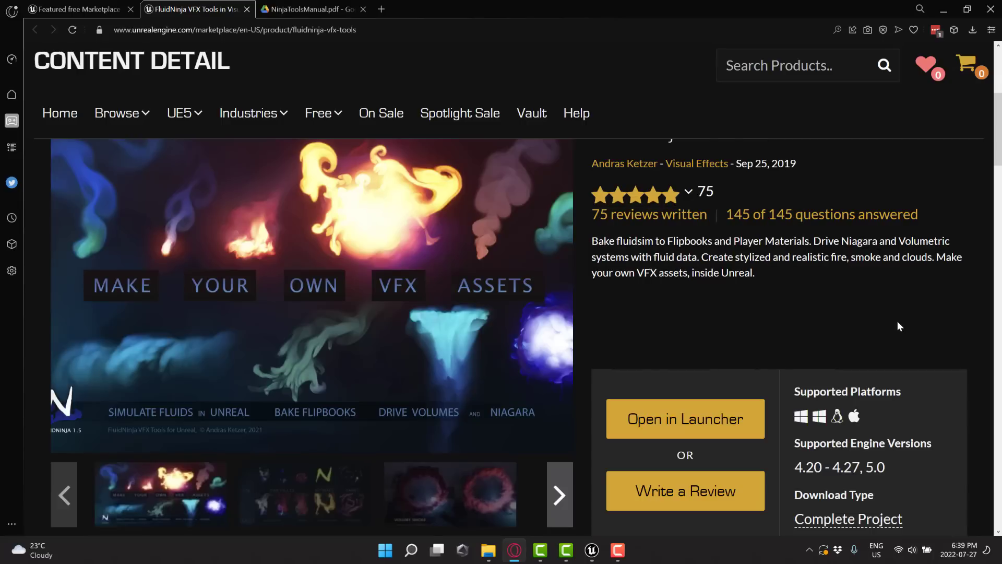